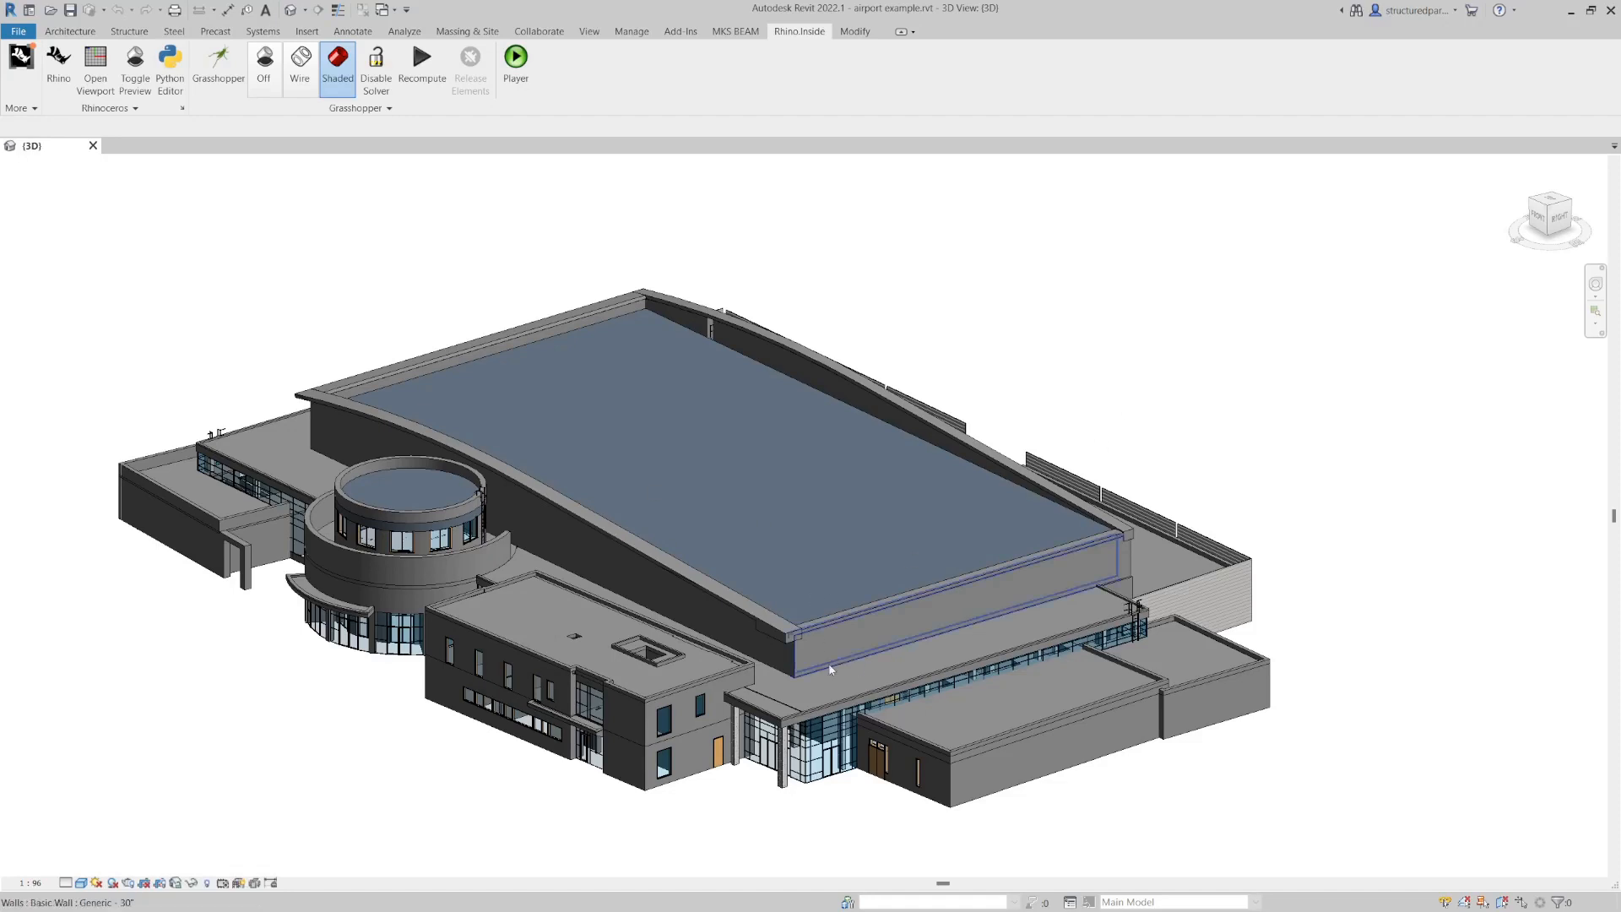
# - Orbit the airport model, settling on an overhead view
pyautogui.moveTo(827, 669); pyautogui.dragTo(930, 680)
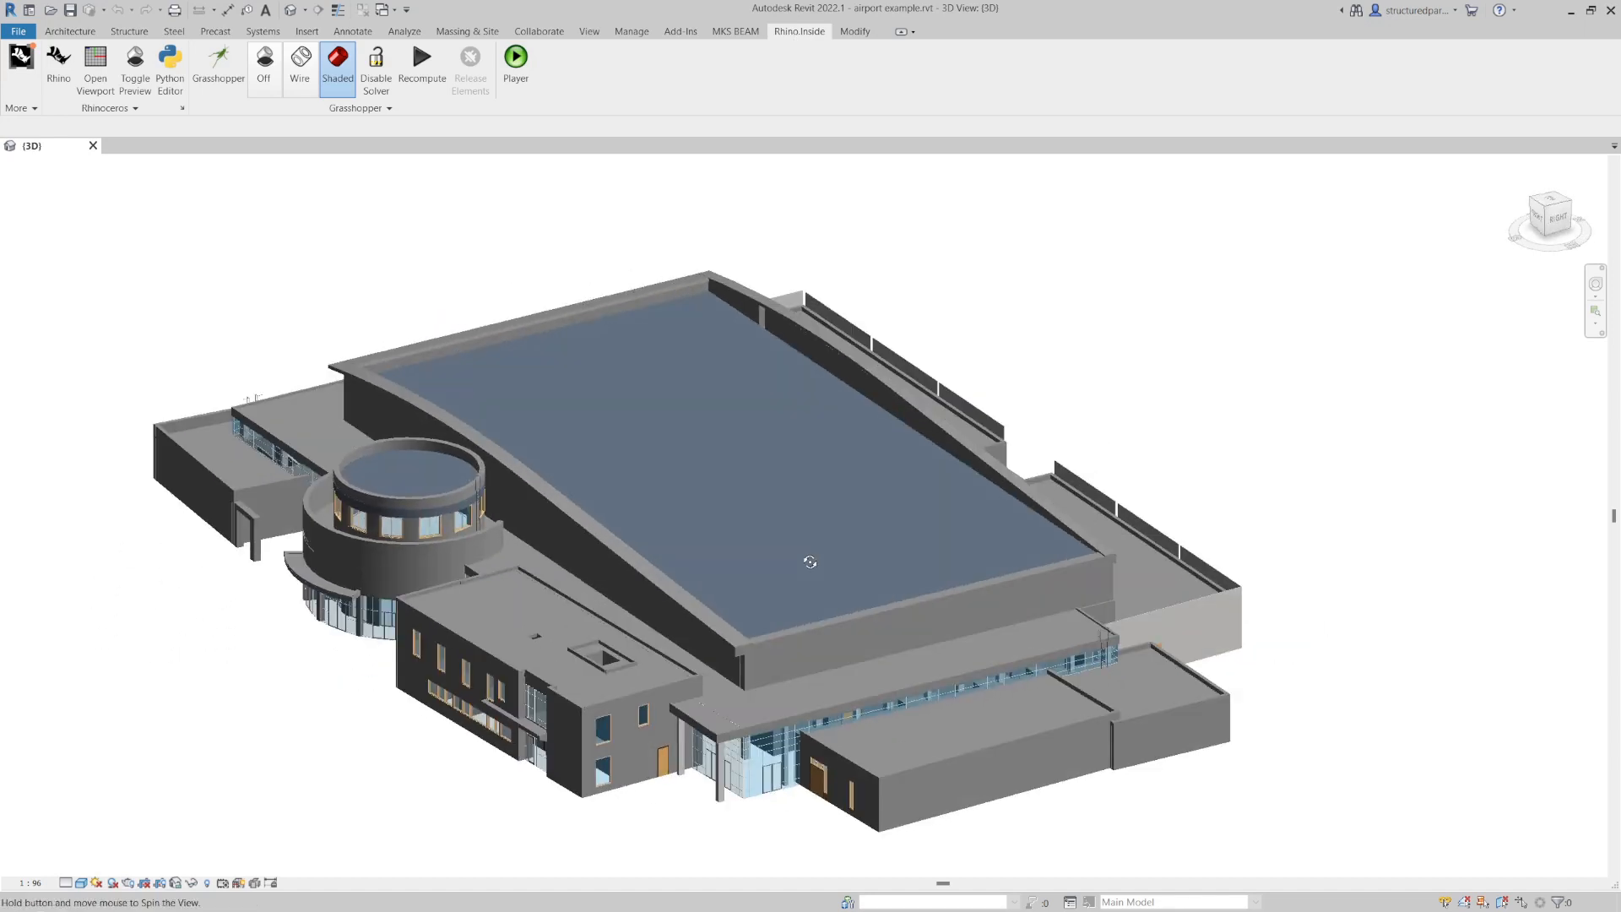
pyautogui.moveTo(809, 561); pyautogui.dragTo(949, 434)
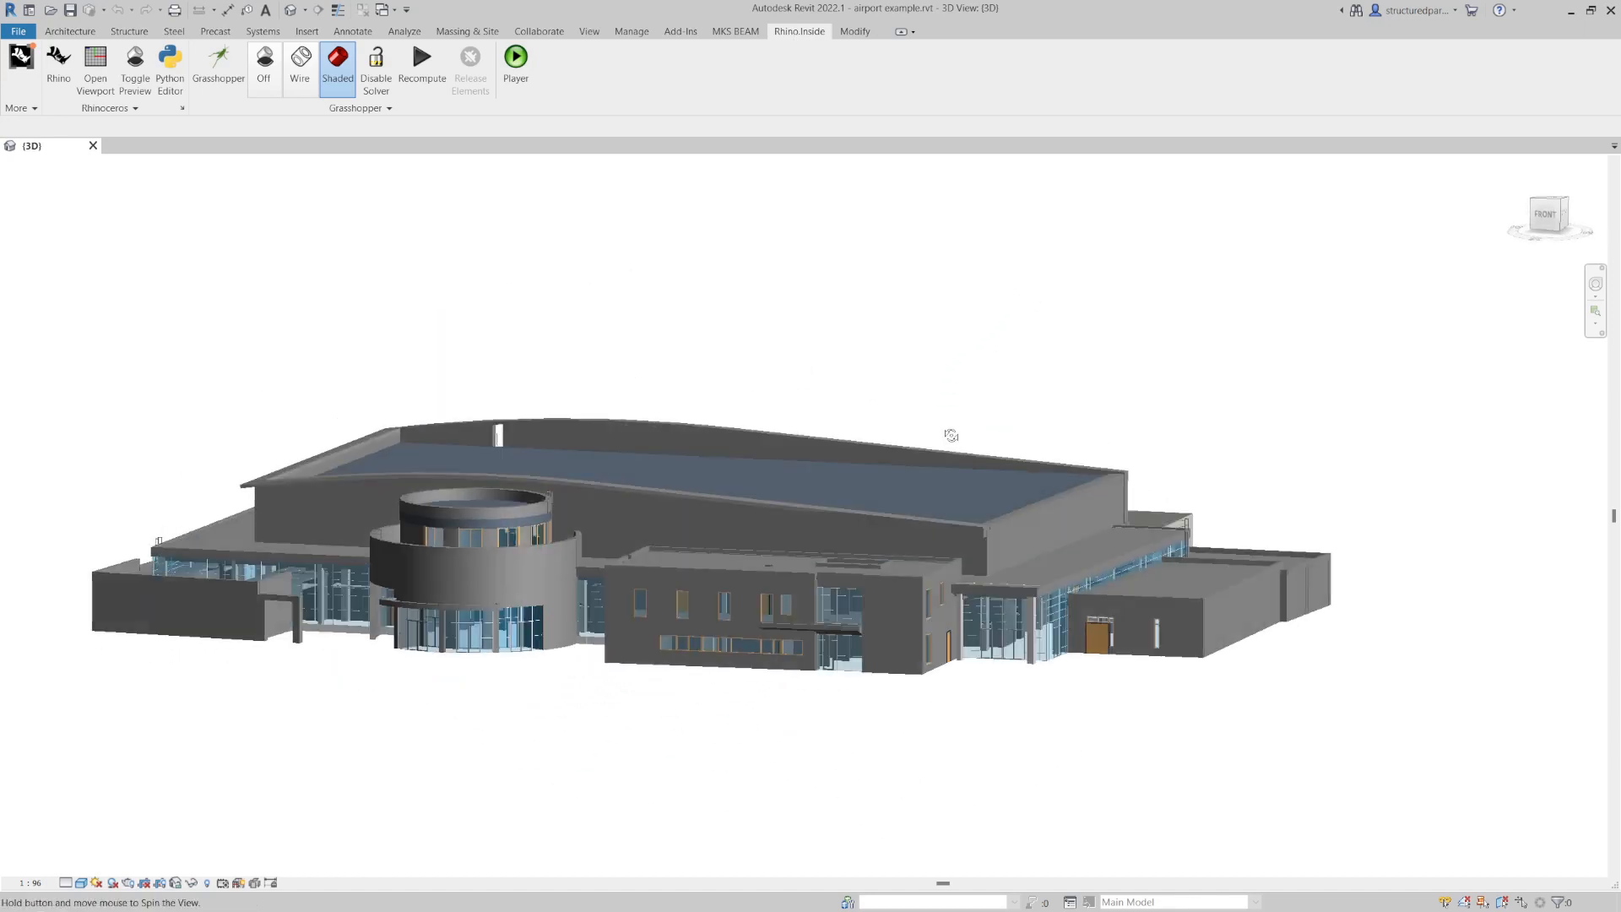
pyautogui.moveTo(949, 436); pyautogui.dragTo(907, 487)
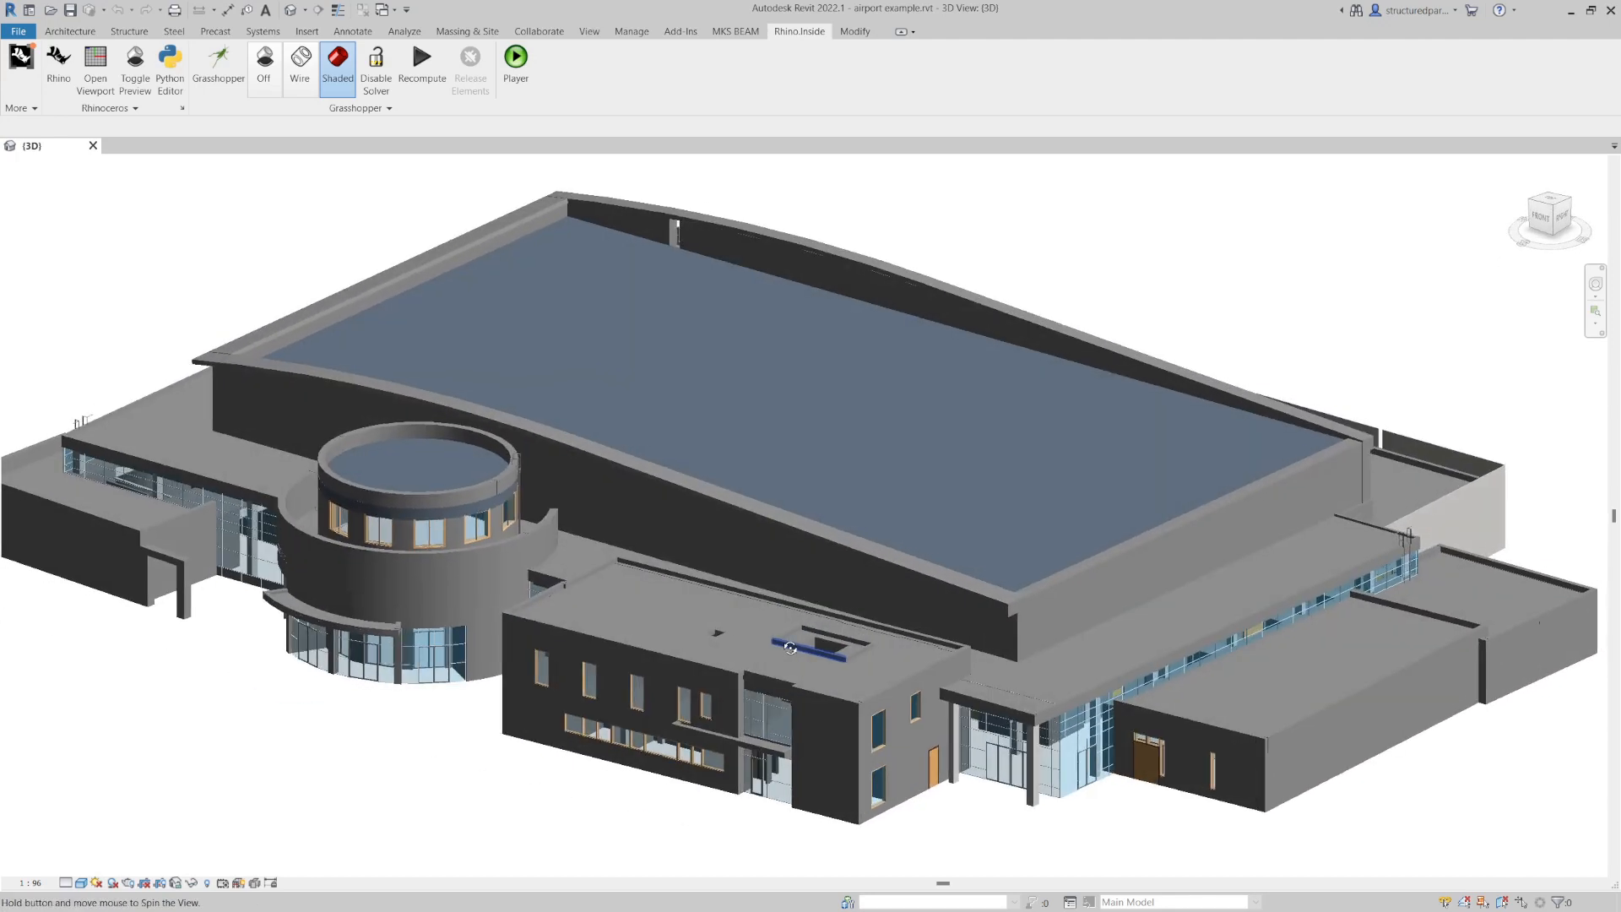
pyautogui.moveTo(788, 648); pyautogui.dragTo(866, 589)
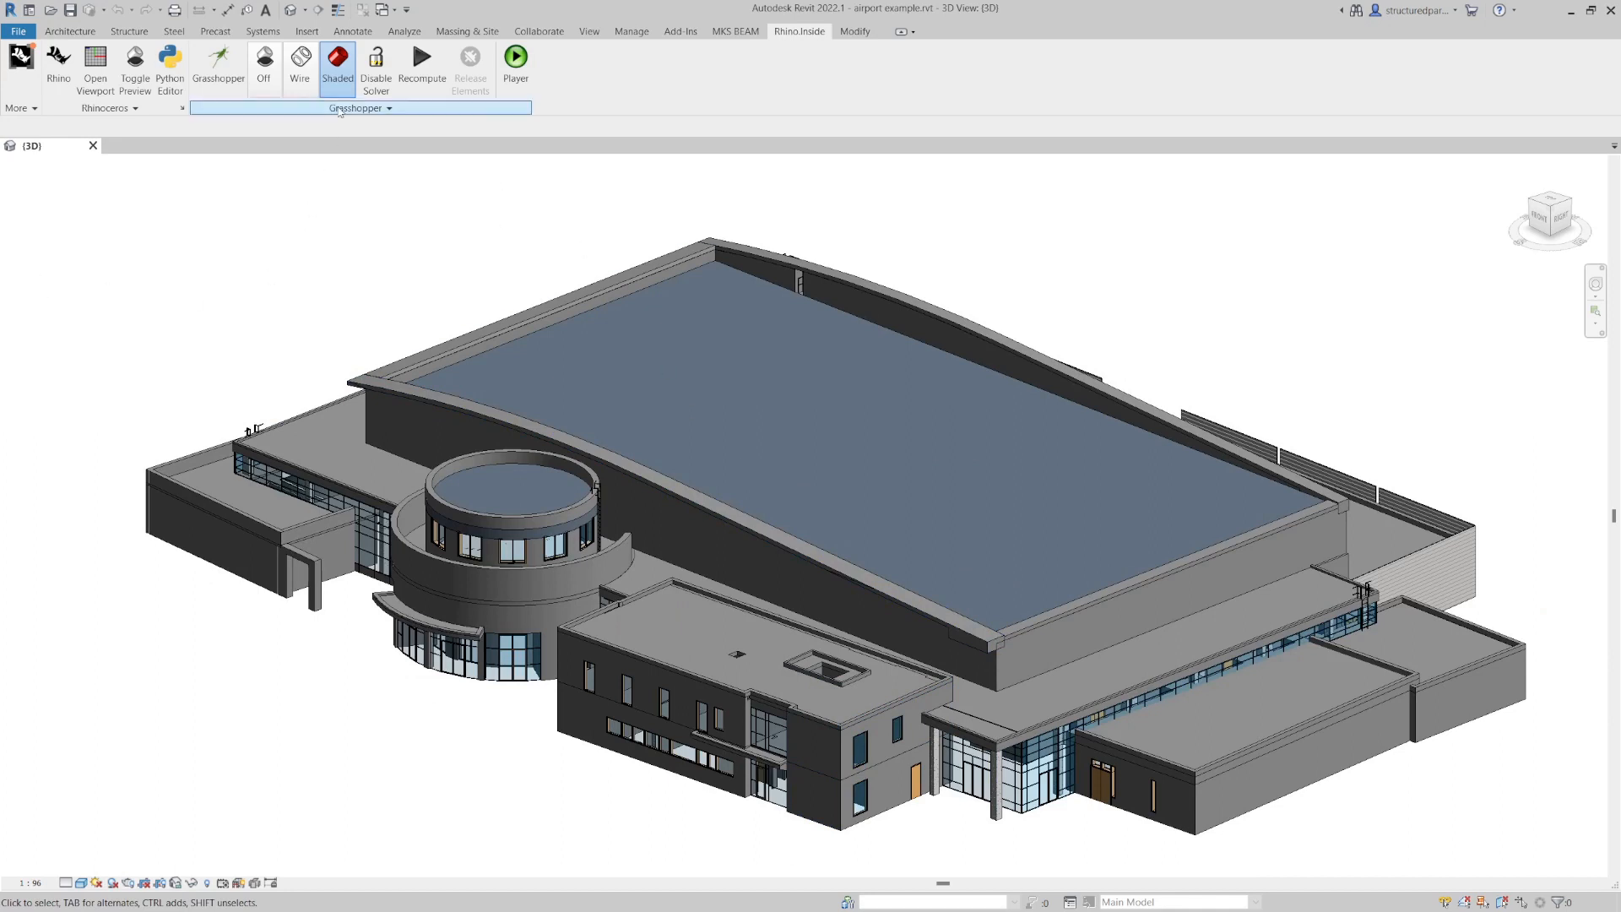
# - Launch Grasshopper and enable the Geo parameter so airport geometry previews in Rhino
pyautogui.click(217, 62)
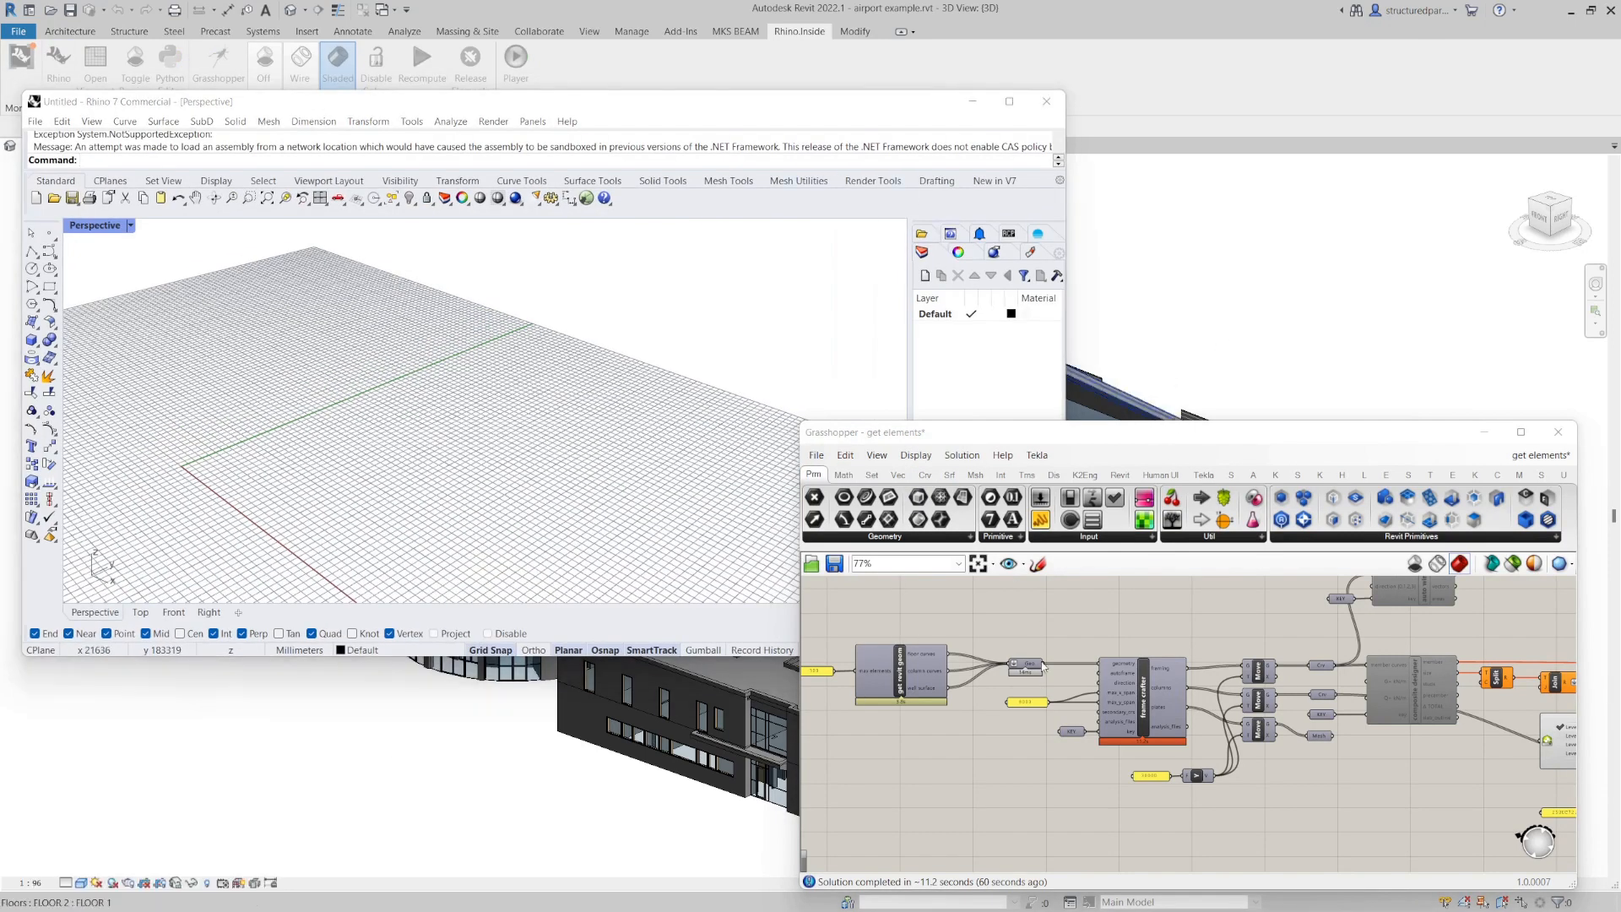
pyautogui.rightClick(1028, 667)
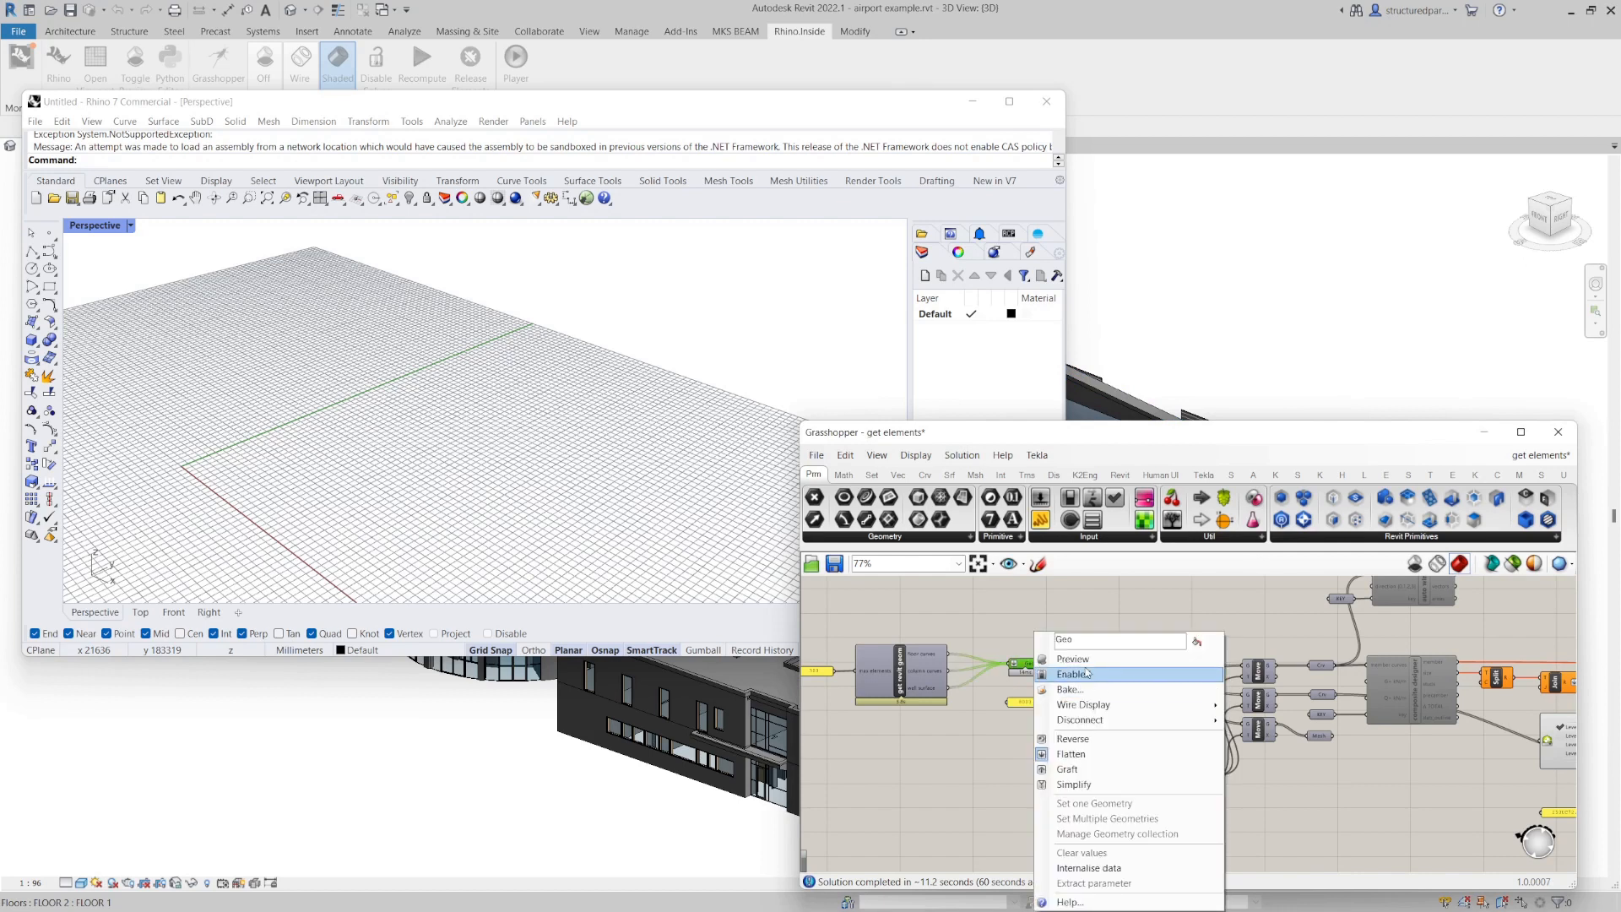
pyautogui.click(1073, 673)
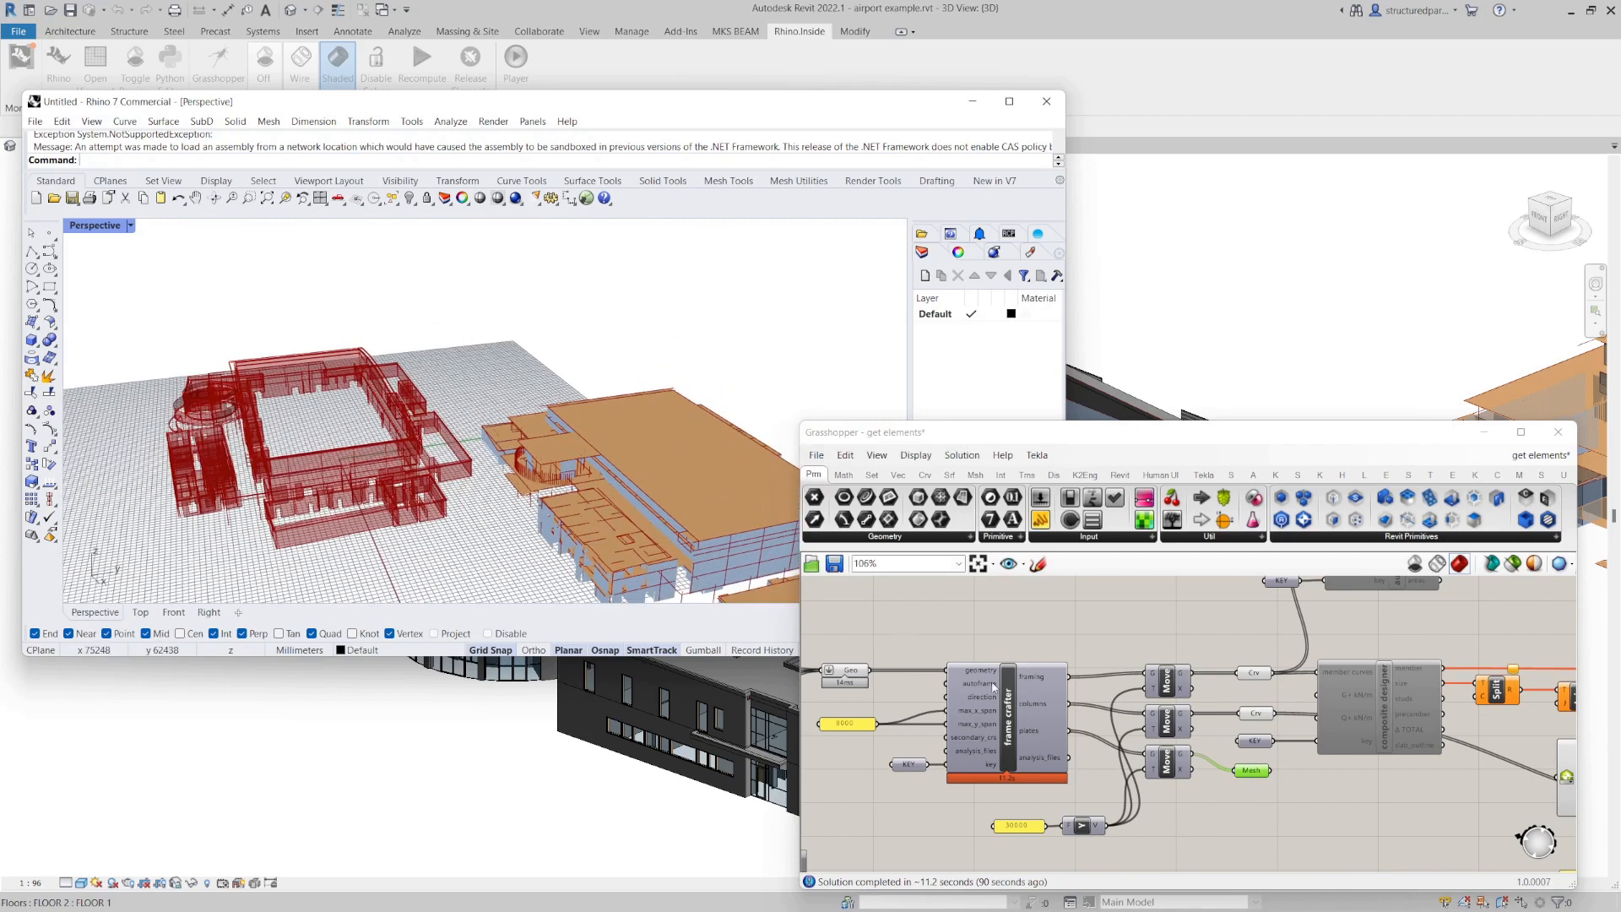
pyautogui.rightClick(972, 682)
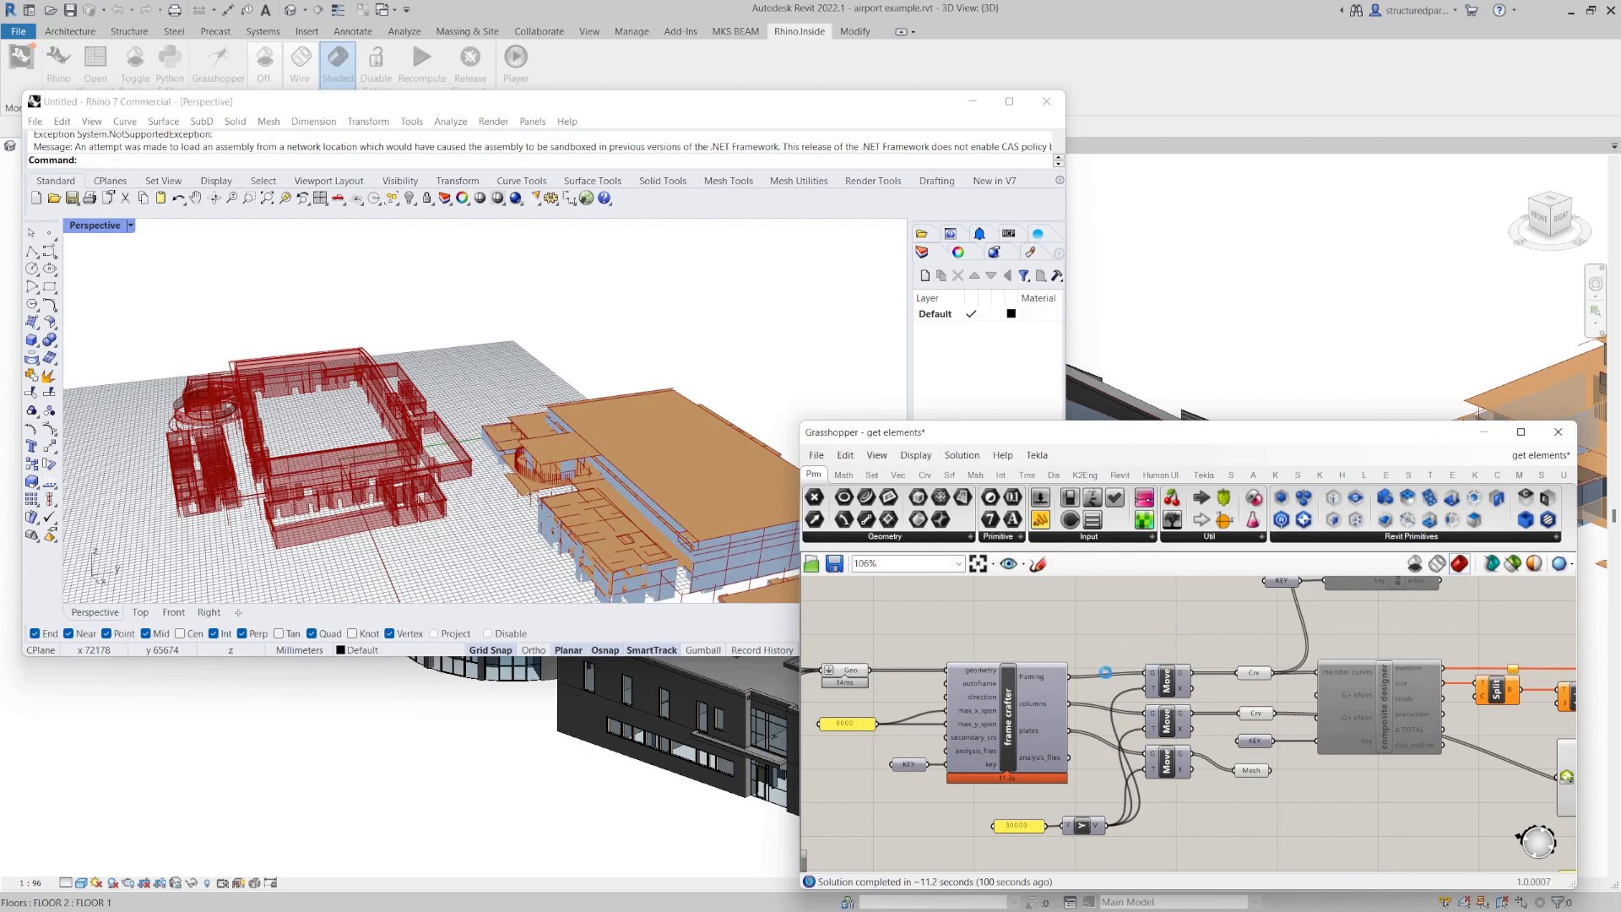
pyautogui.moveTo(696, 448)
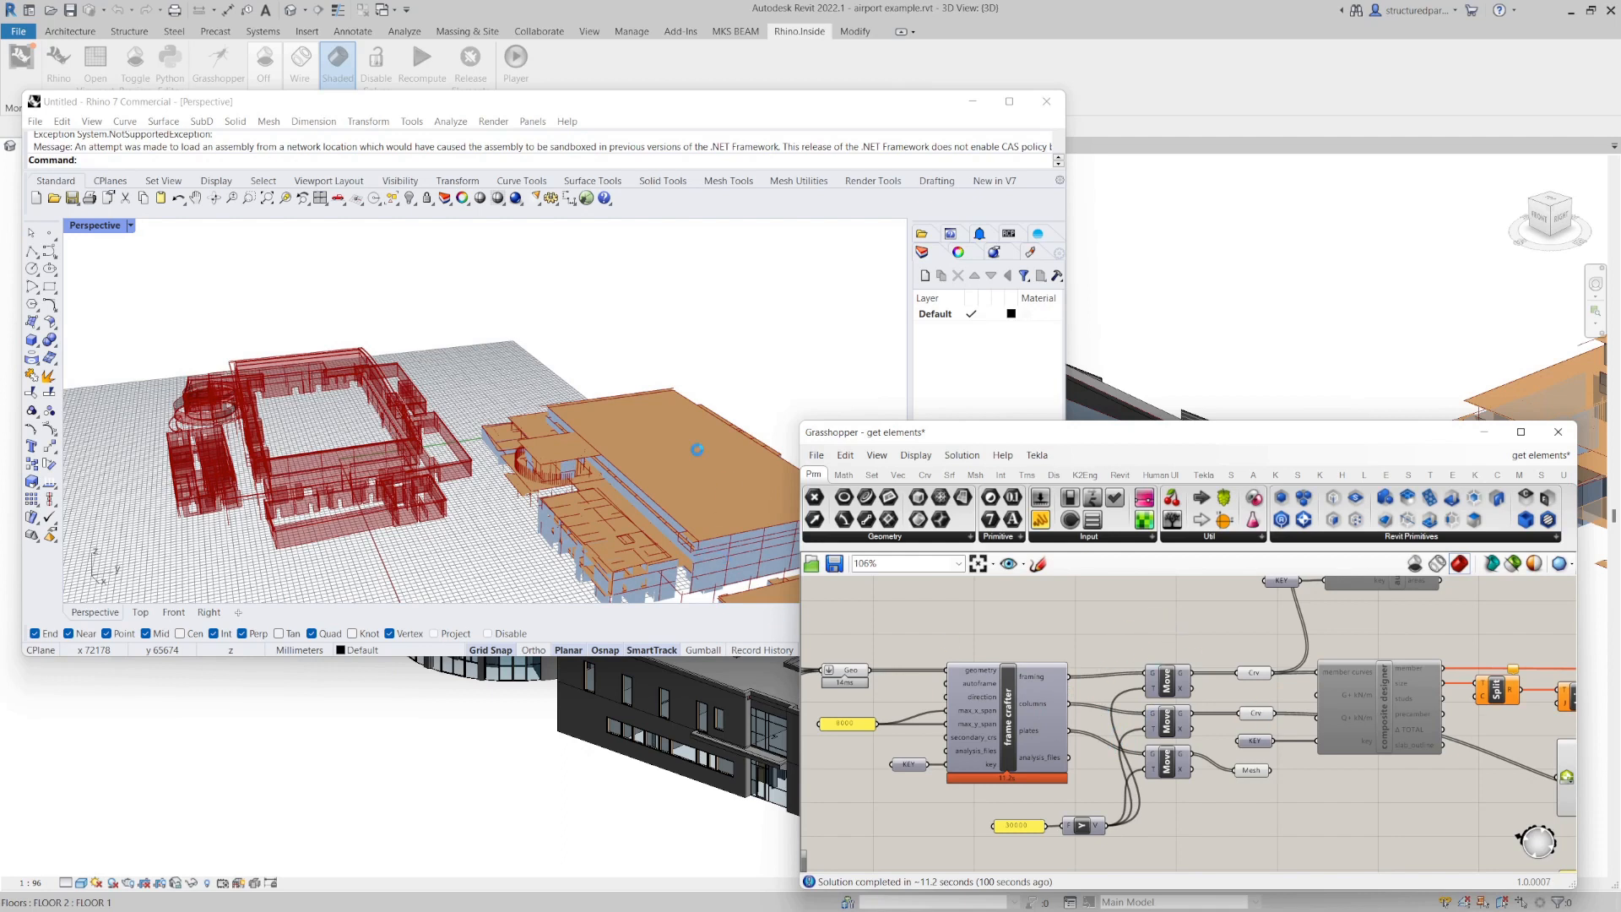
pyautogui.moveTo(649, 532)
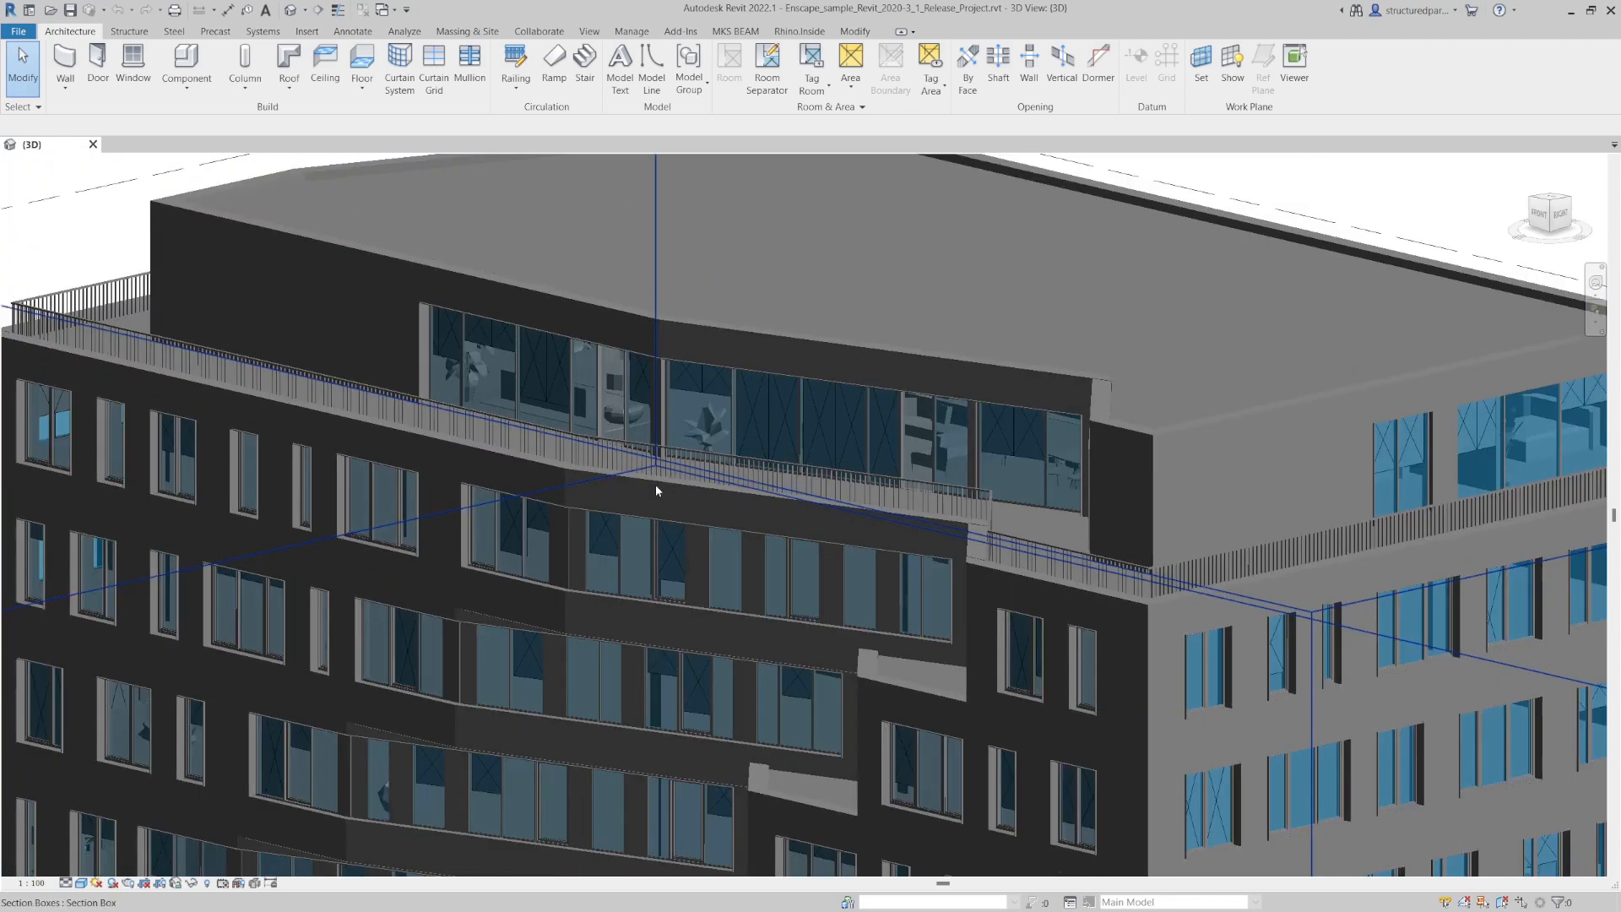
# - Orbit the office building 3D view to show the whole multi-storey building
pyautogui.moveTo(655, 492); pyautogui.dragTo(603, 635)
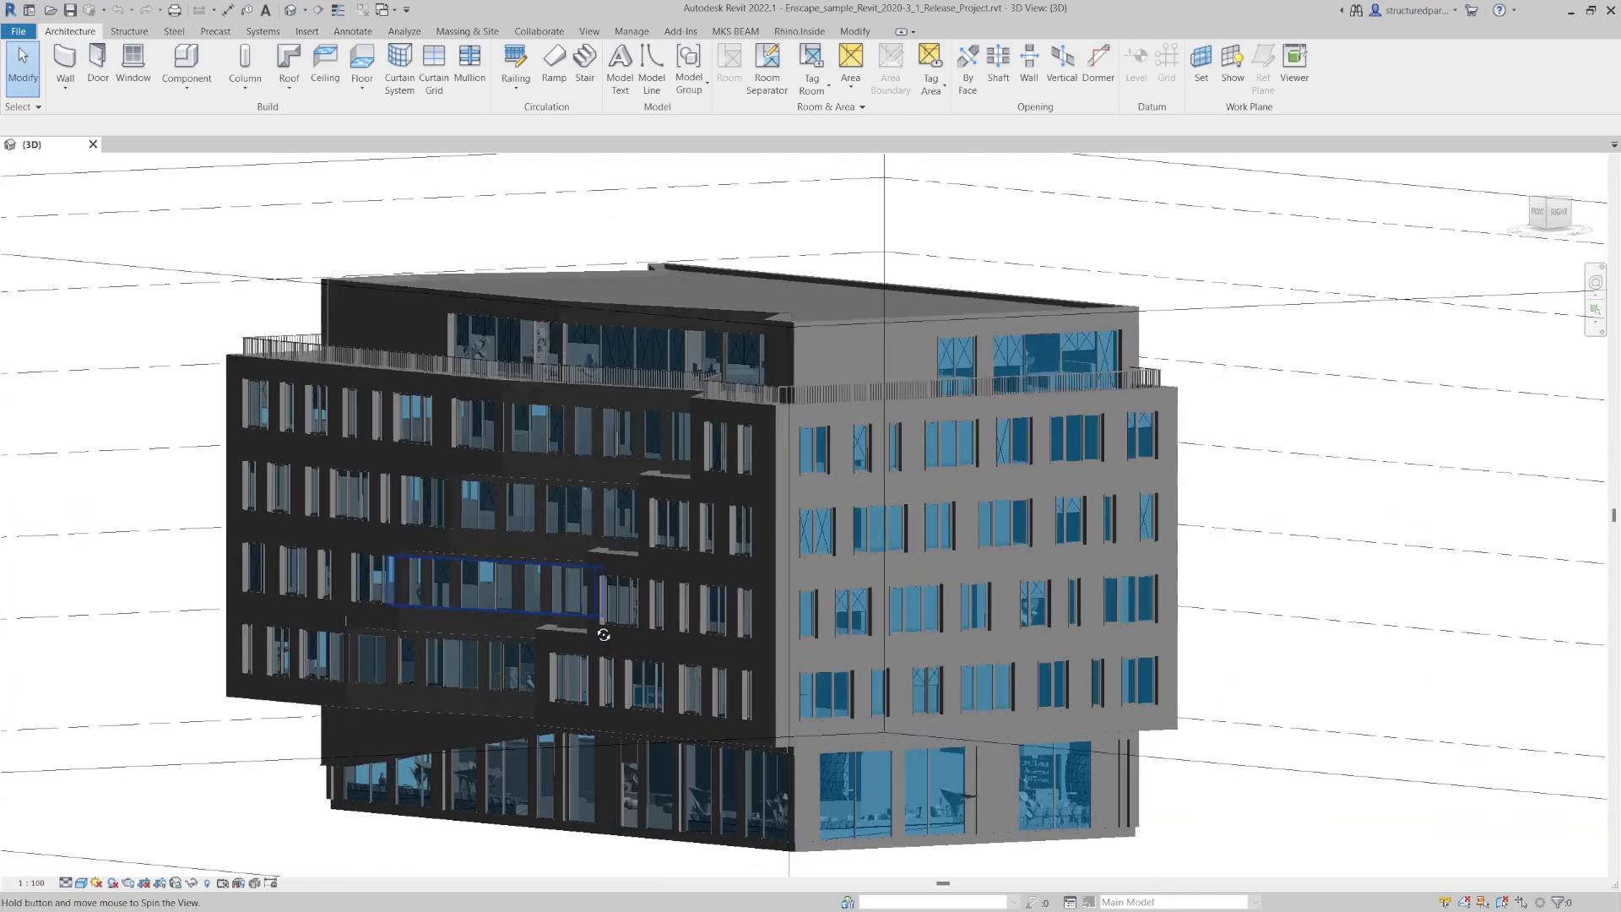
pyautogui.moveTo(603, 635); pyautogui.dragTo(616, 675)
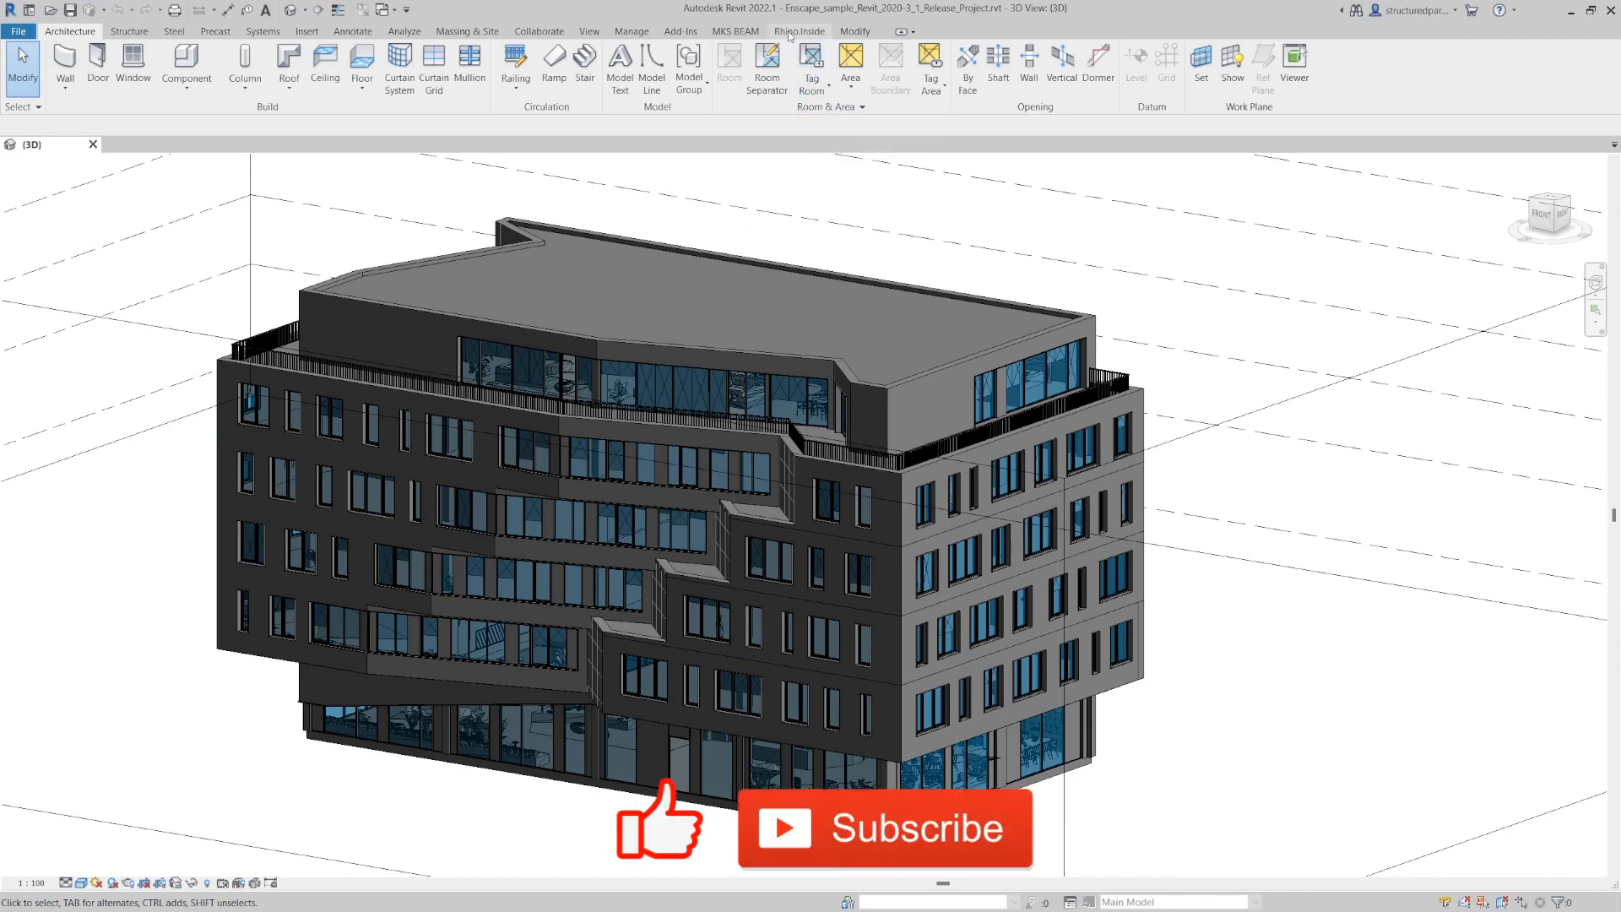
# - Load Rhino from the Rhino.Inside tab and bring up an empty Rhino 7 window
pyautogui.click(799, 31)
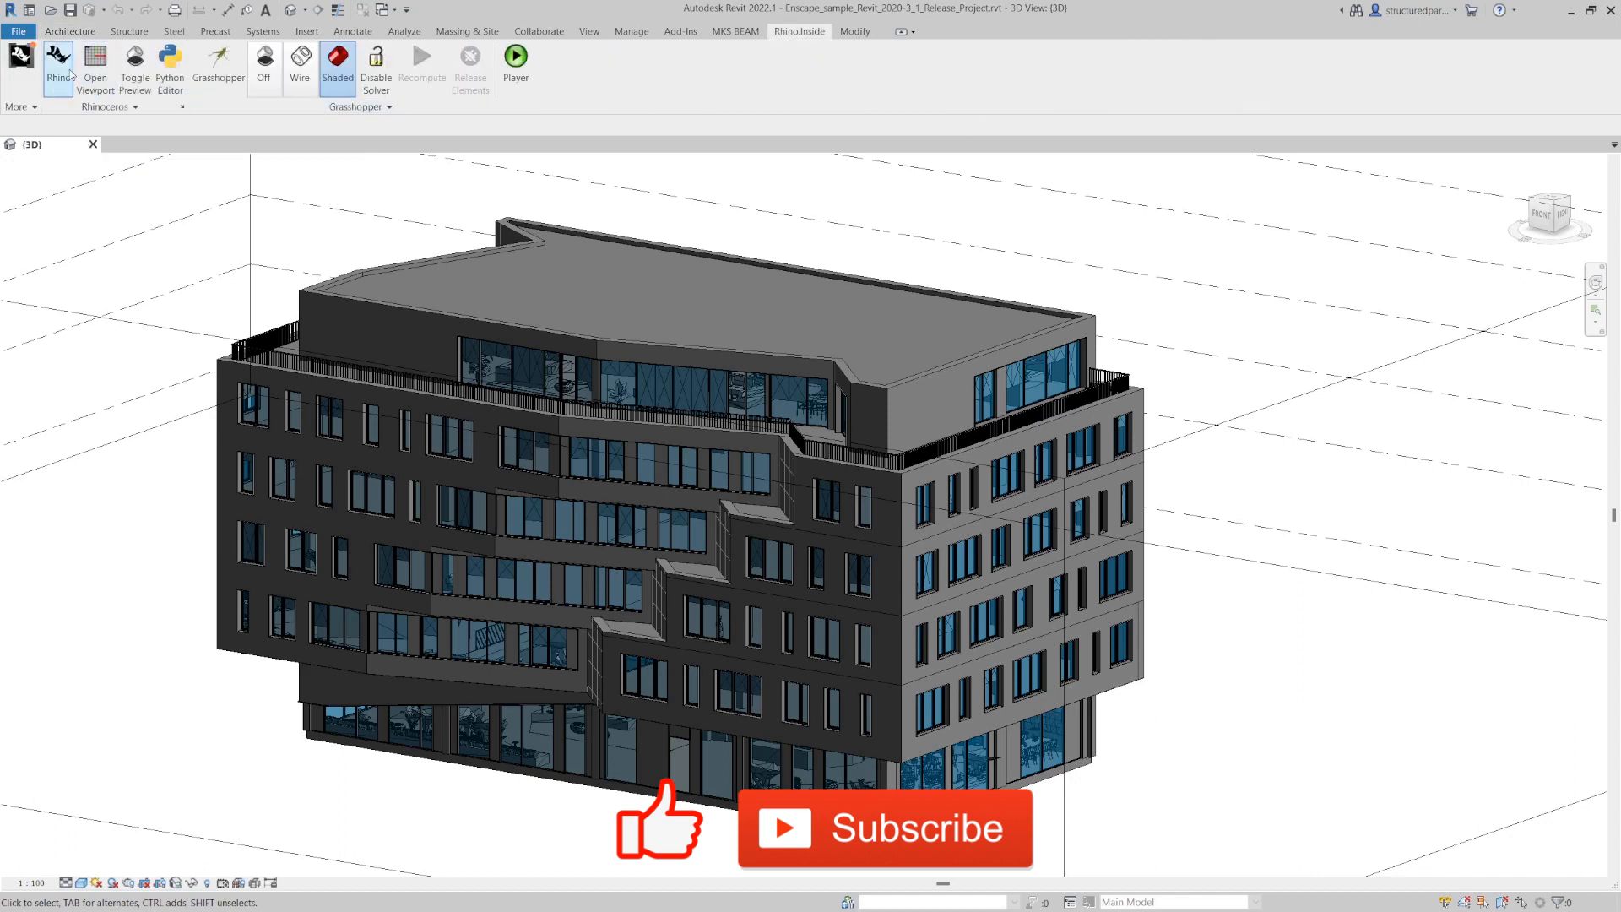
pyautogui.moveTo(218, 68)
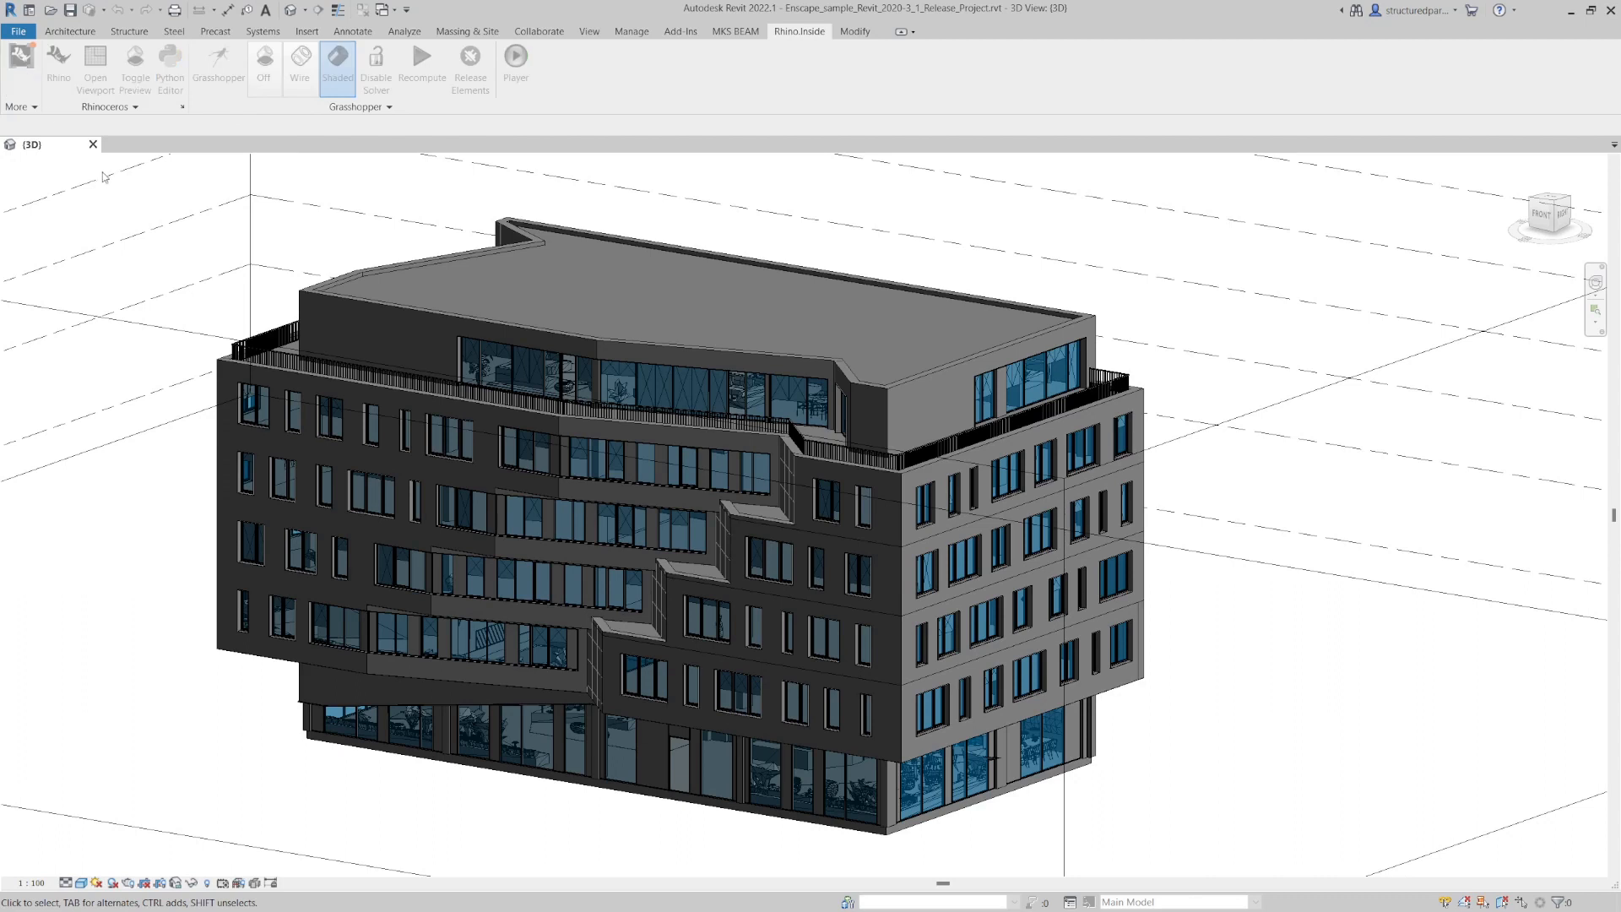
pyautogui.click(579, 522)
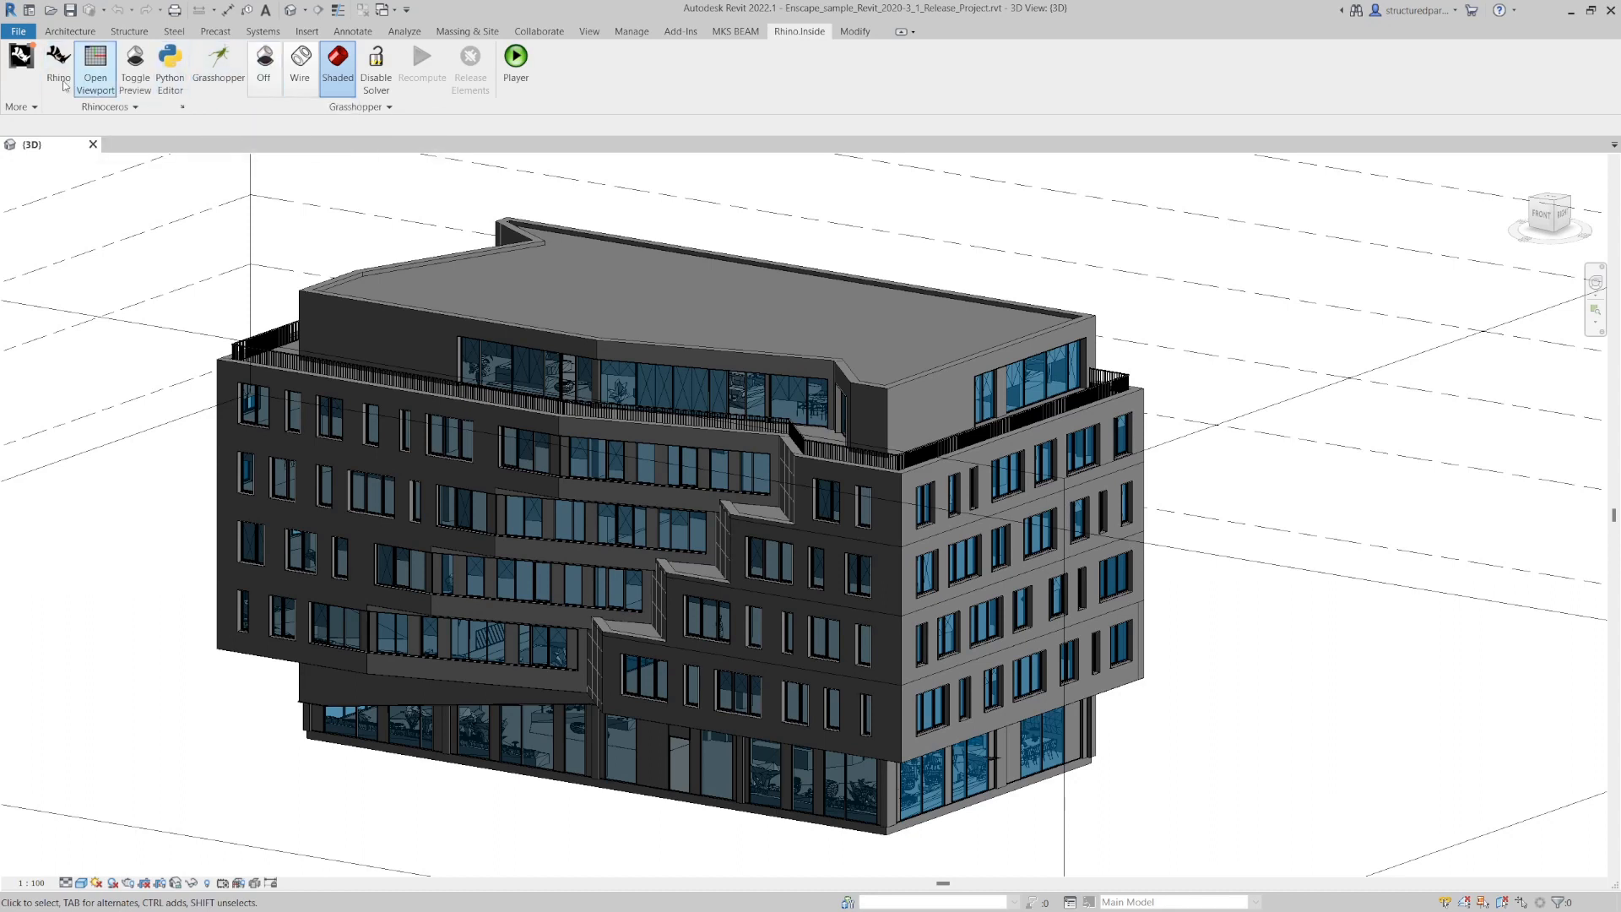
pyautogui.click(300, 547)
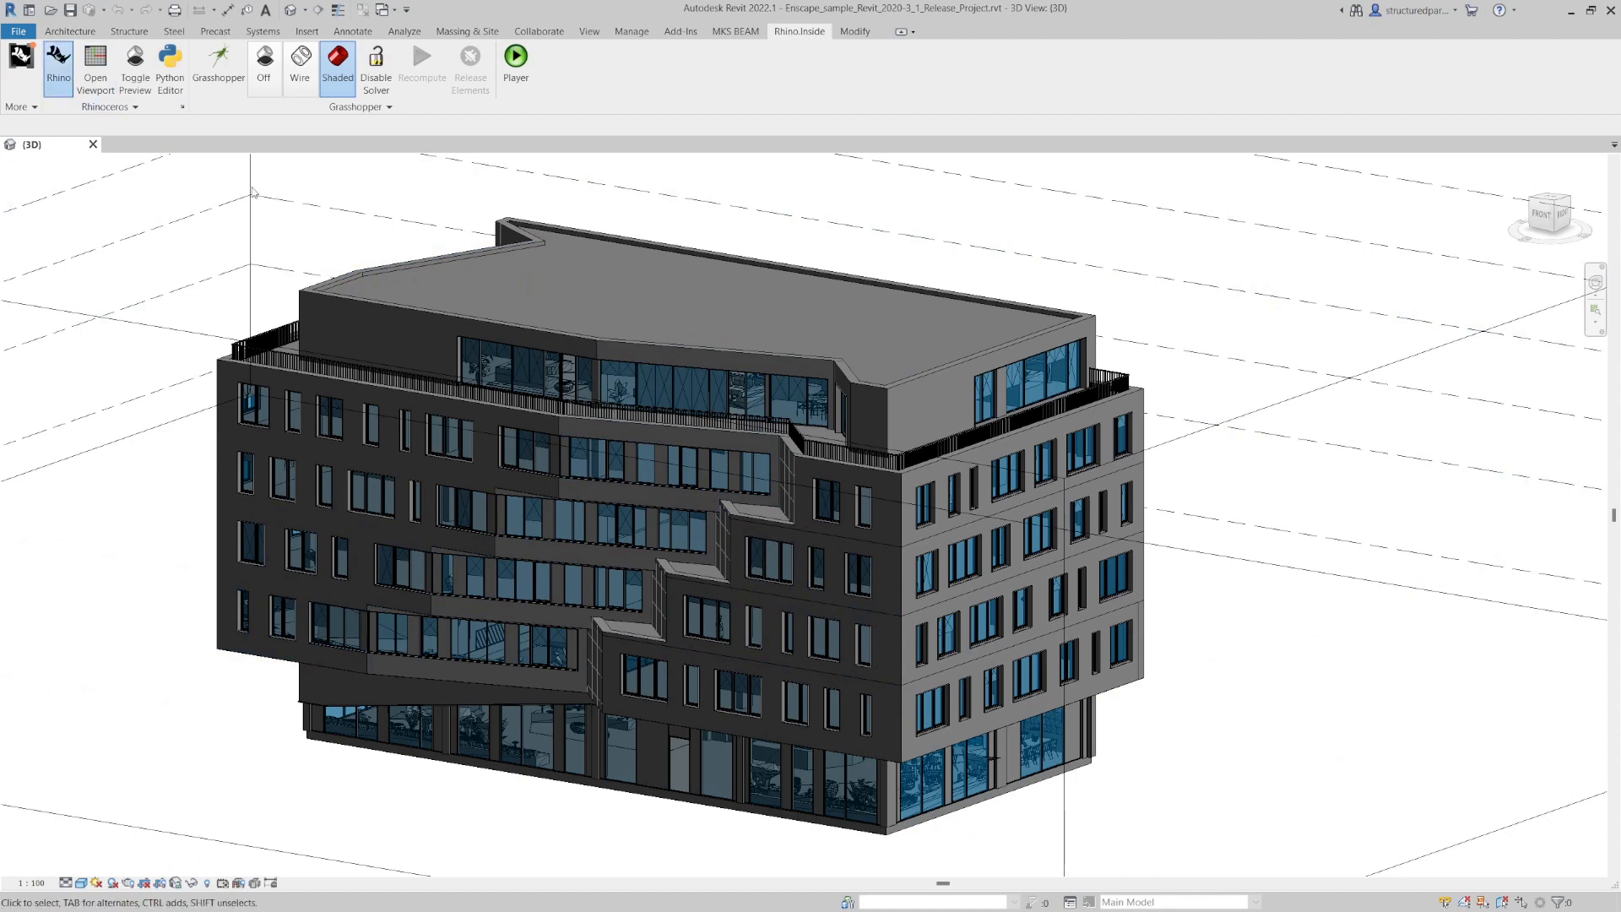
pyautogui.click(58, 61)
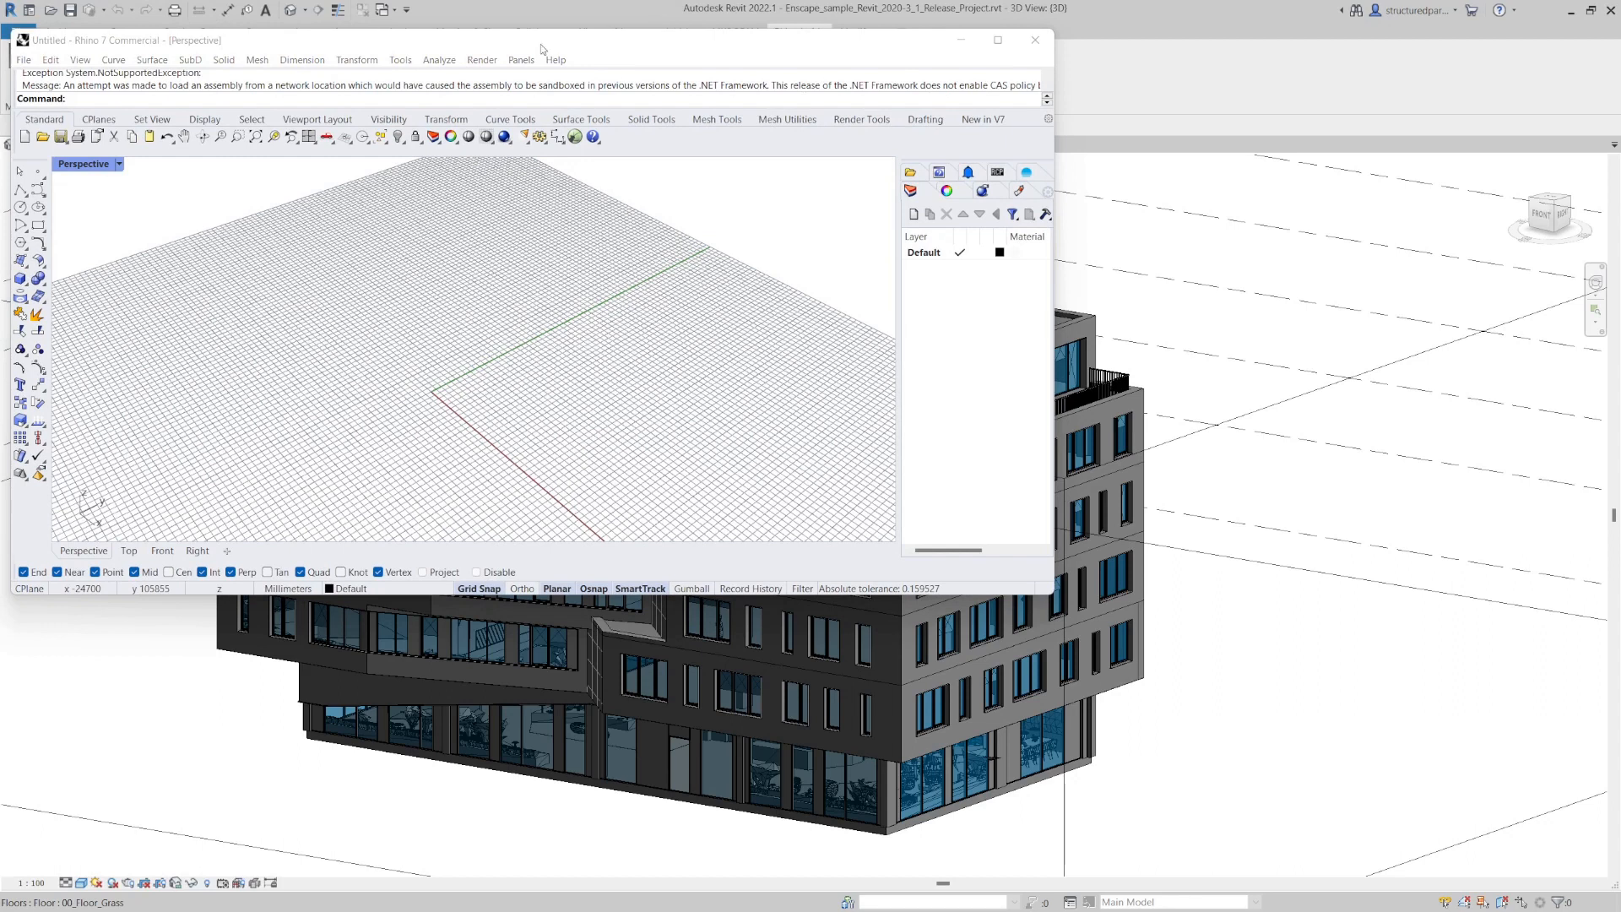
# - Launch Grasshopper, load the 'get elements' recent file, and show the Revit components
pyautogui.click(218, 62)
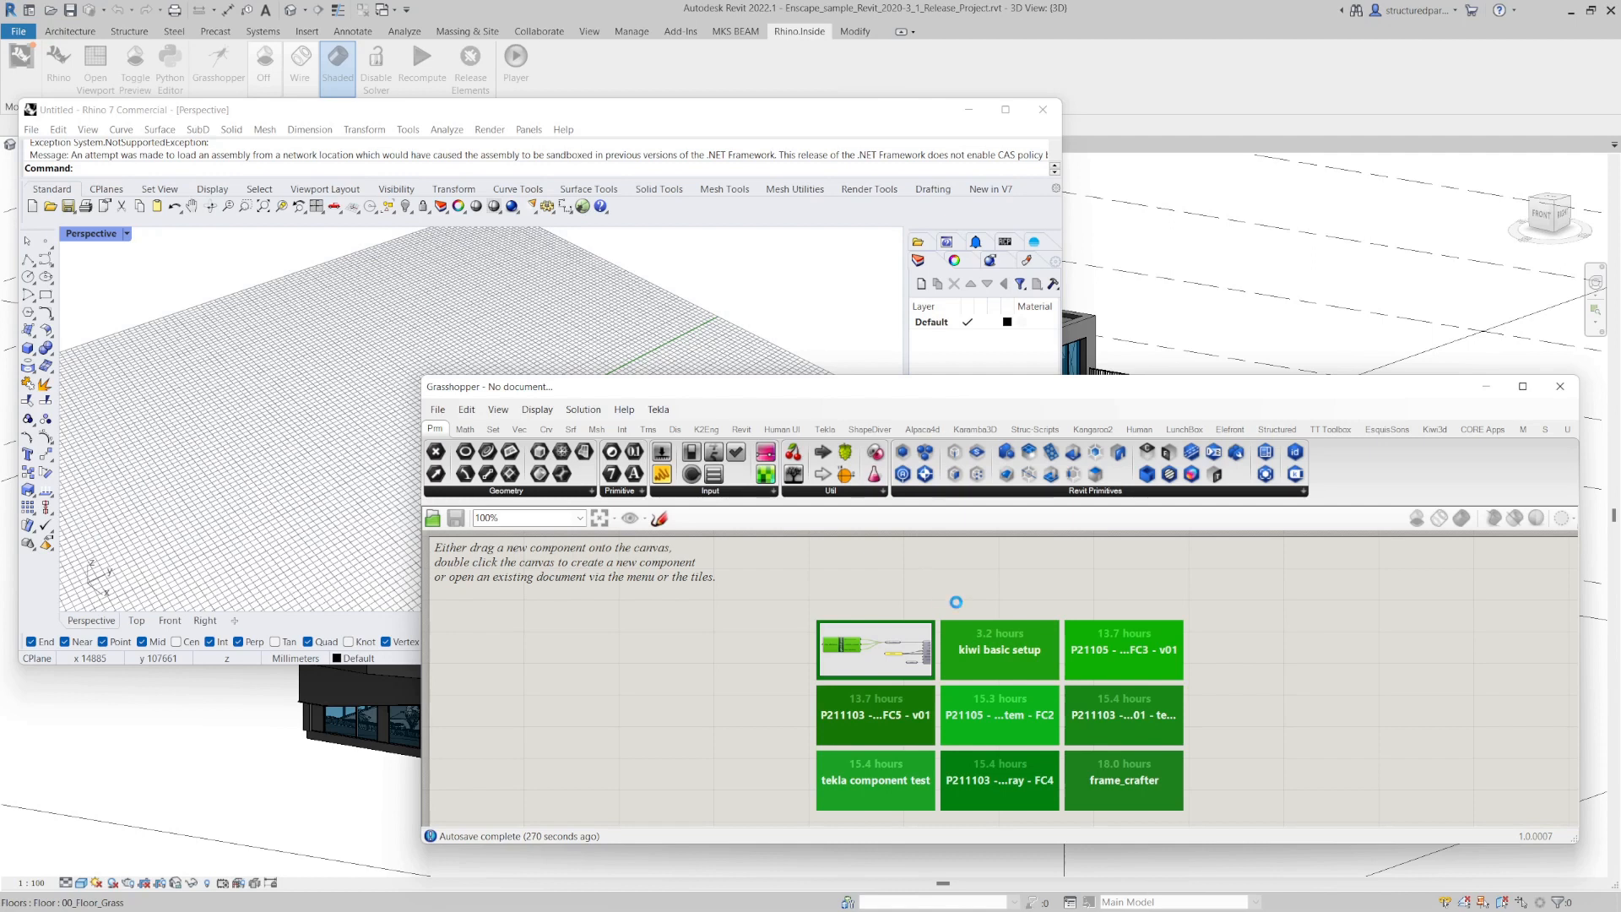
pyautogui.doubleClick(876, 649)
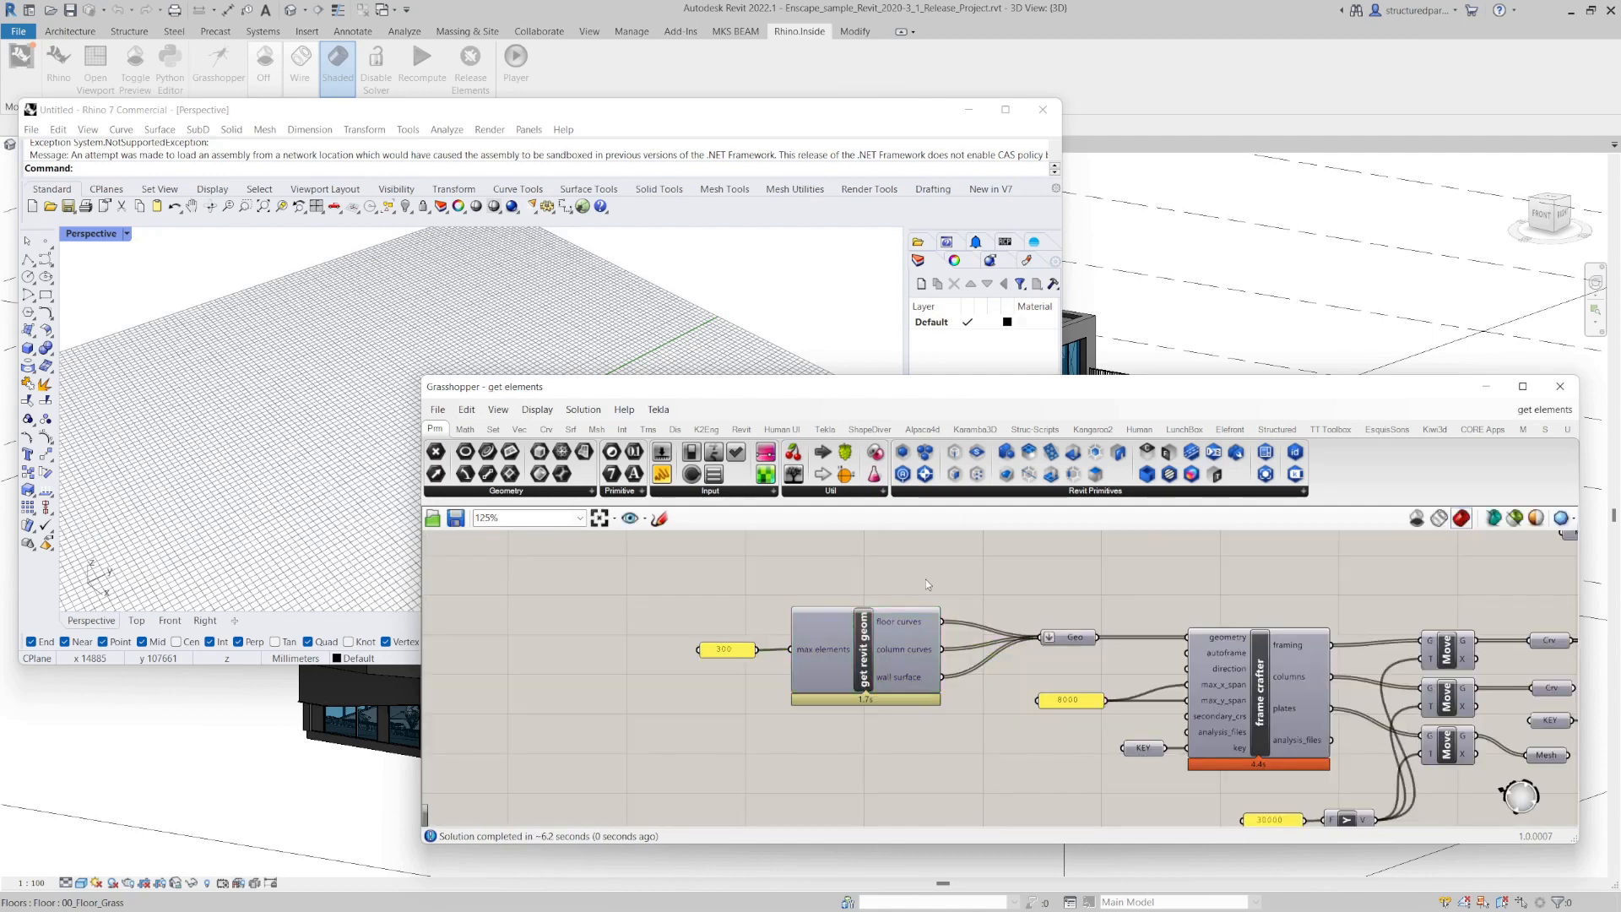
pyautogui.moveTo(639, 262)
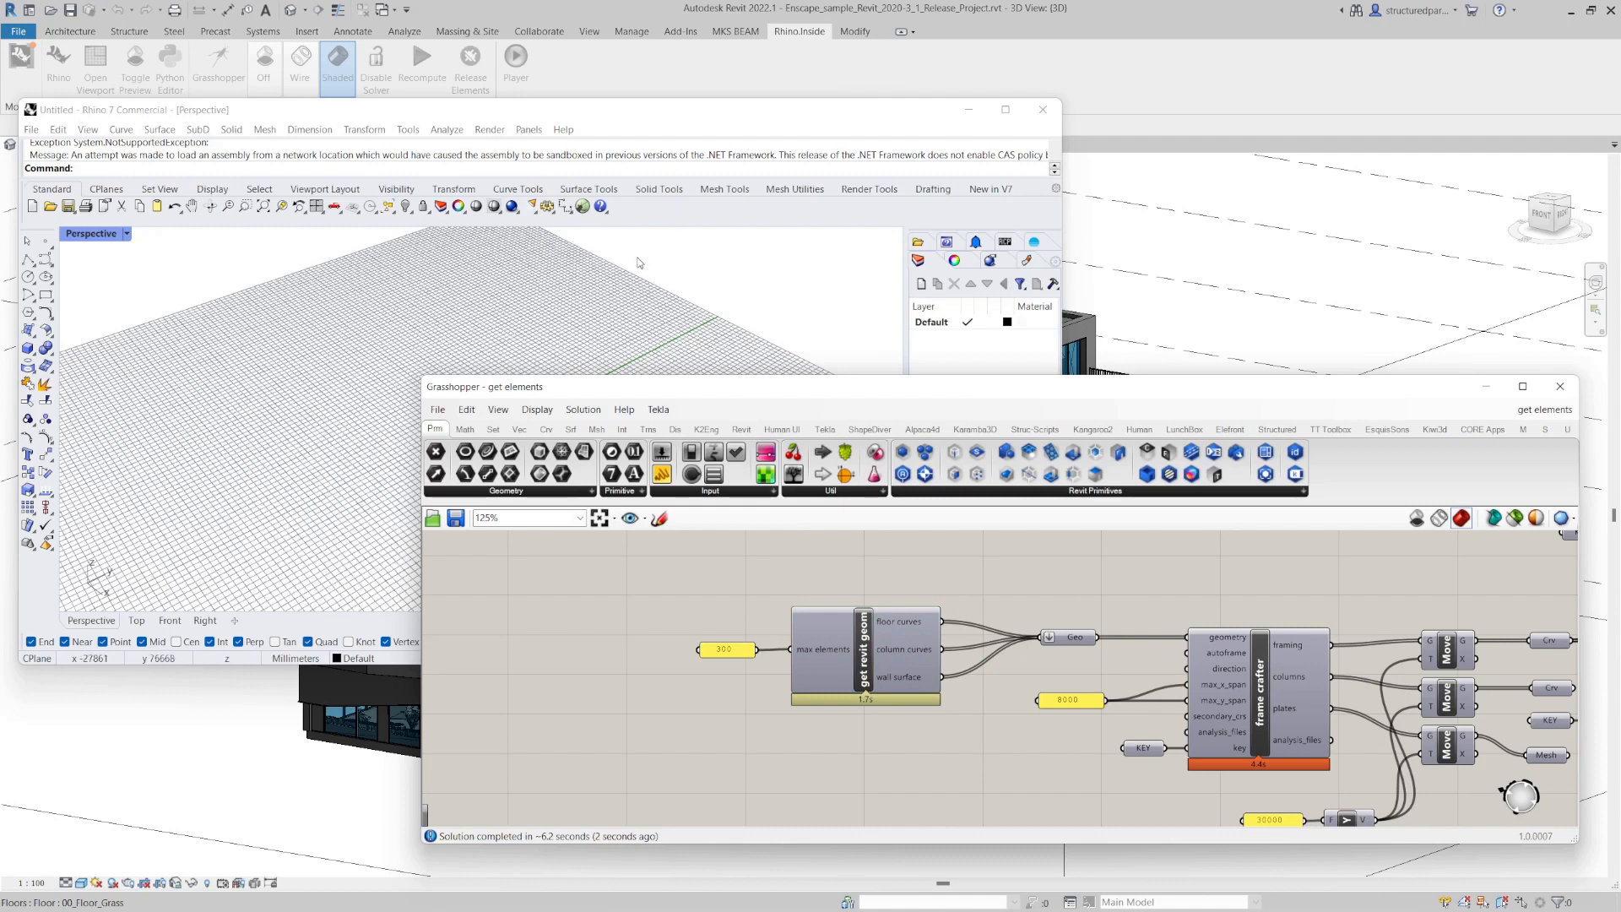
pyautogui.moveTo(907, 628)
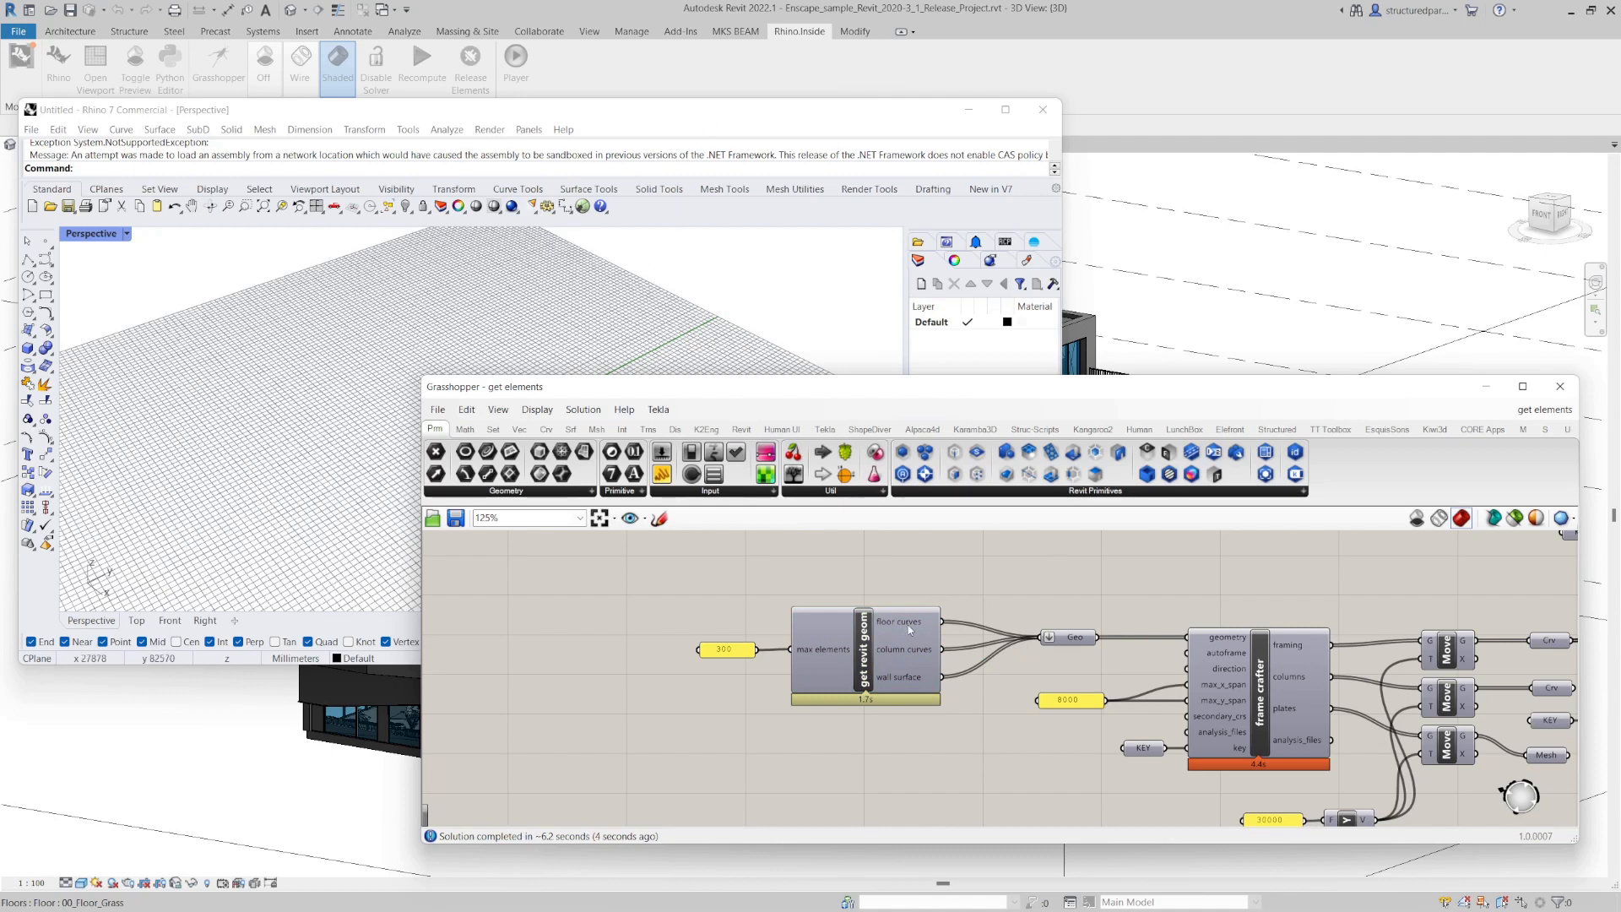
pyautogui.scroll(-3)
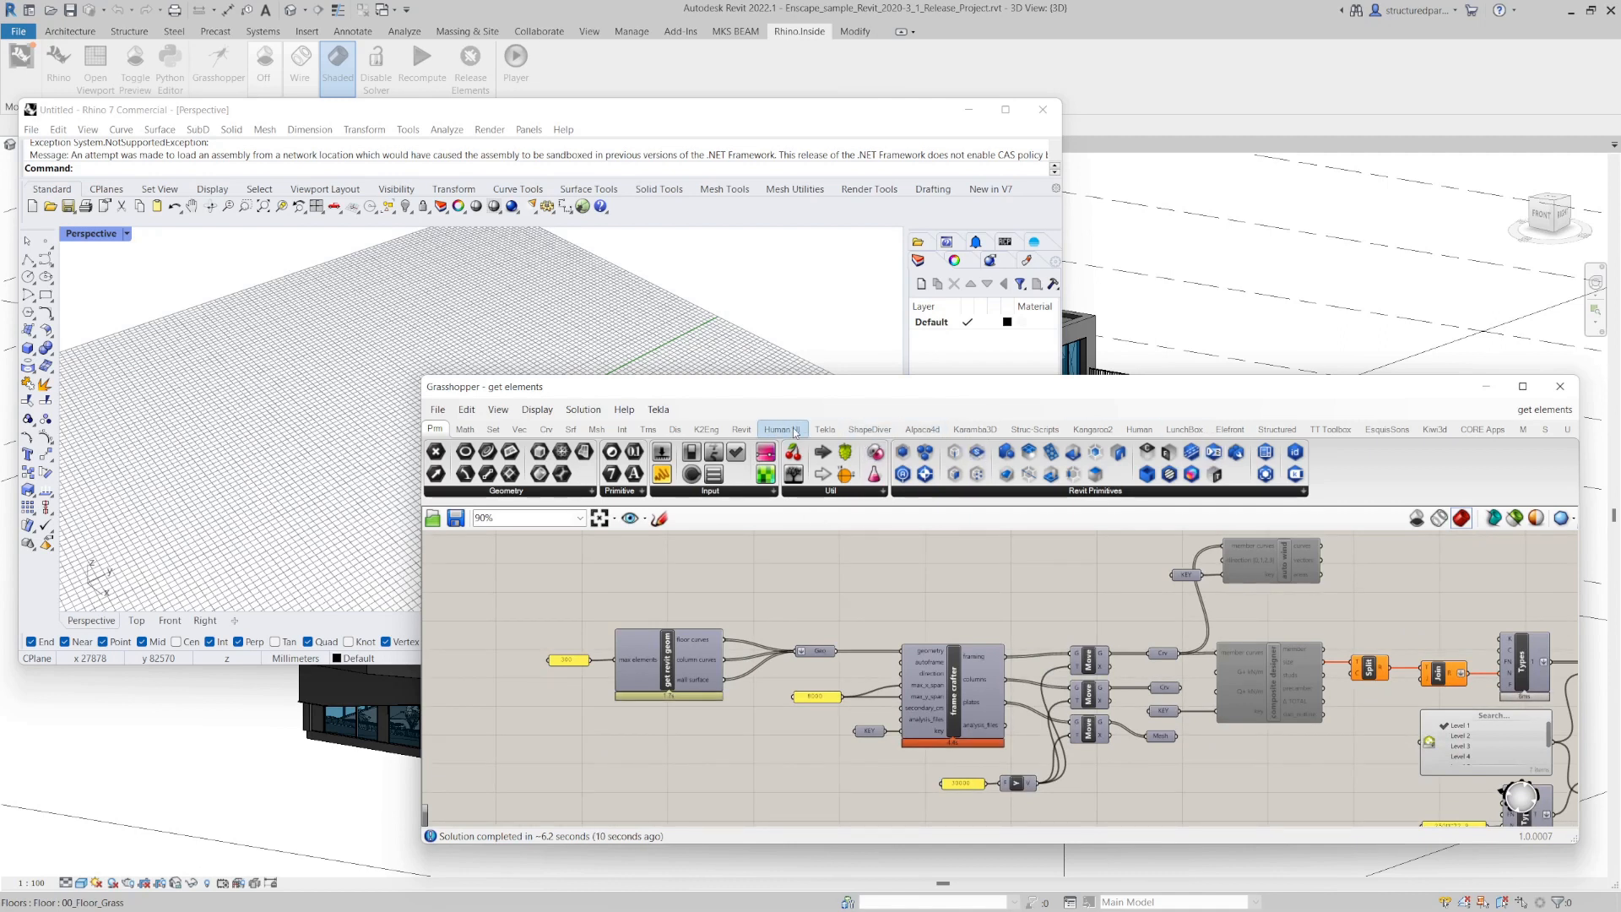
pyautogui.click(741, 428)
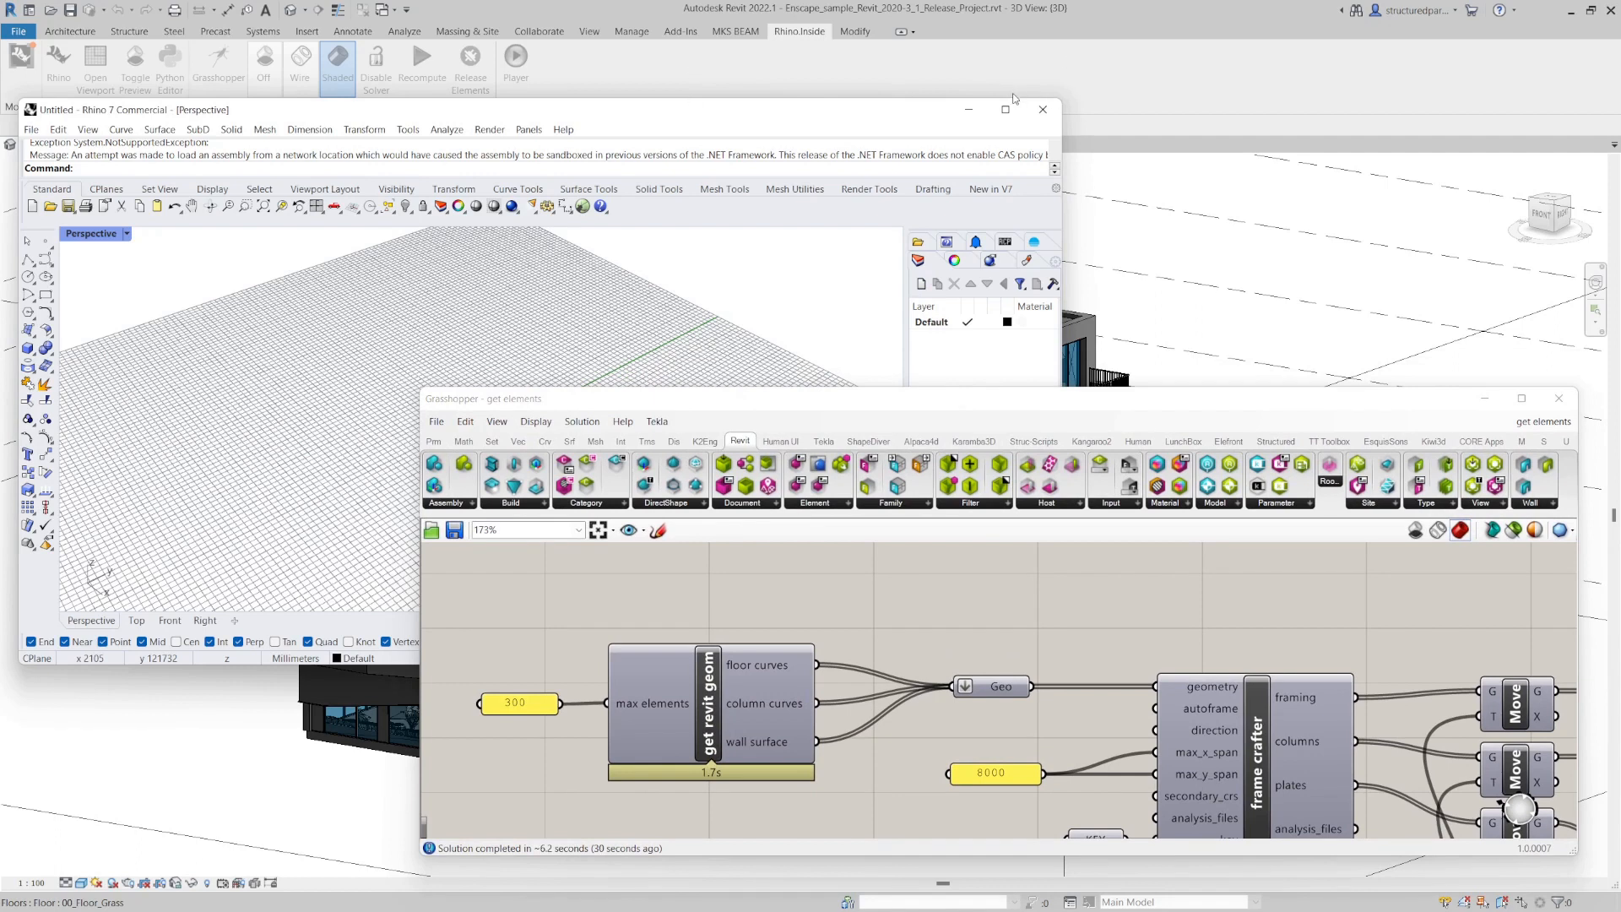
pyautogui.moveTo(887, 119)
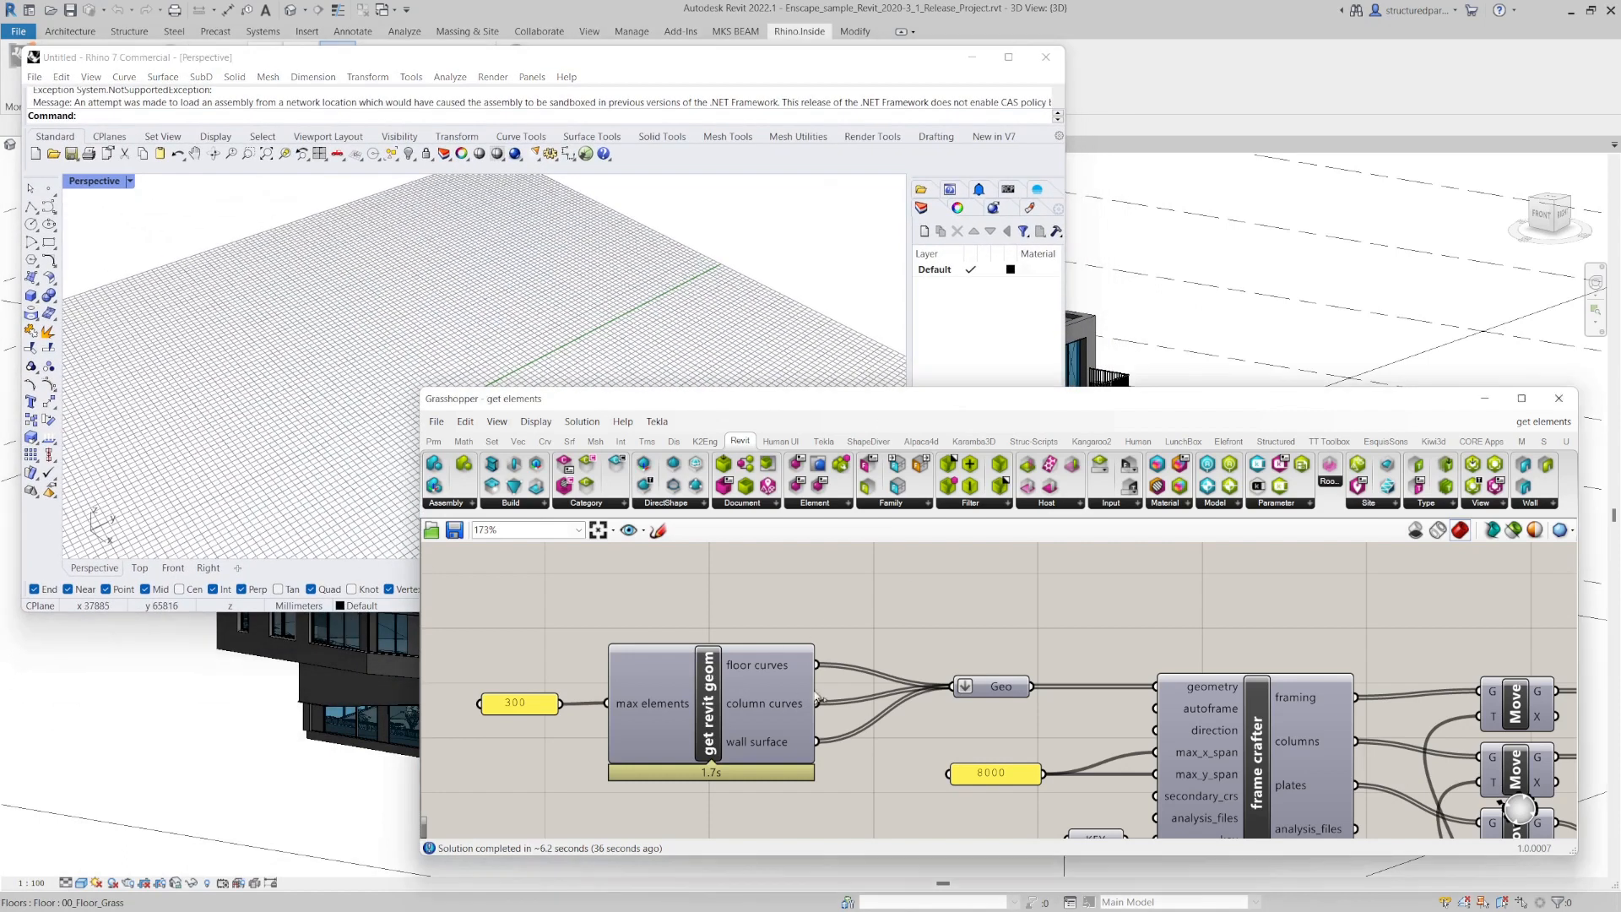
# - Activate get revit geom to preview the floors, columns and walls in Rhino
pyautogui.click(994, 686)
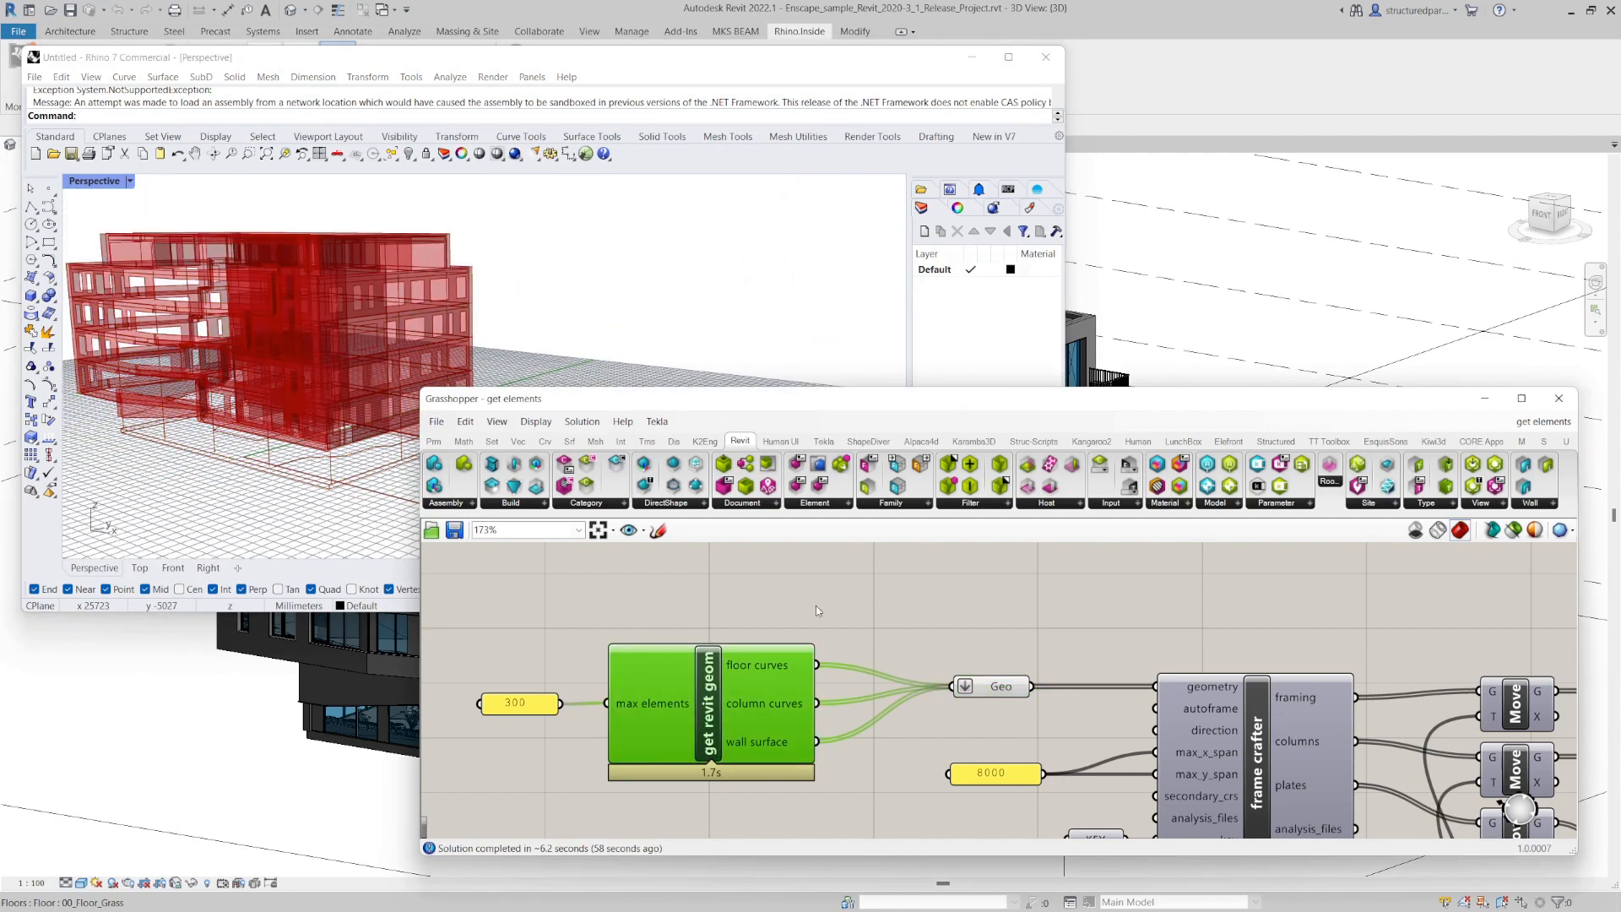
# - Inside the get revit geom cluster, preview wall surfaces and column curves, orbiting Rhino
pyautogui.doubleClick(710, 703)
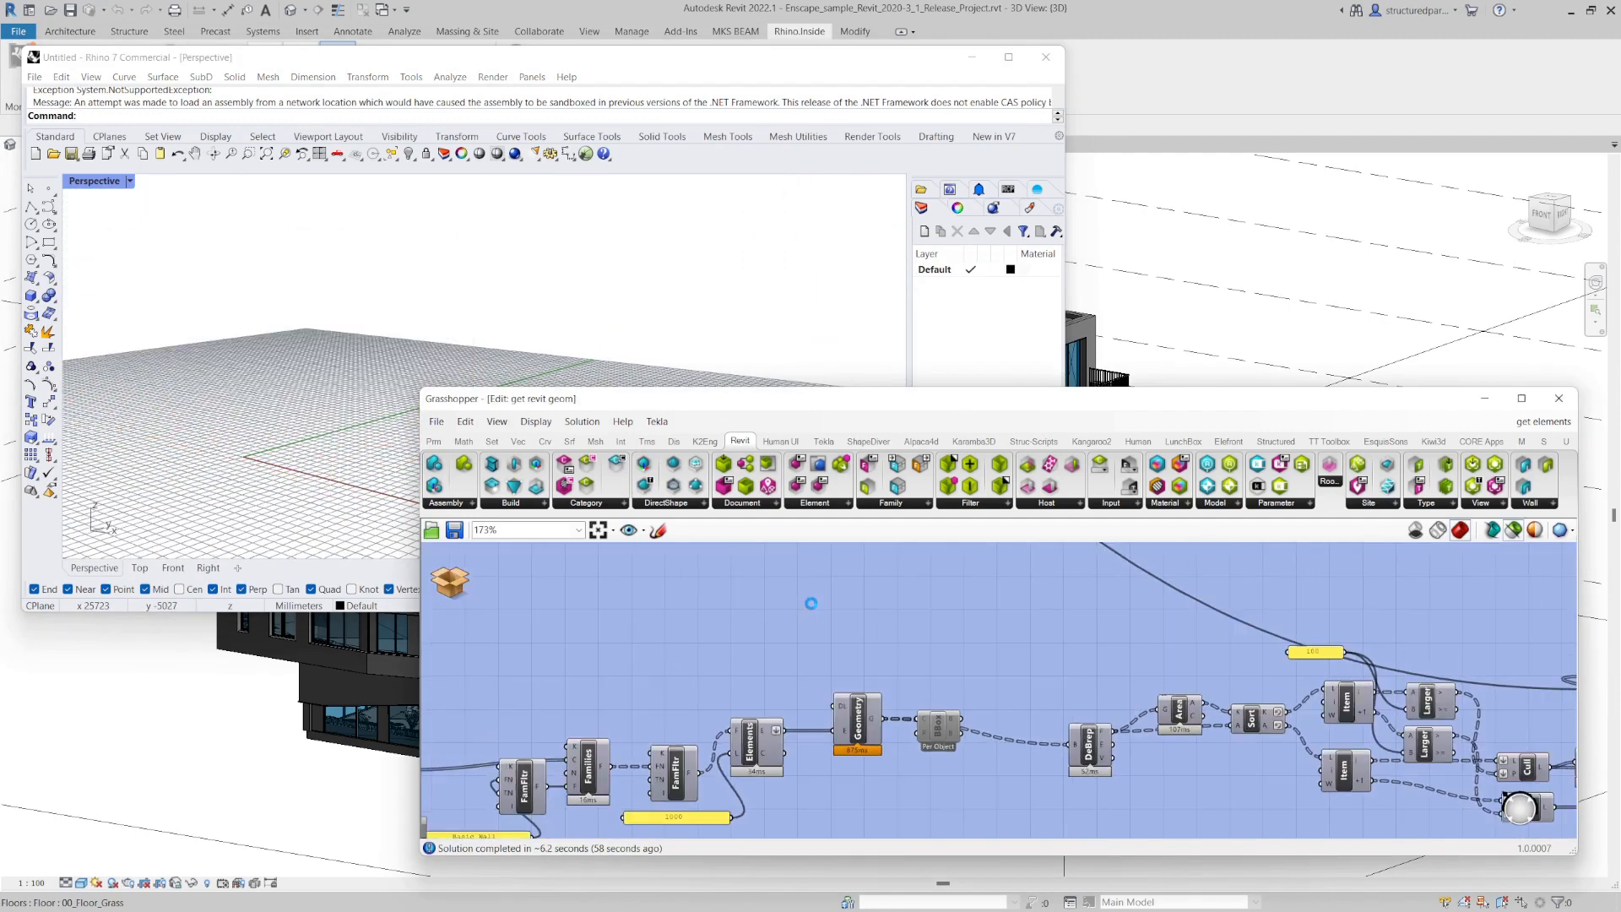
pyautogui.scroll(-3)
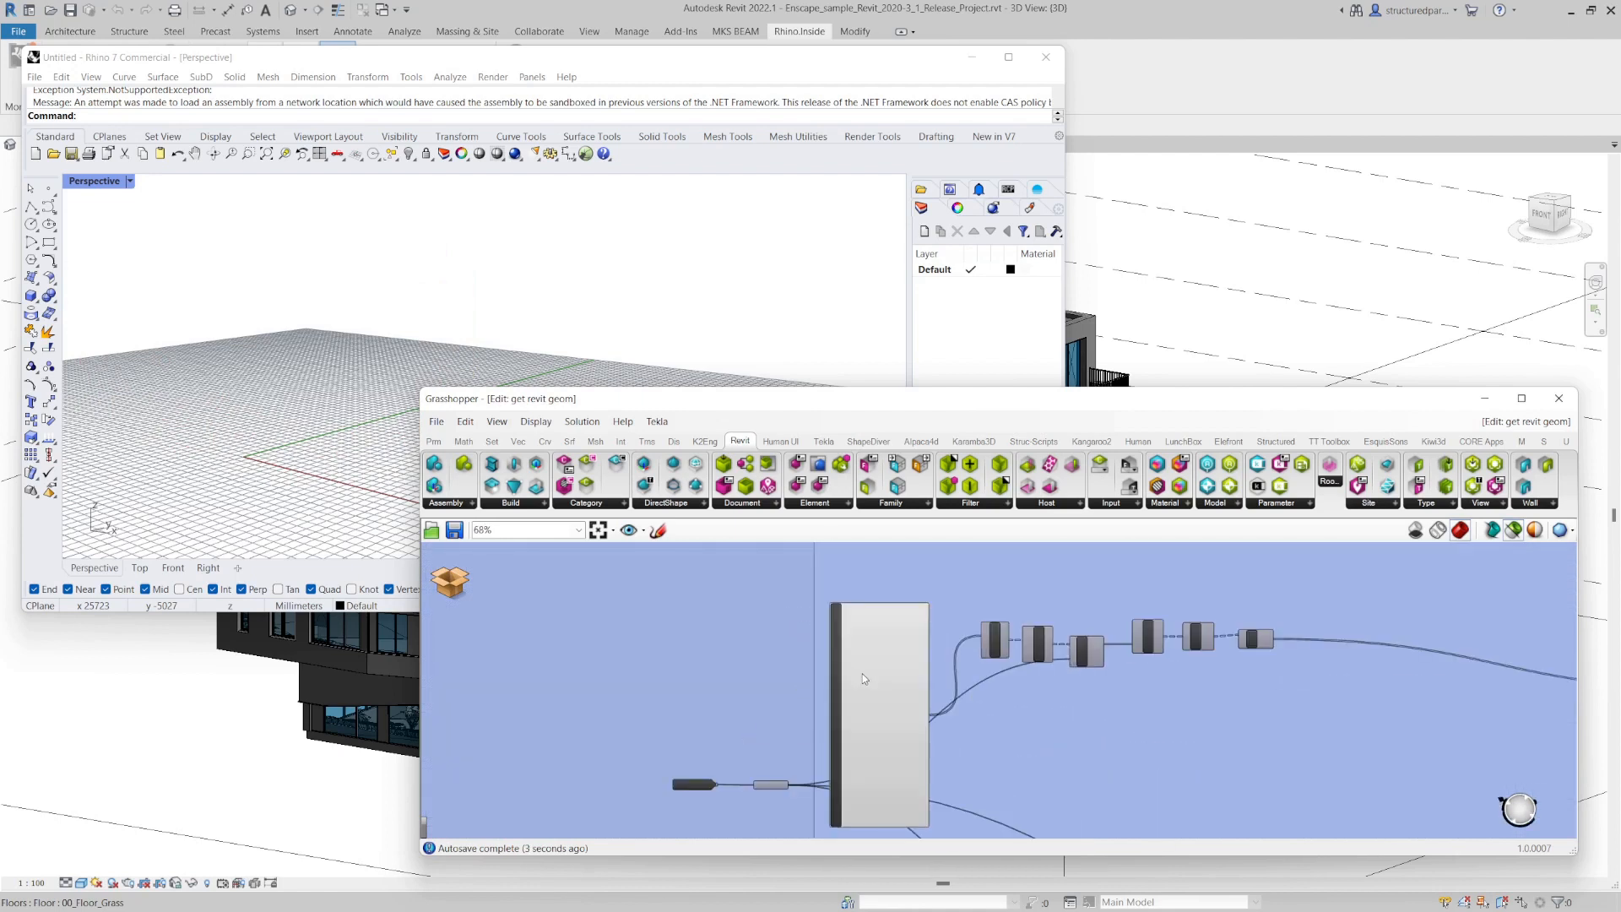
pyautogui.scroll(-3)
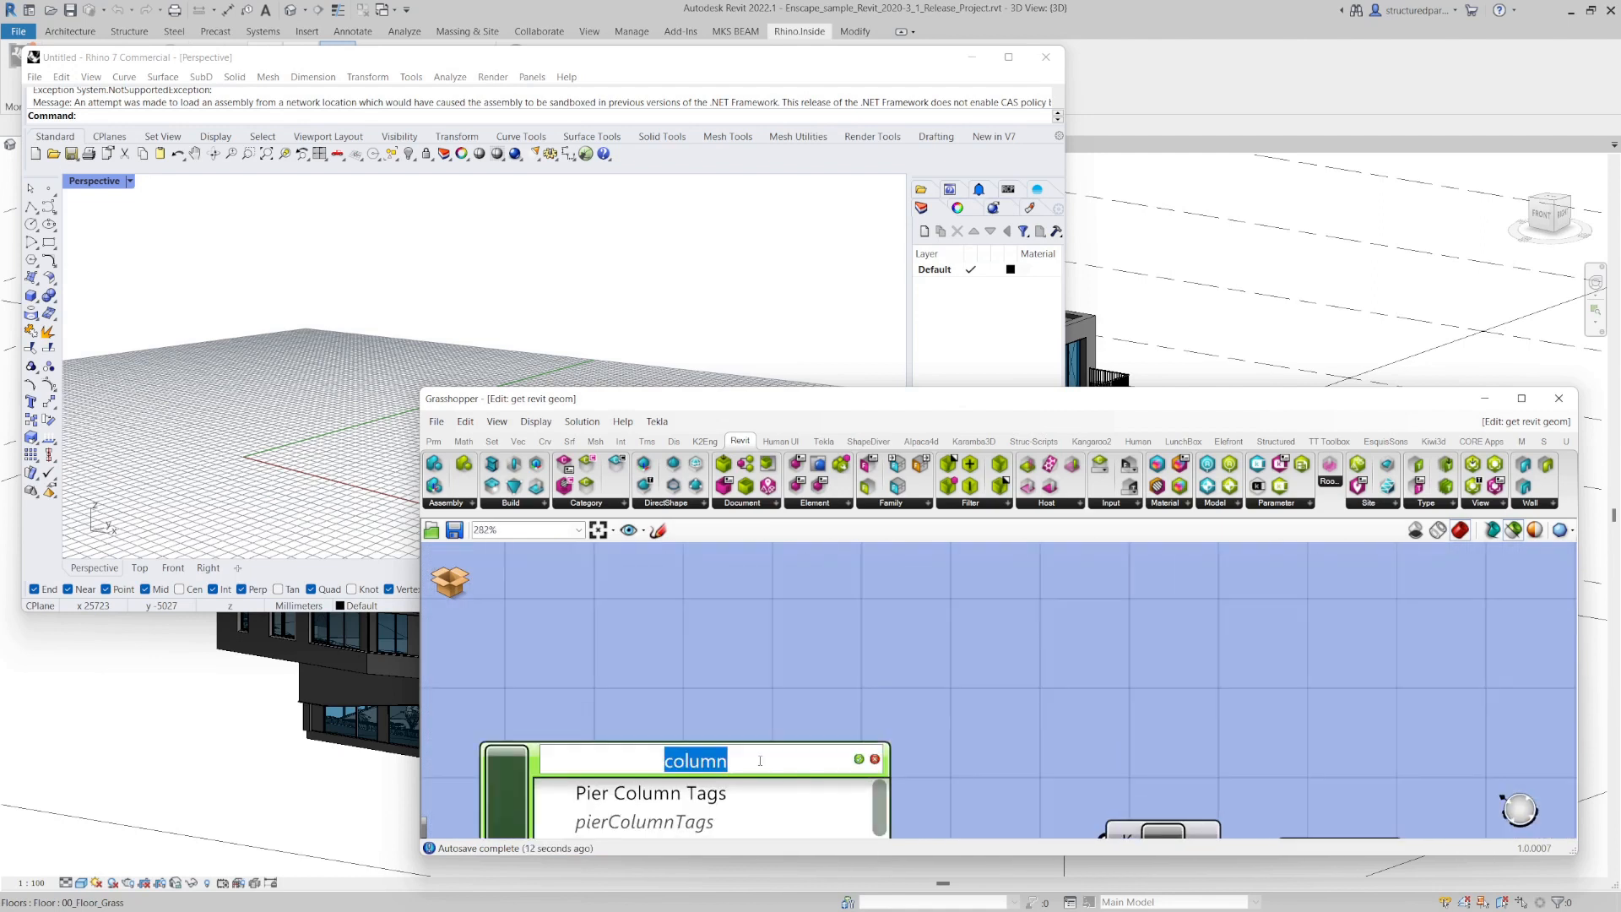
pyautogui.write('floor')
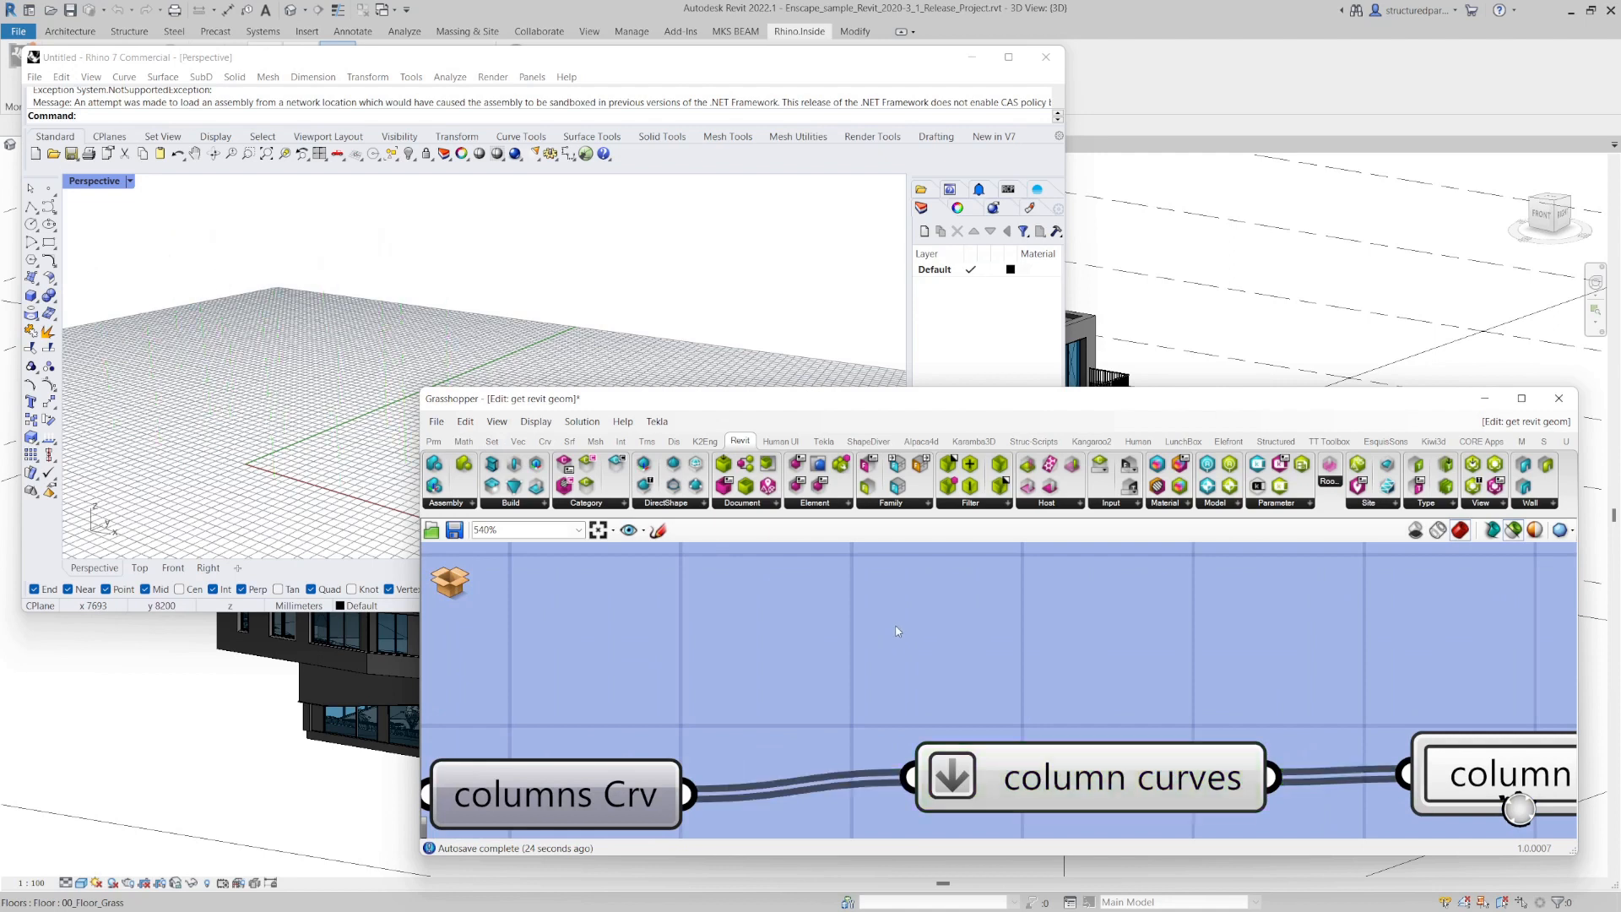
pyautogui.scroll(-3)
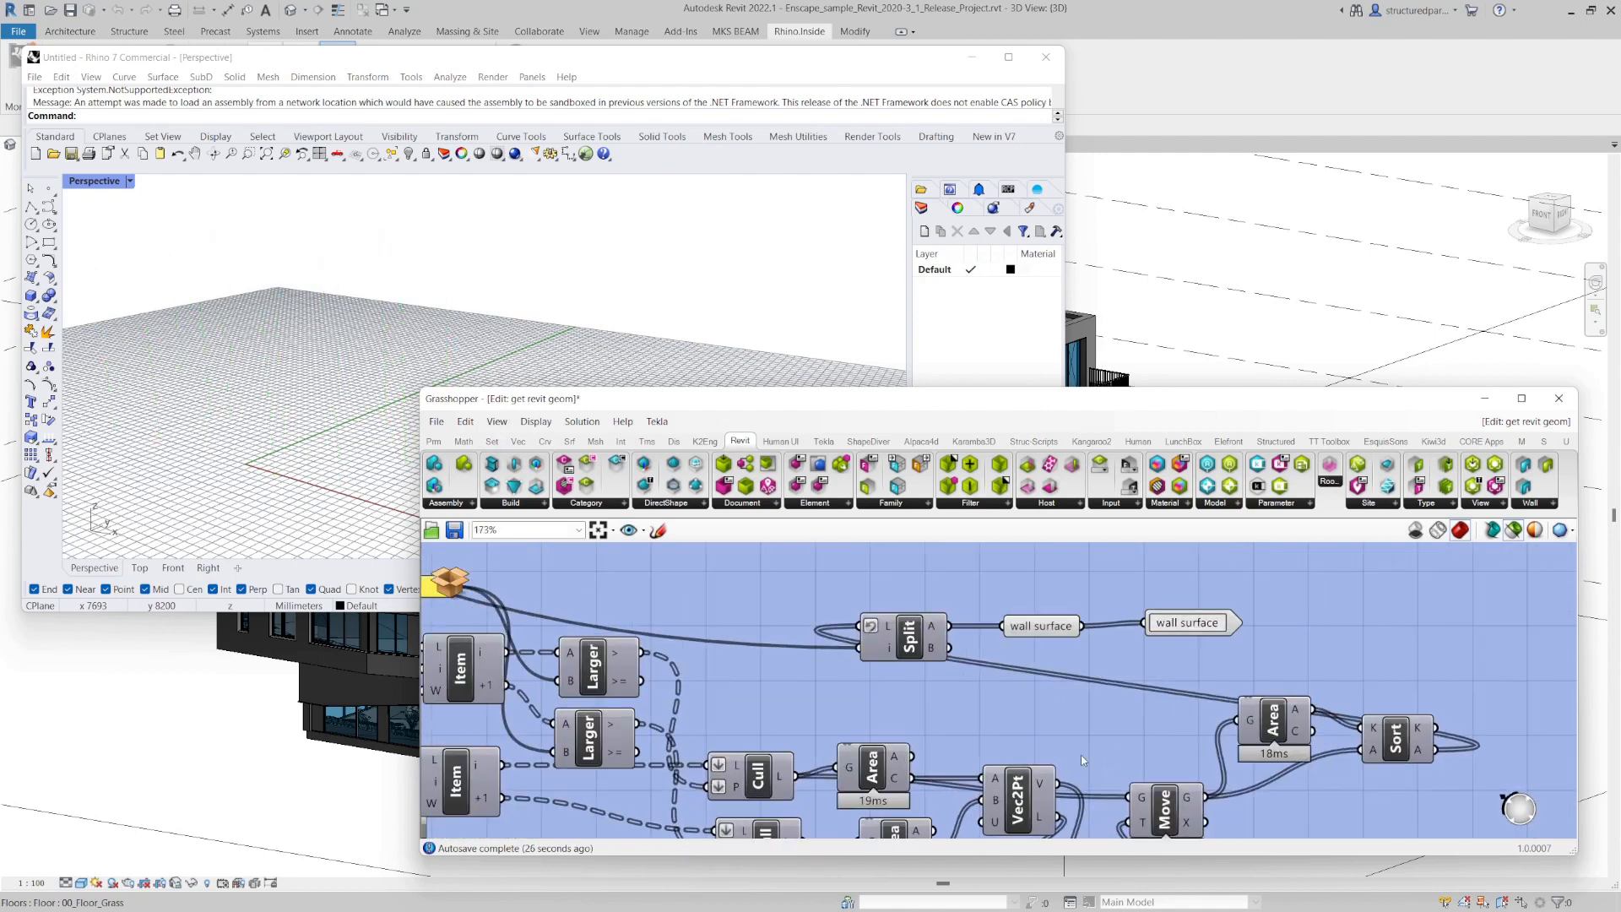
pyautogui.click(1040, 625)
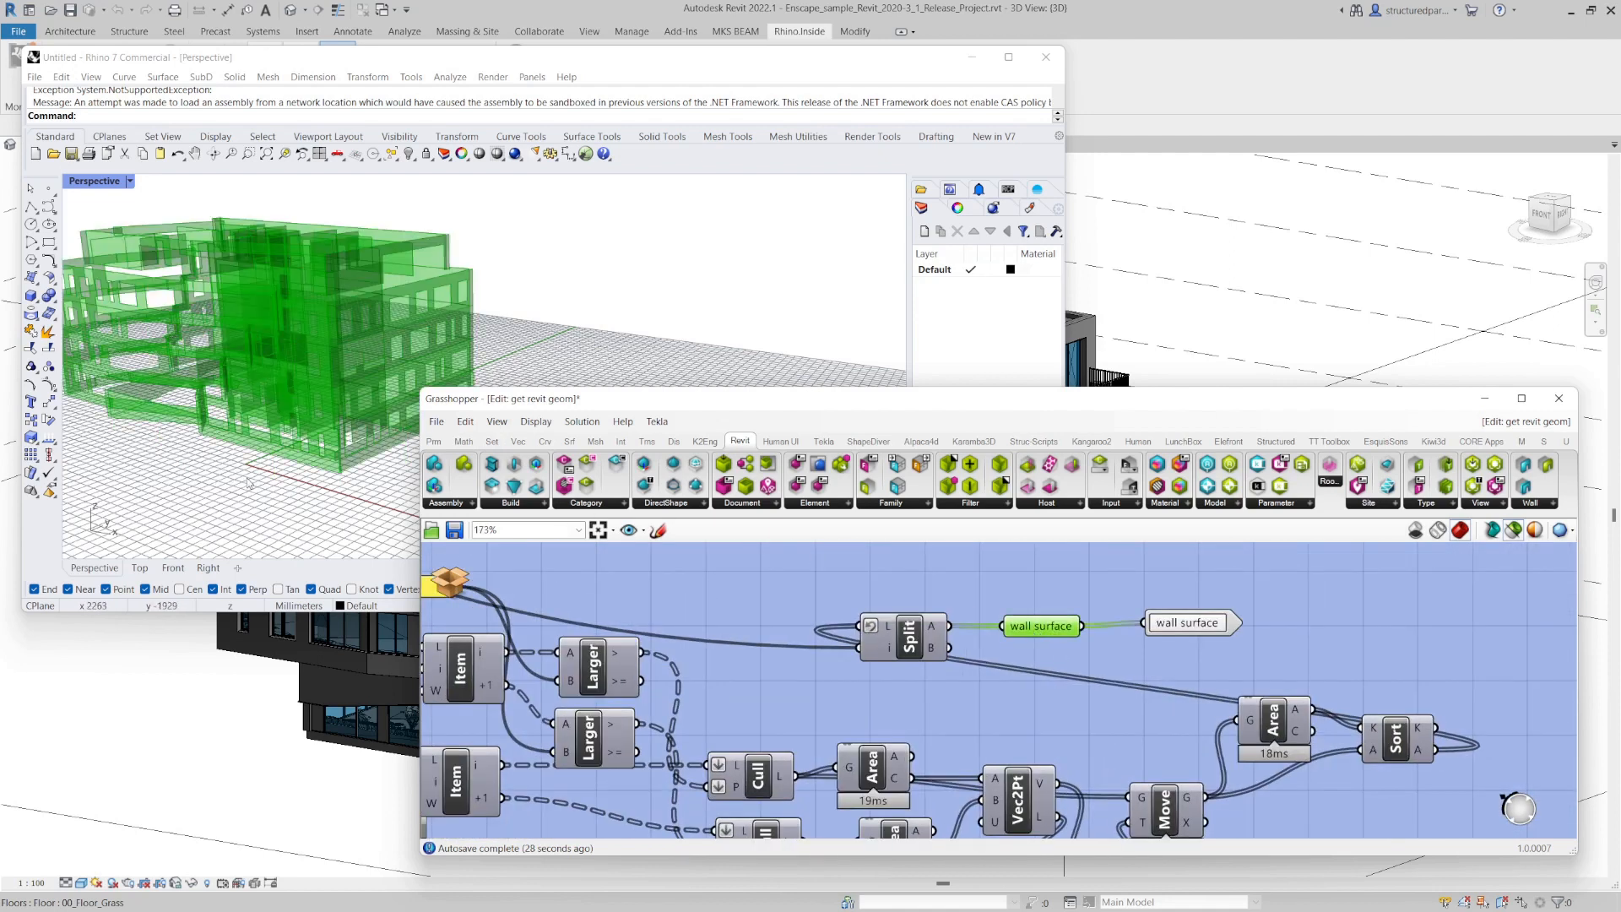
pyautogui.moveTo(249, 486); pyautogui.dragTo(281, 401)
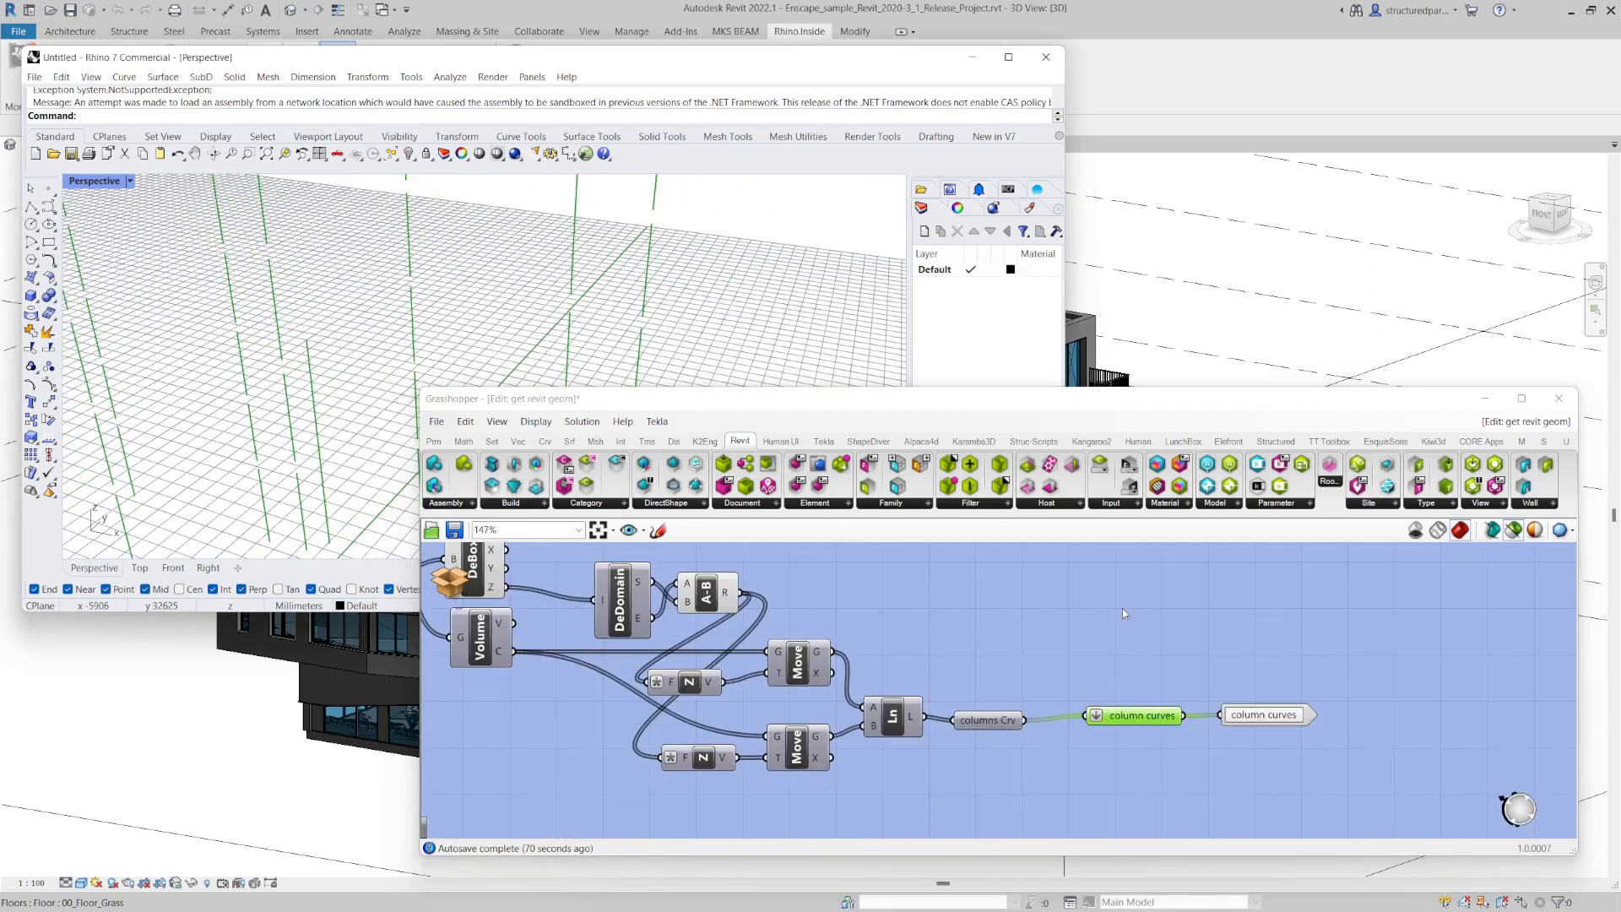
pyautogui.scroll(-3)
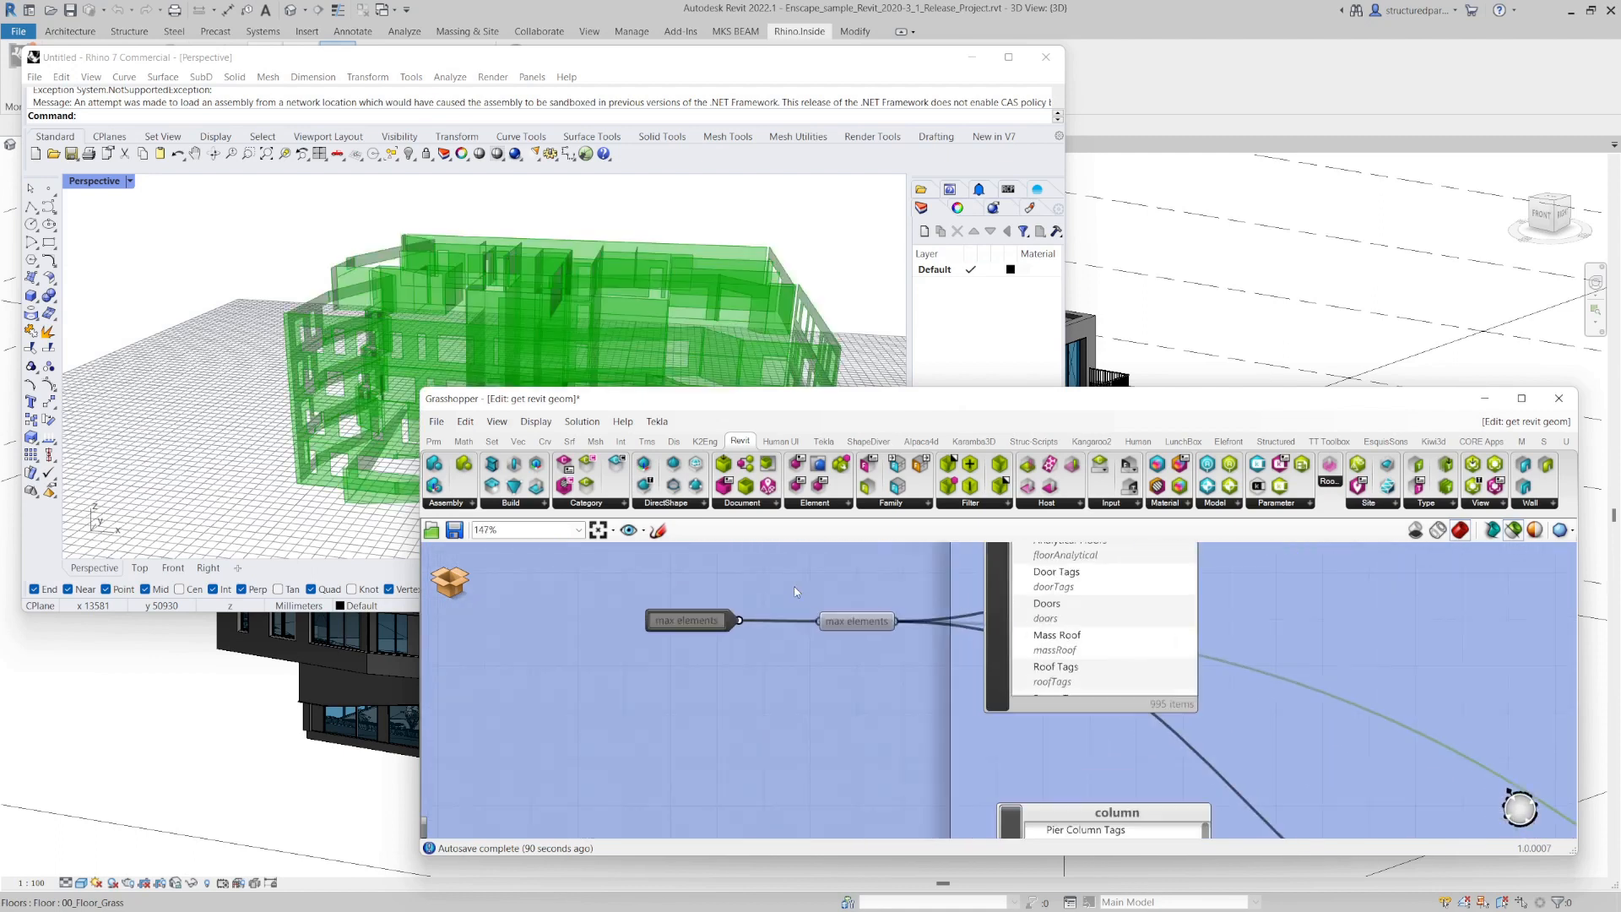
pyautogui.scroll(3)
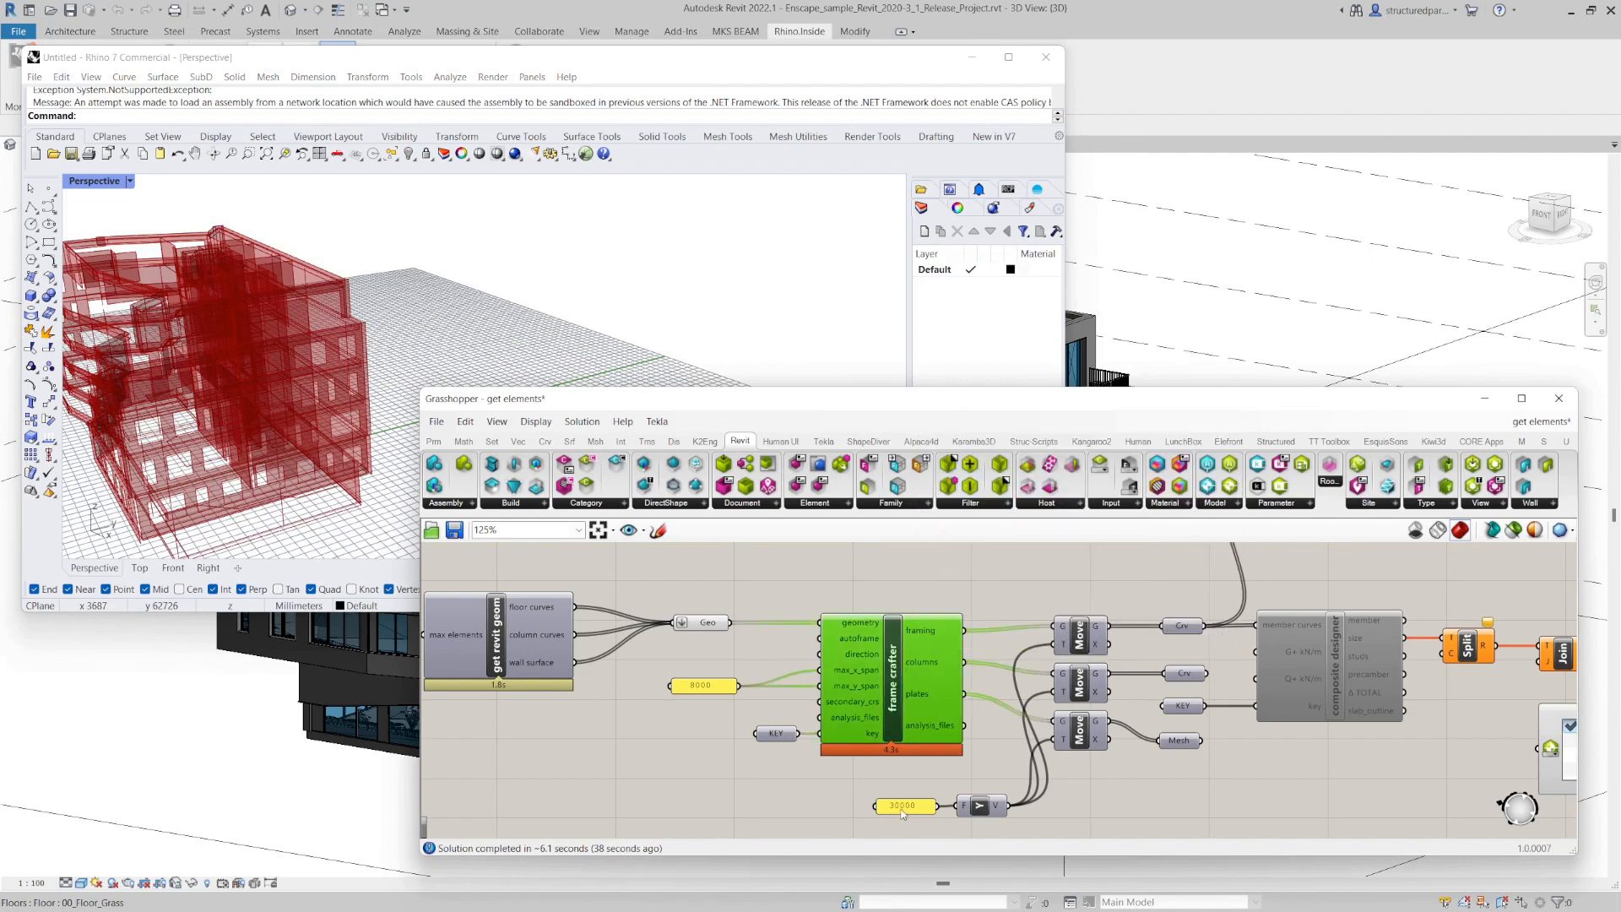
pyautogui.moveTo(252, 453)
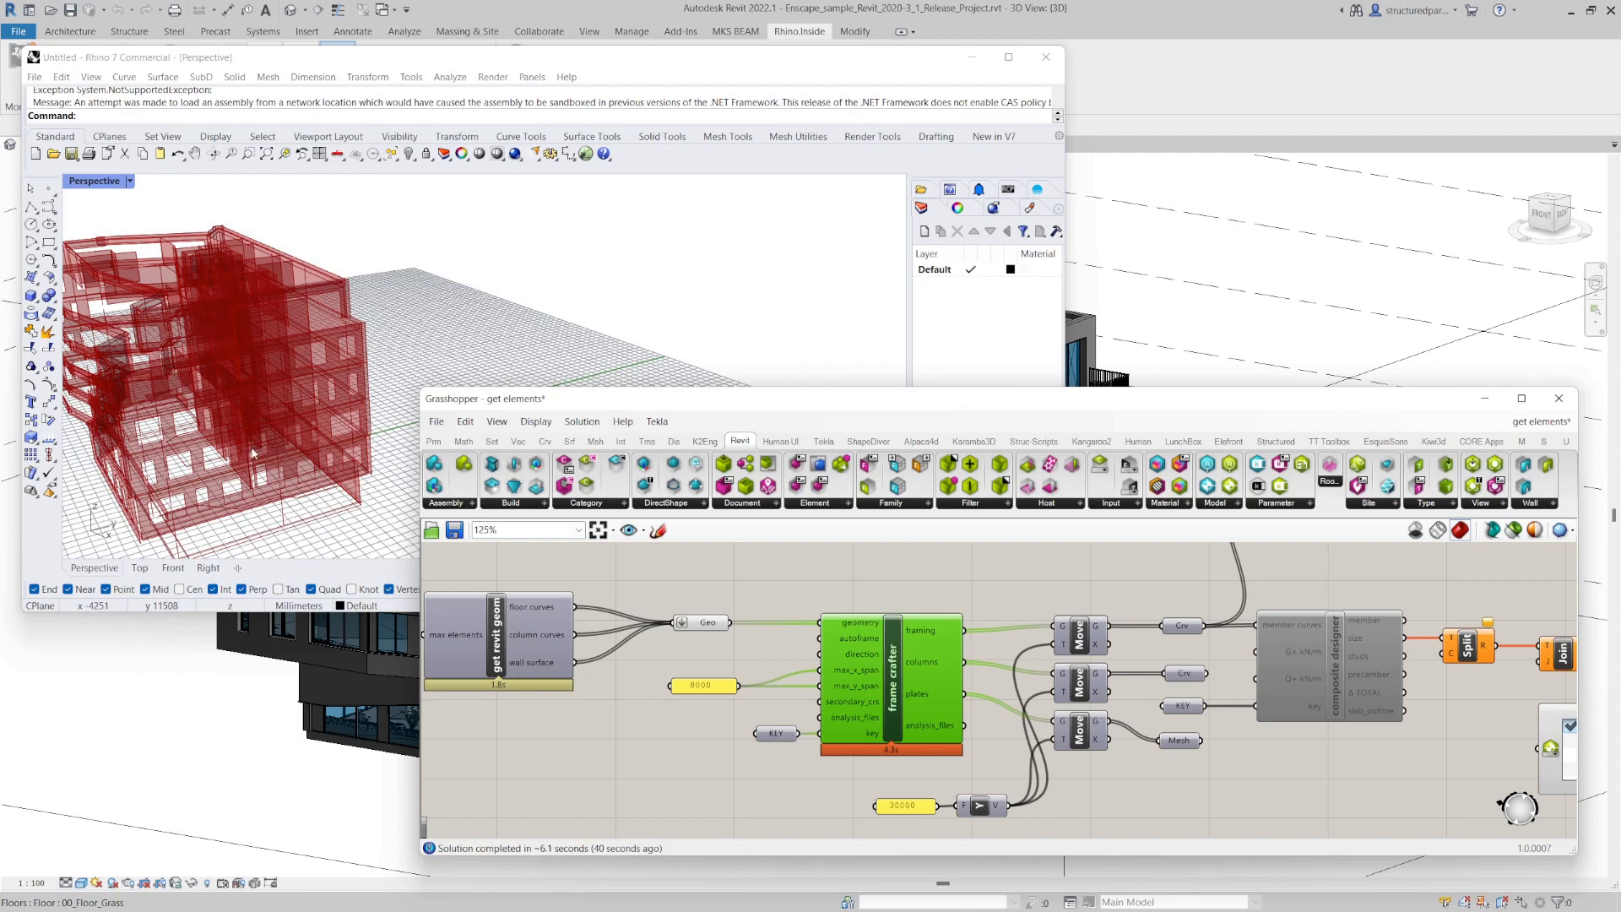
# - Enable the disabled output parameters, including Mesh, from their context menus
pyautogui.rightClick(1178, 623)
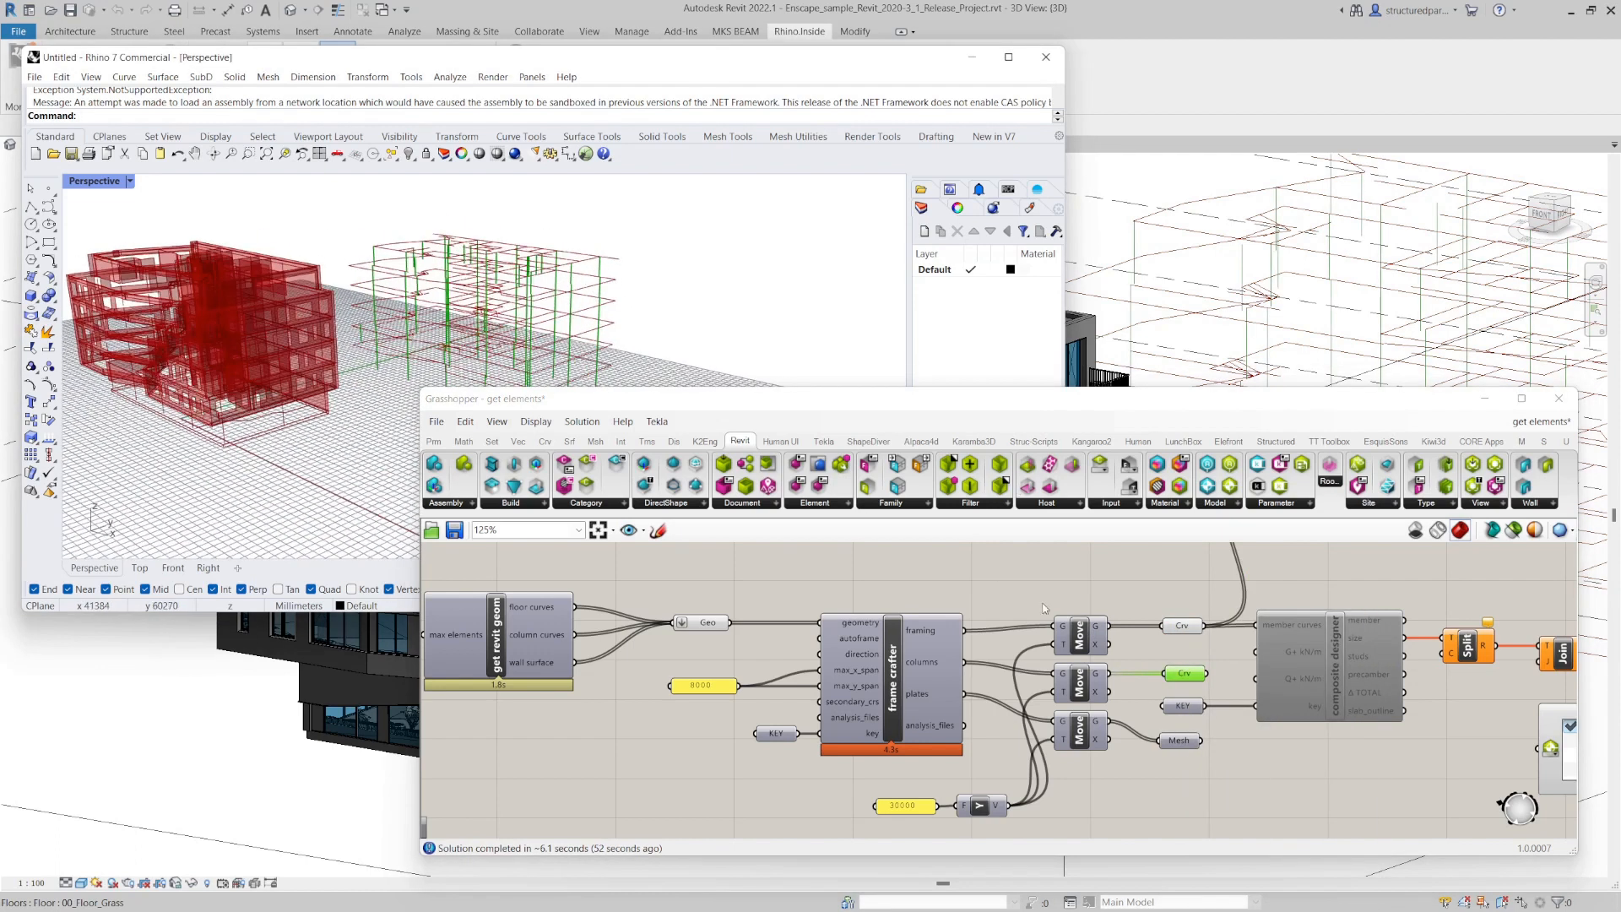
pyautogui.rightClick(1179, 623)
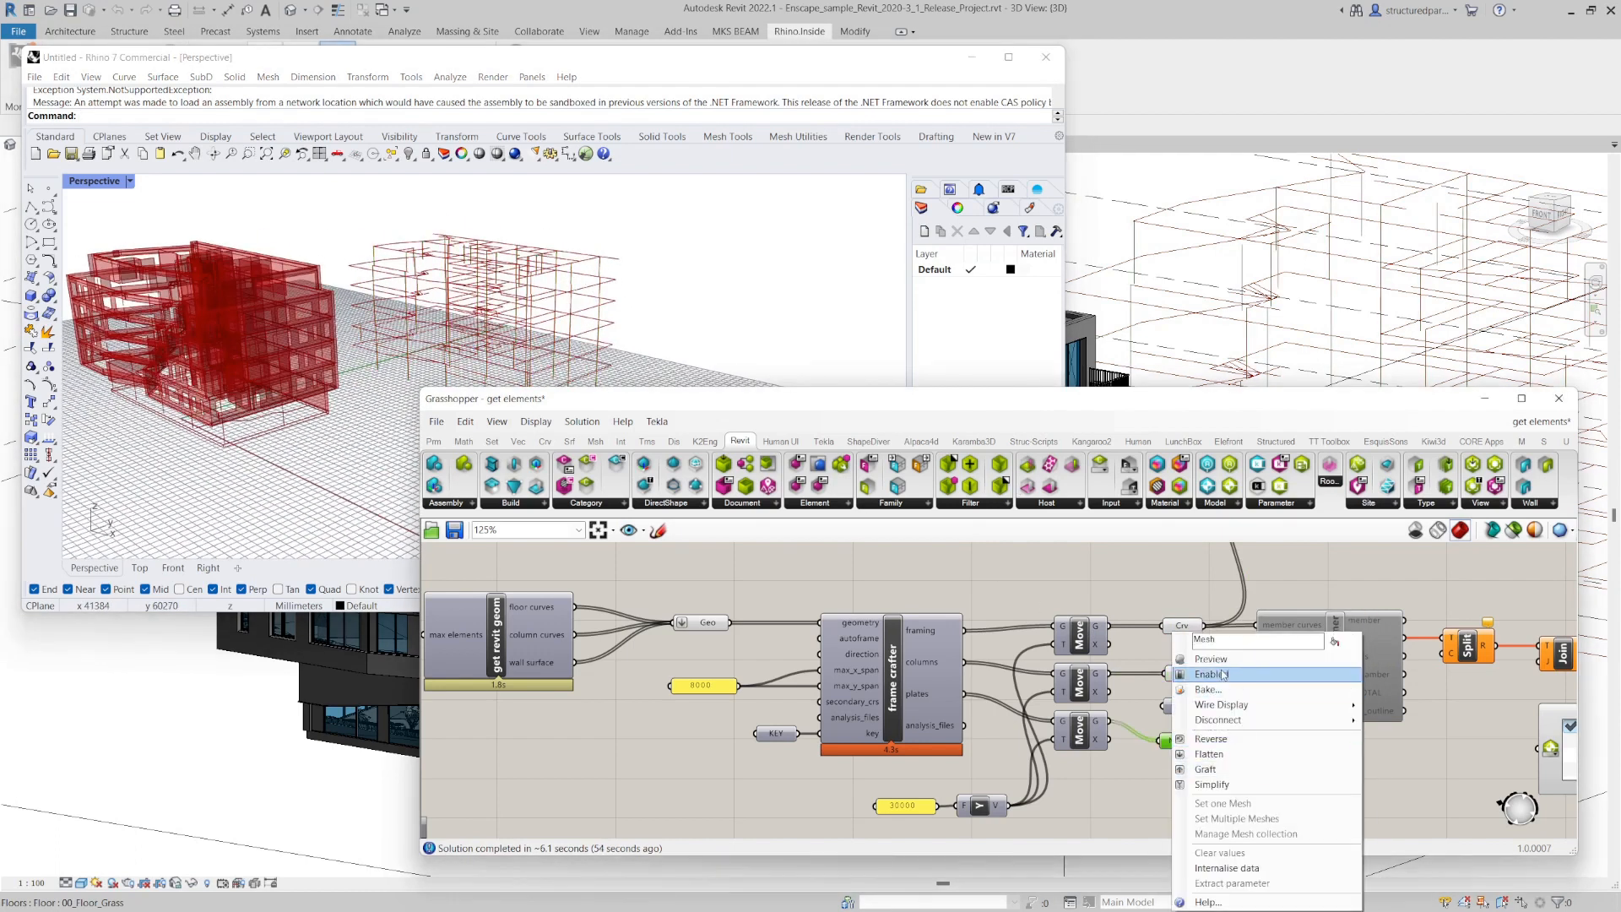
pyautogui.click(1208, 674)
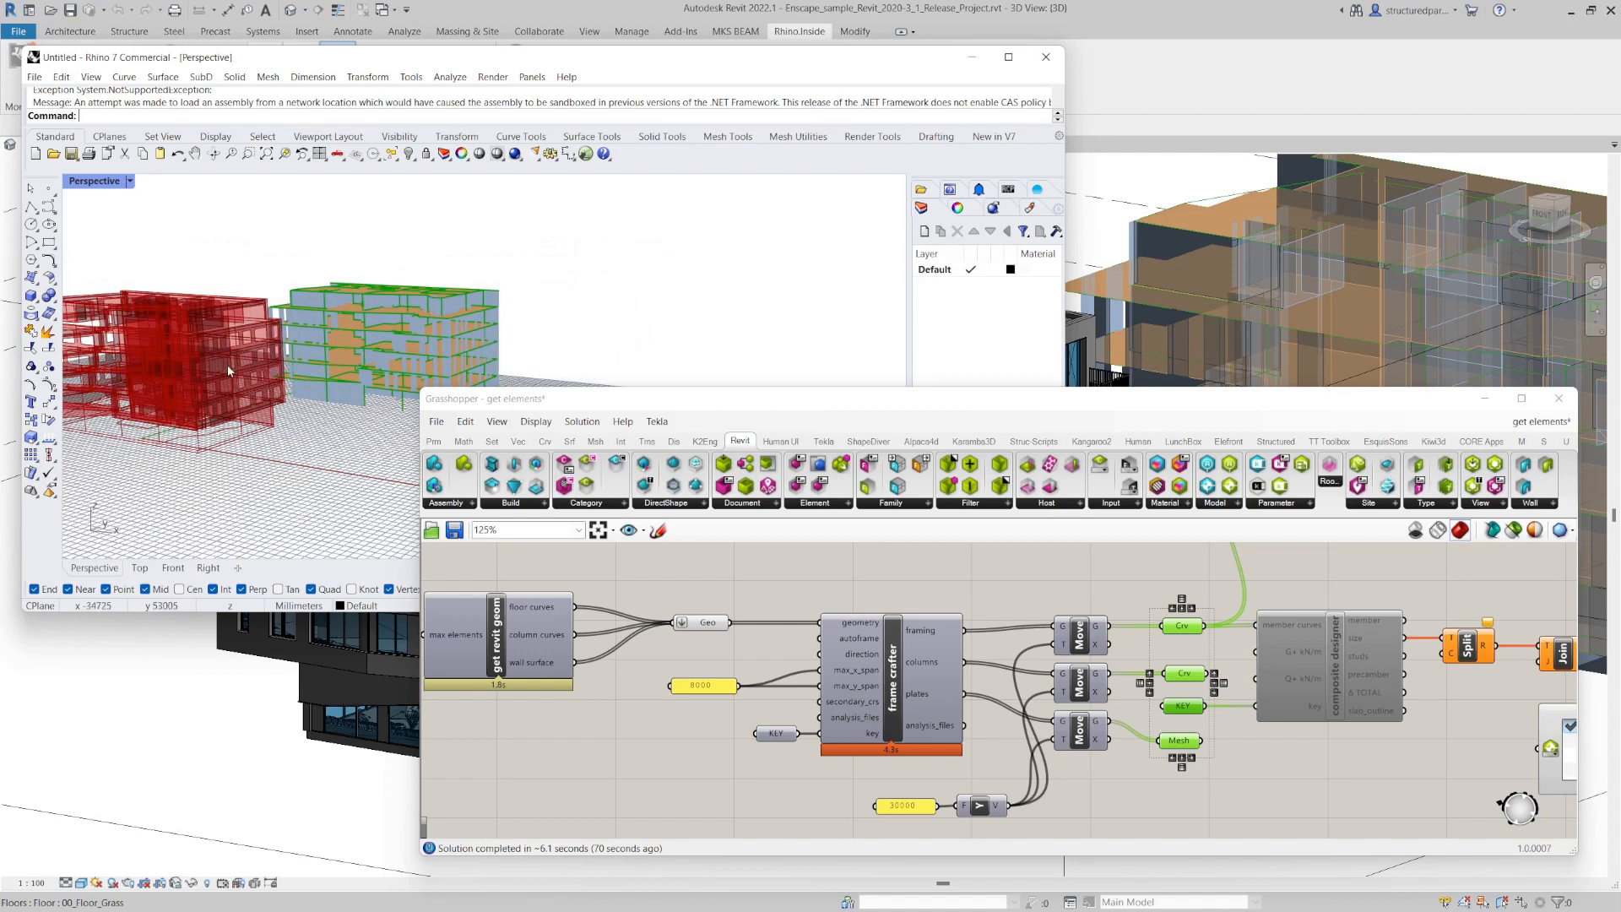
pyautogui.moveTo(228, 372); pyautogui.dragTo(375, 359)
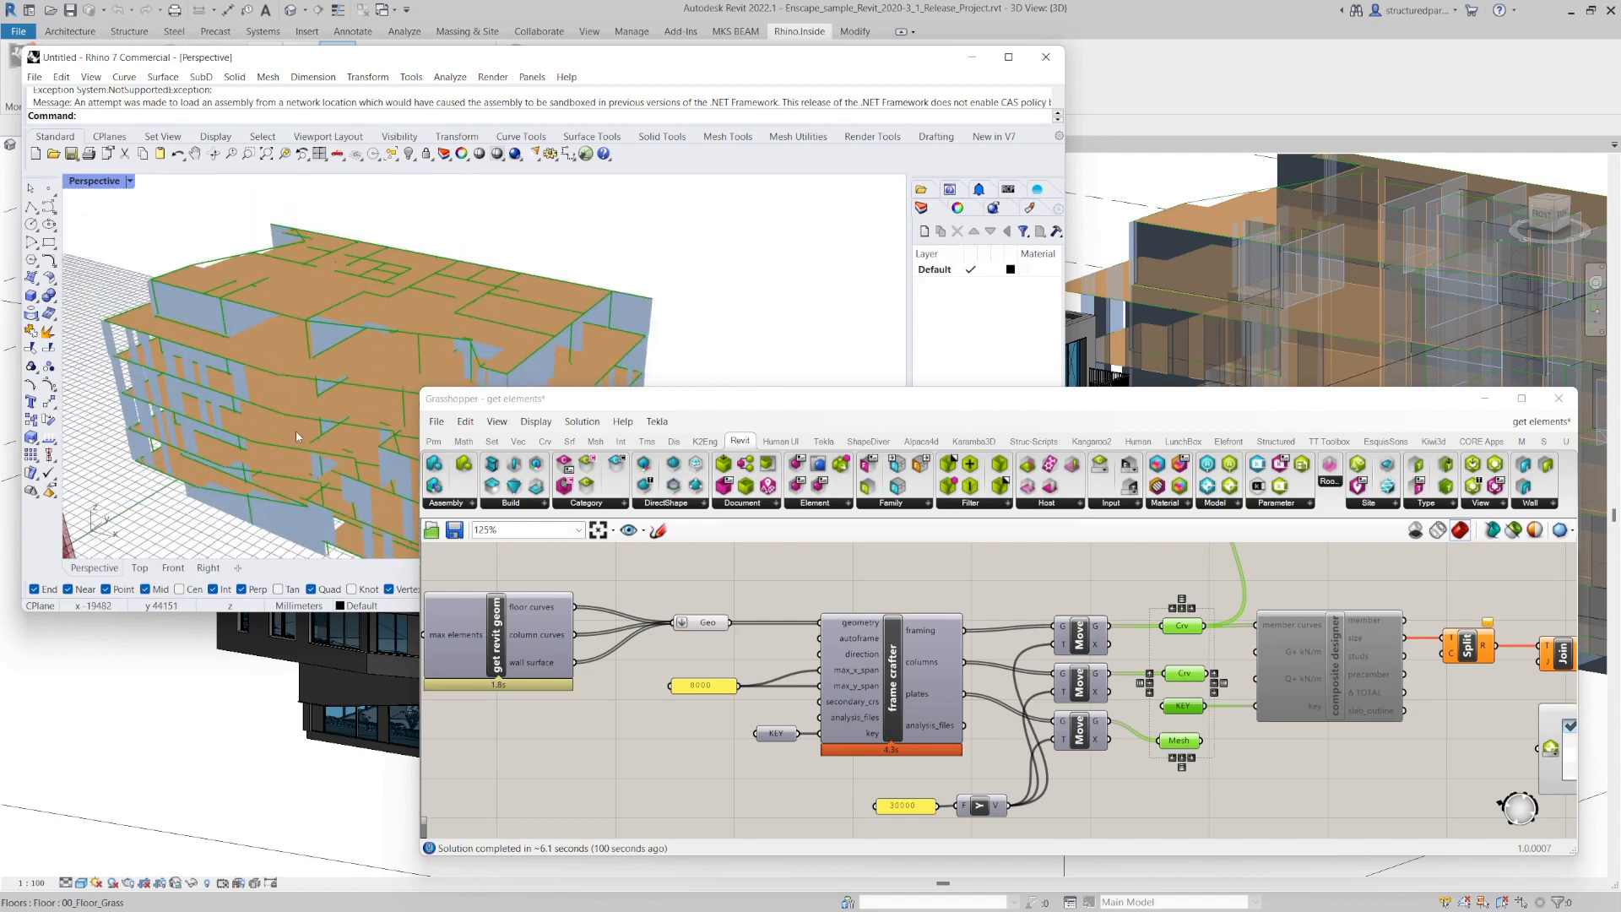
pyautogui.moveTo(499, 351)
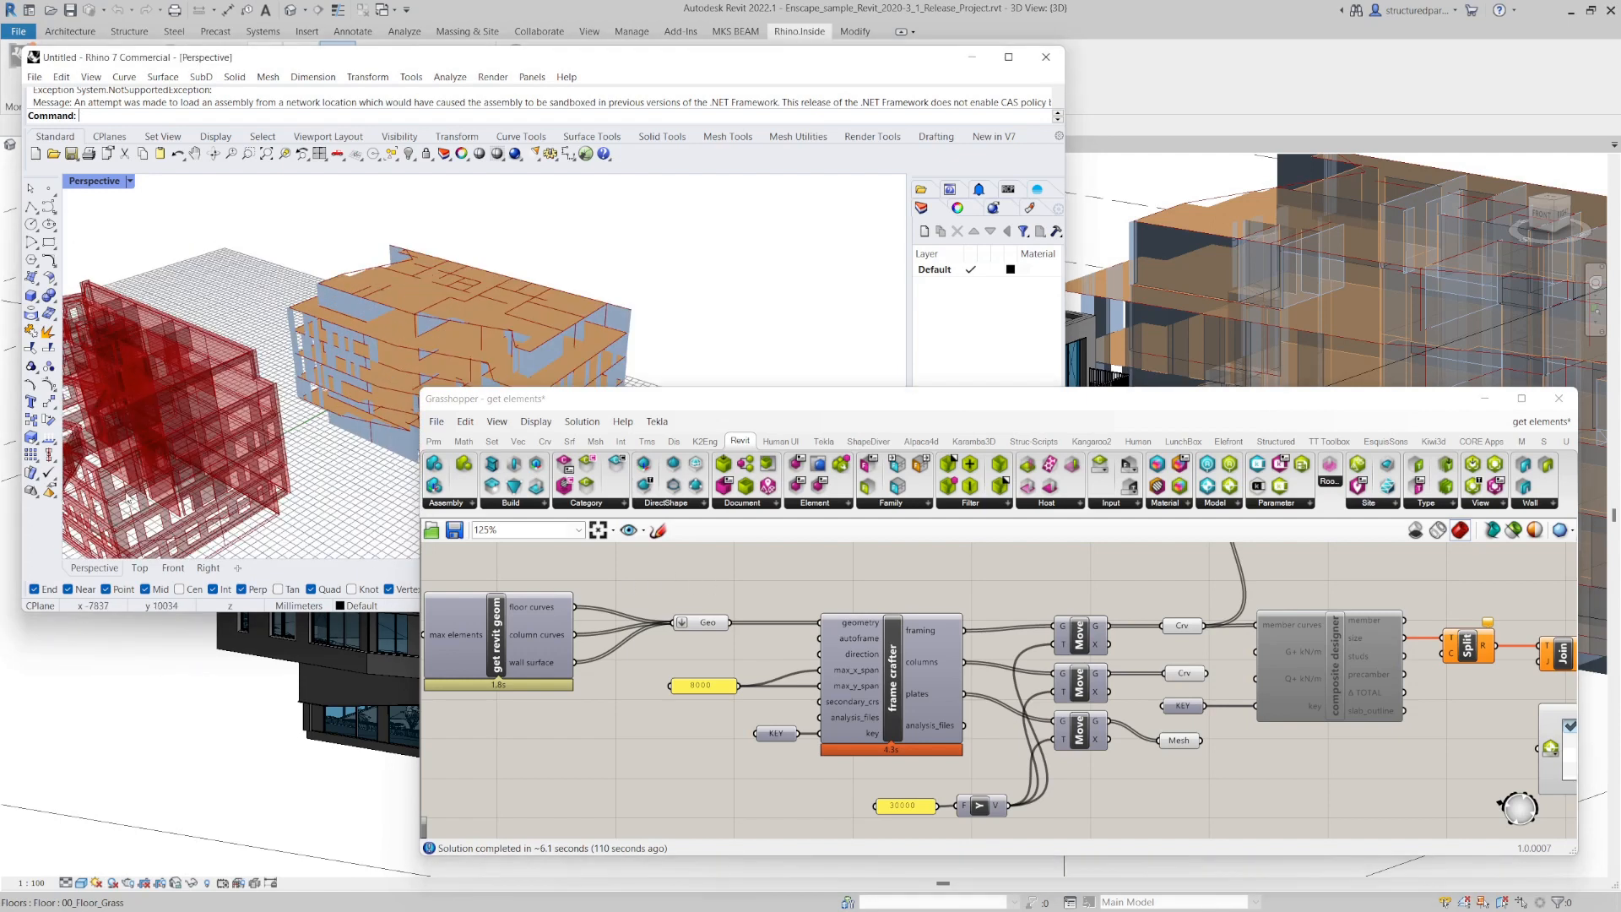
pyautogui.moveTo(212, 422)
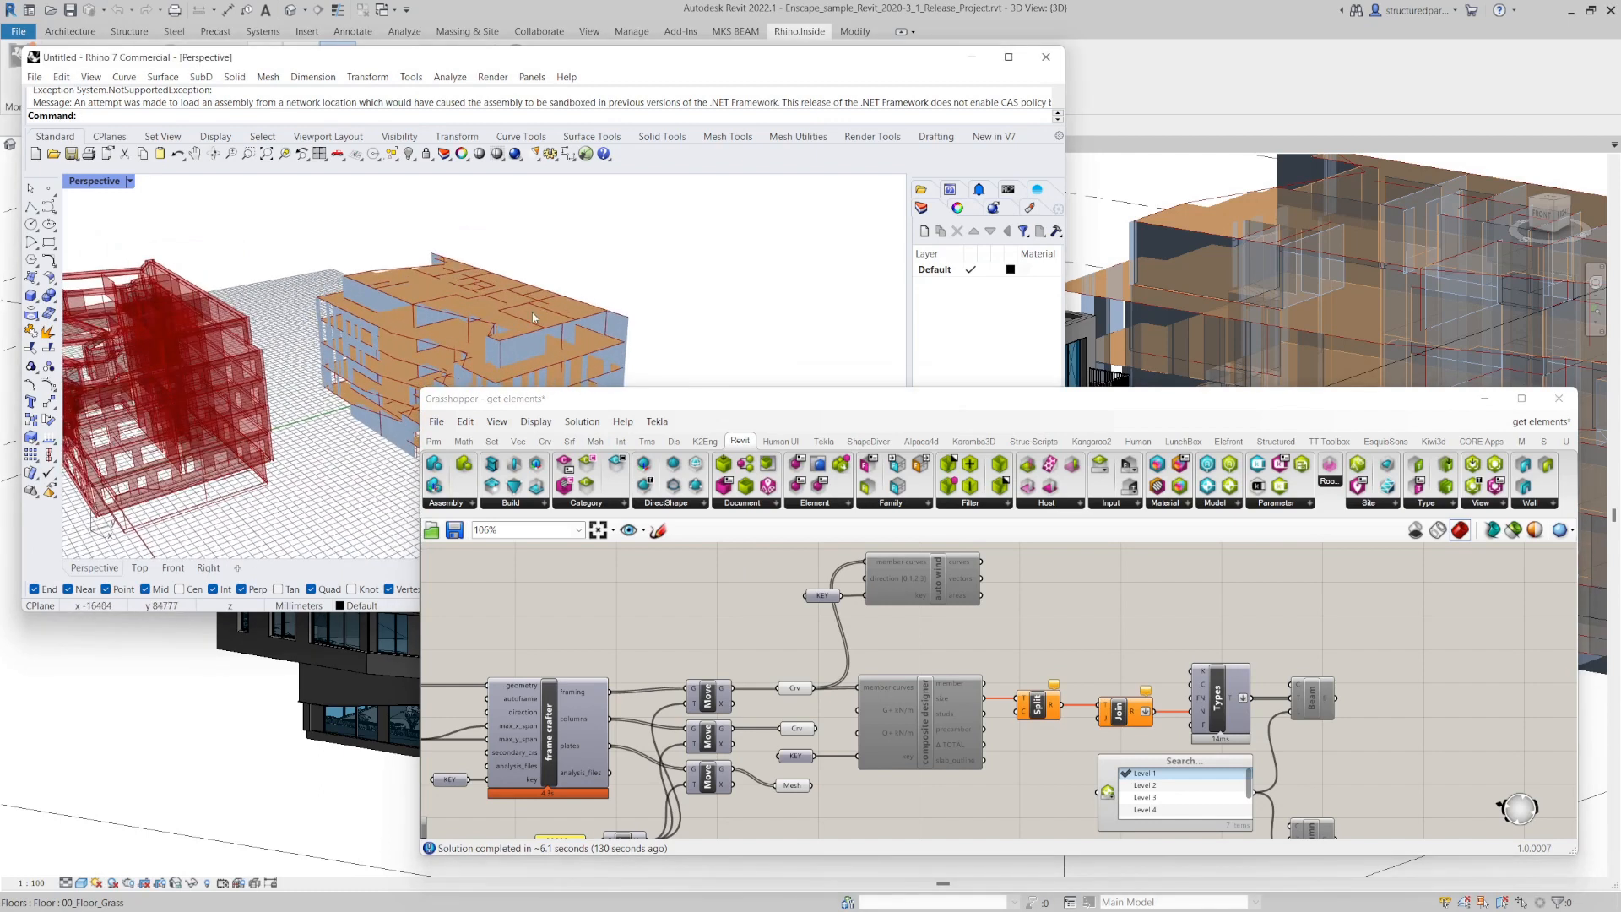
pyautogui.moveTo(747, 196)
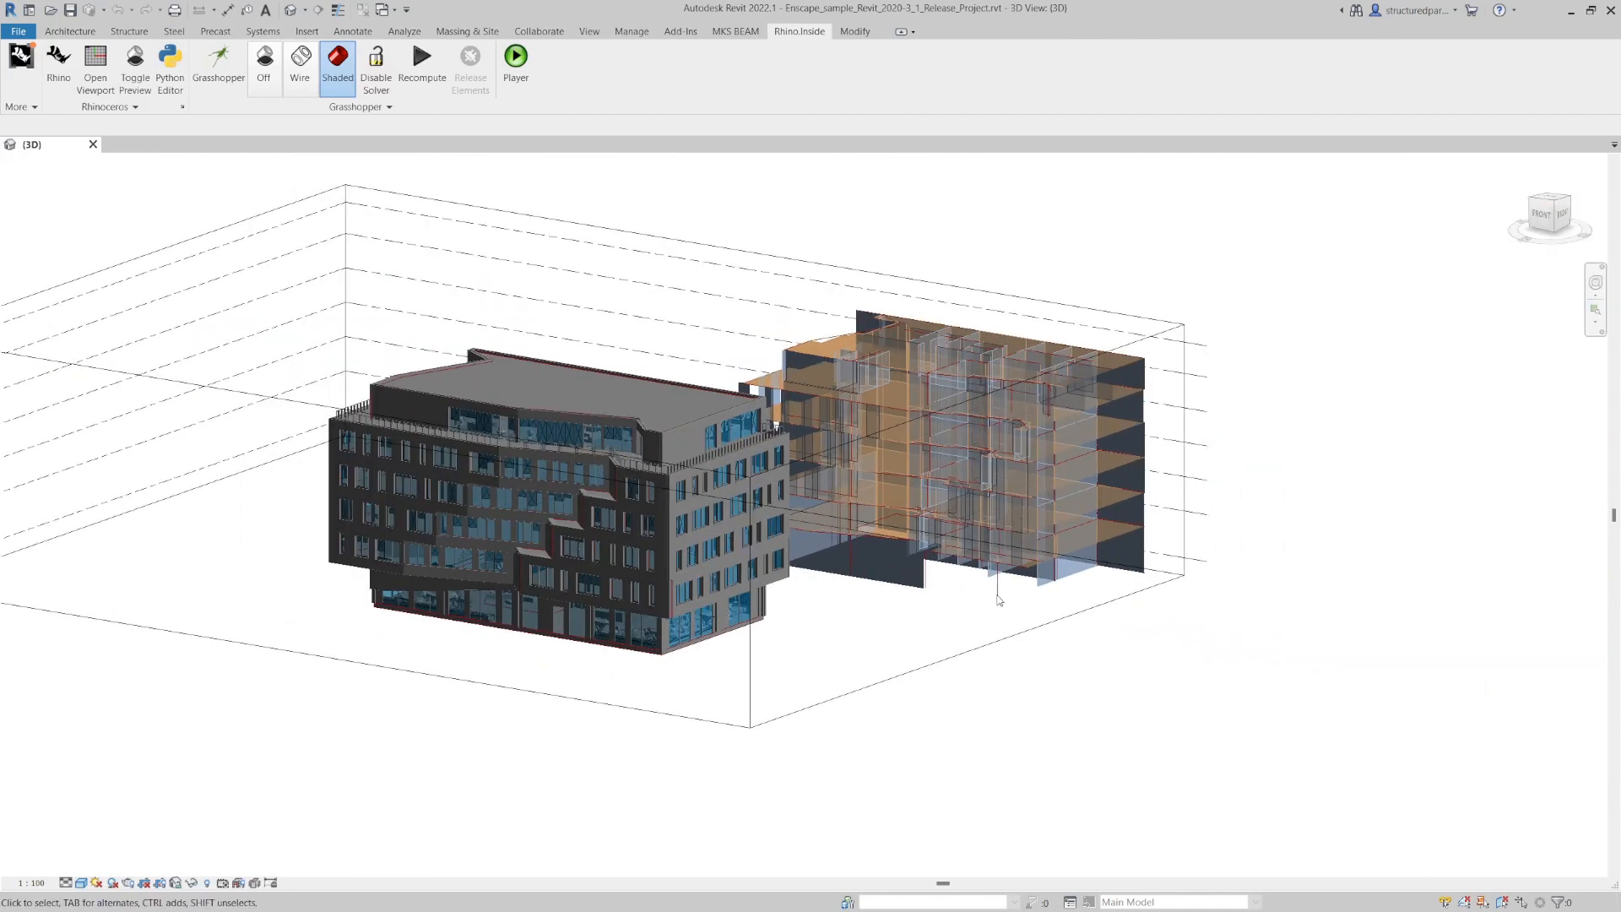
pyautogui.moveTo(997, 599); pyautogui.dragTo(993, 656)
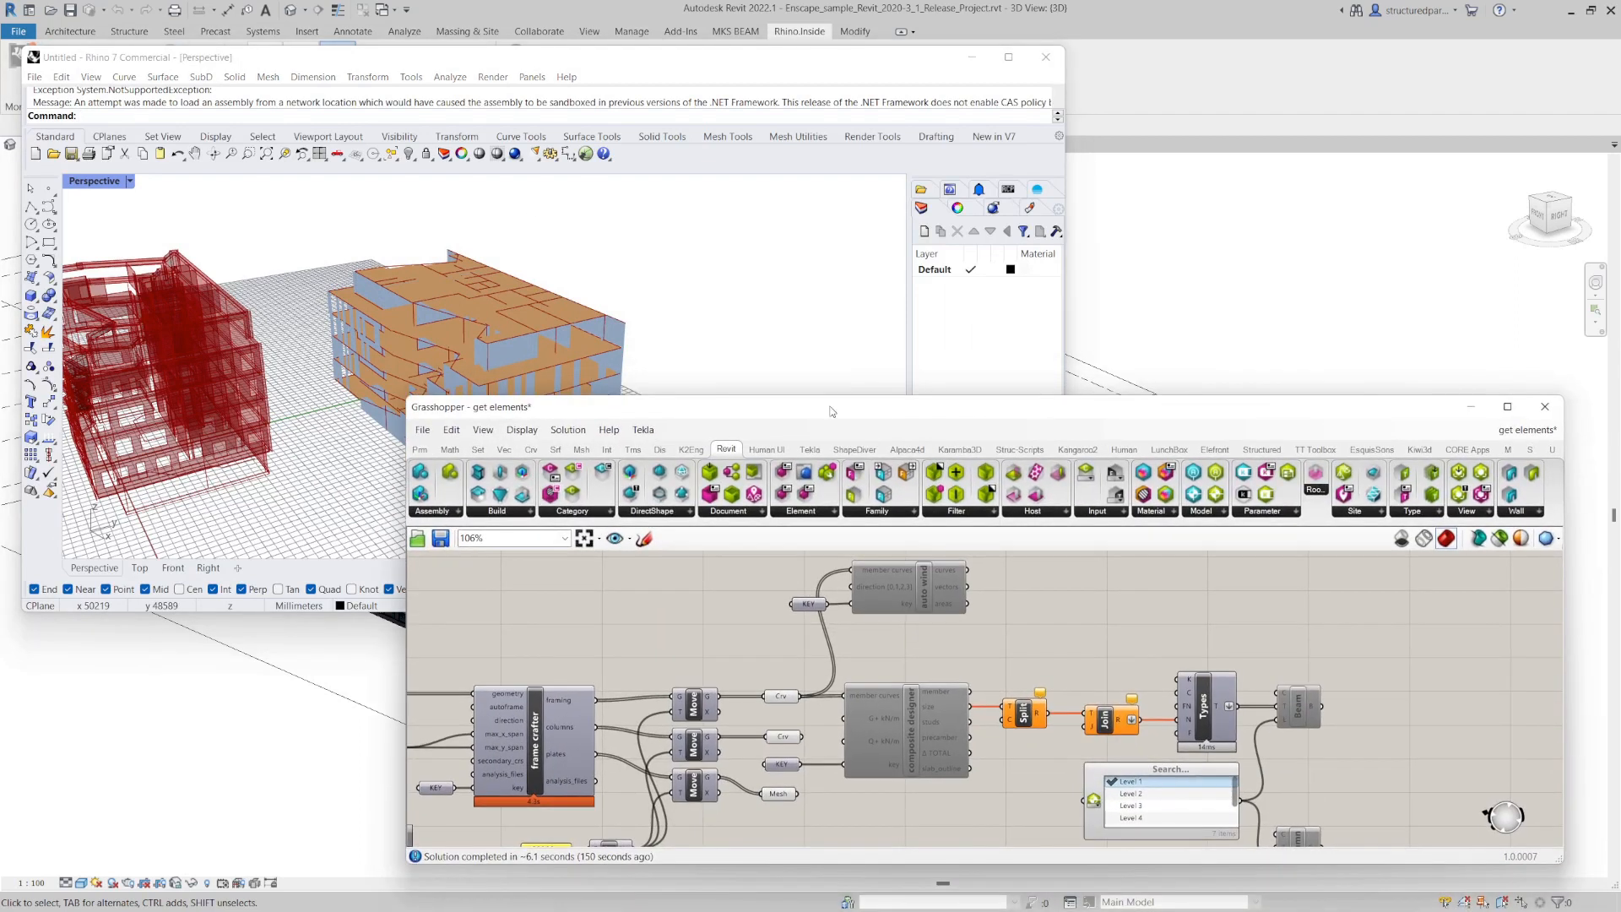
# - Move the node editor aside and switch the auto wind cluster to Enabled
pyautogui.moveTo(830, 406); pyautogui.dragTo(998, 464)
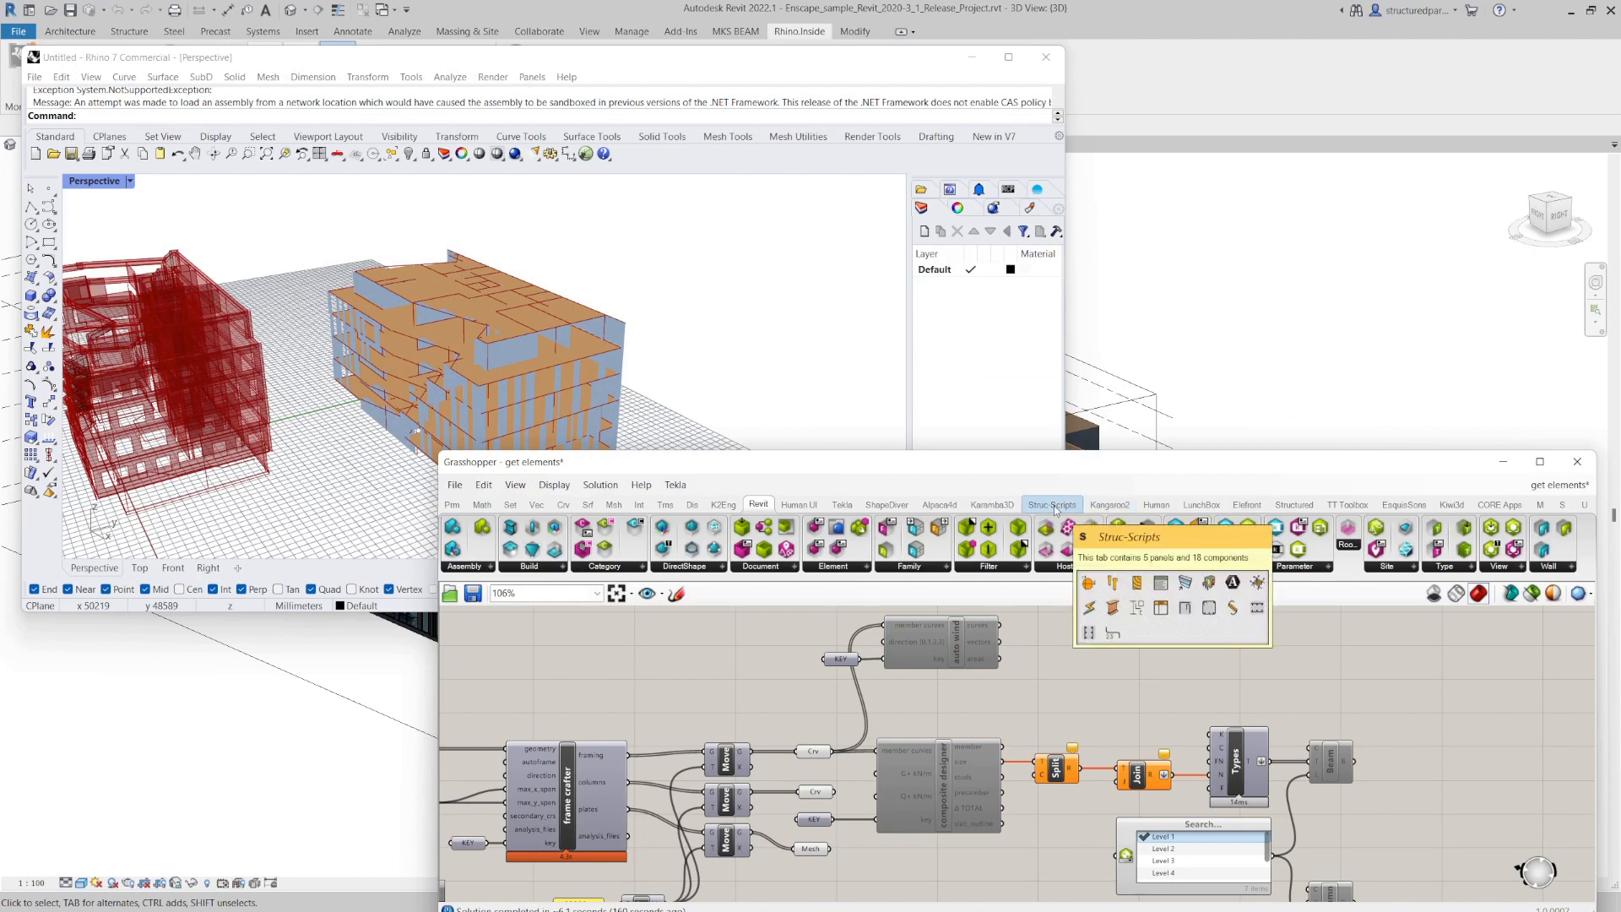
pyautogui.rightClick(921, 632)
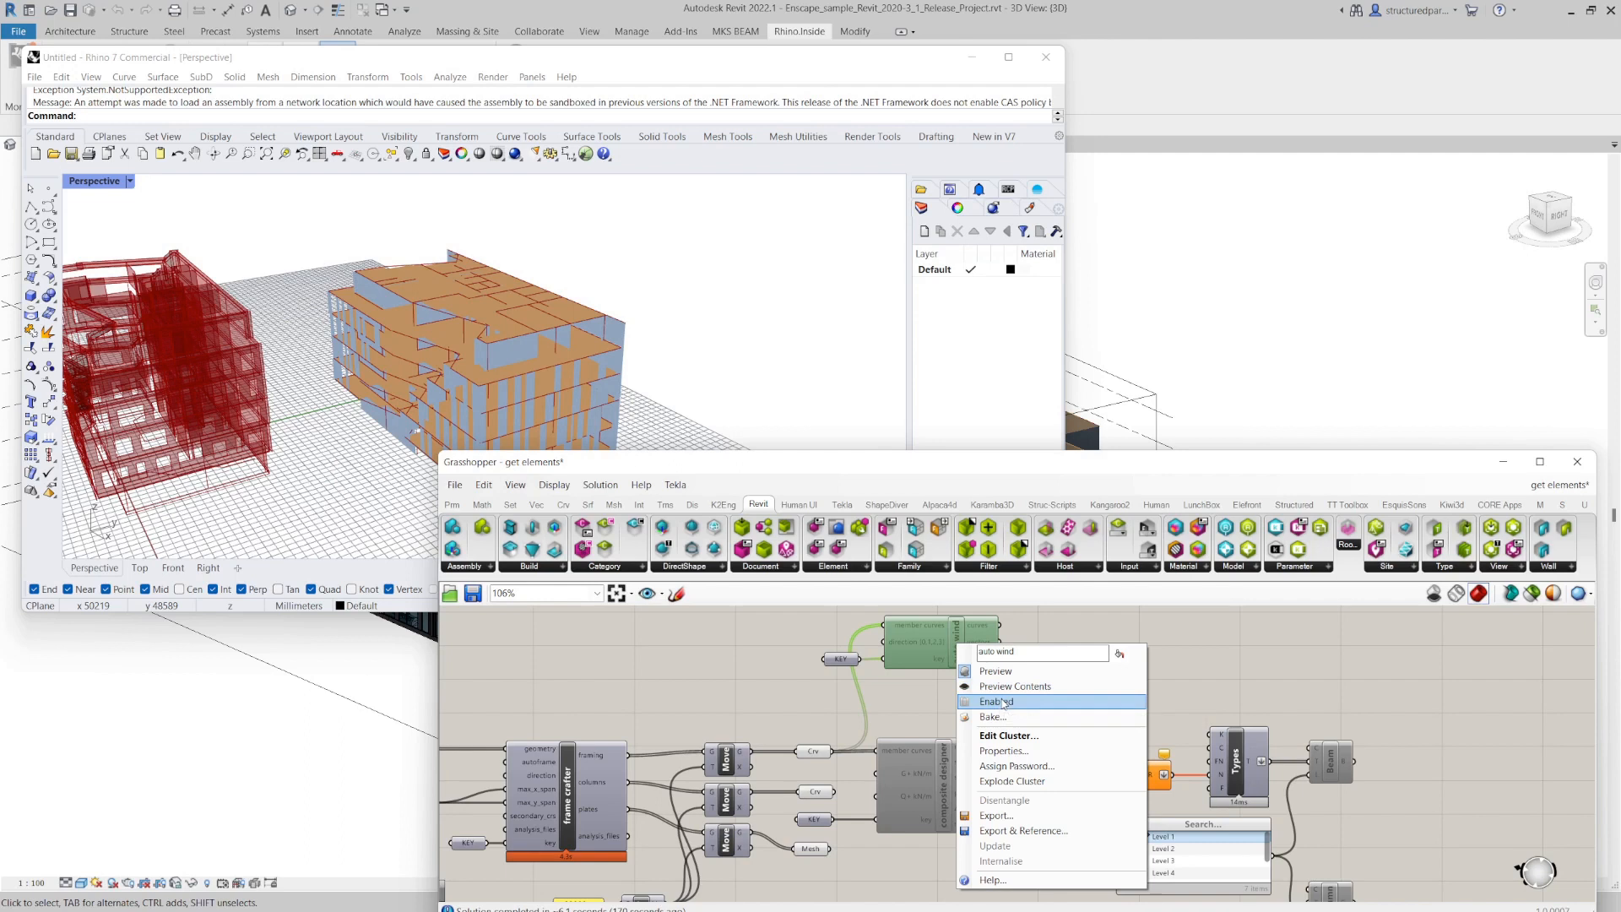
pyautogui.click(994, 701)
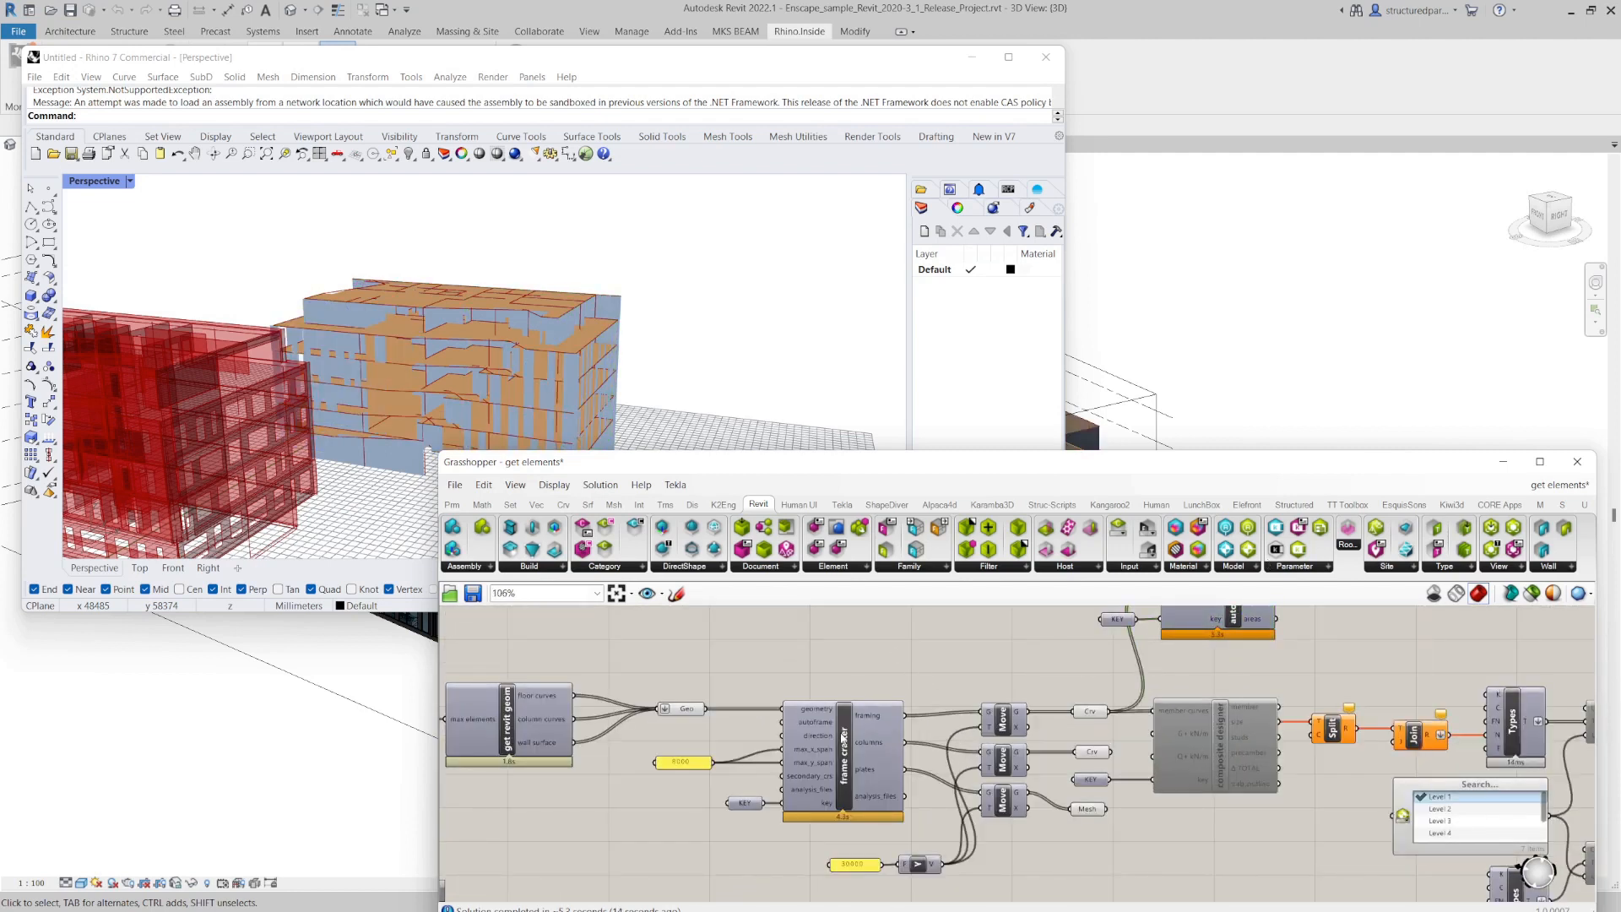
pyautogui.moveTo(816, 720)
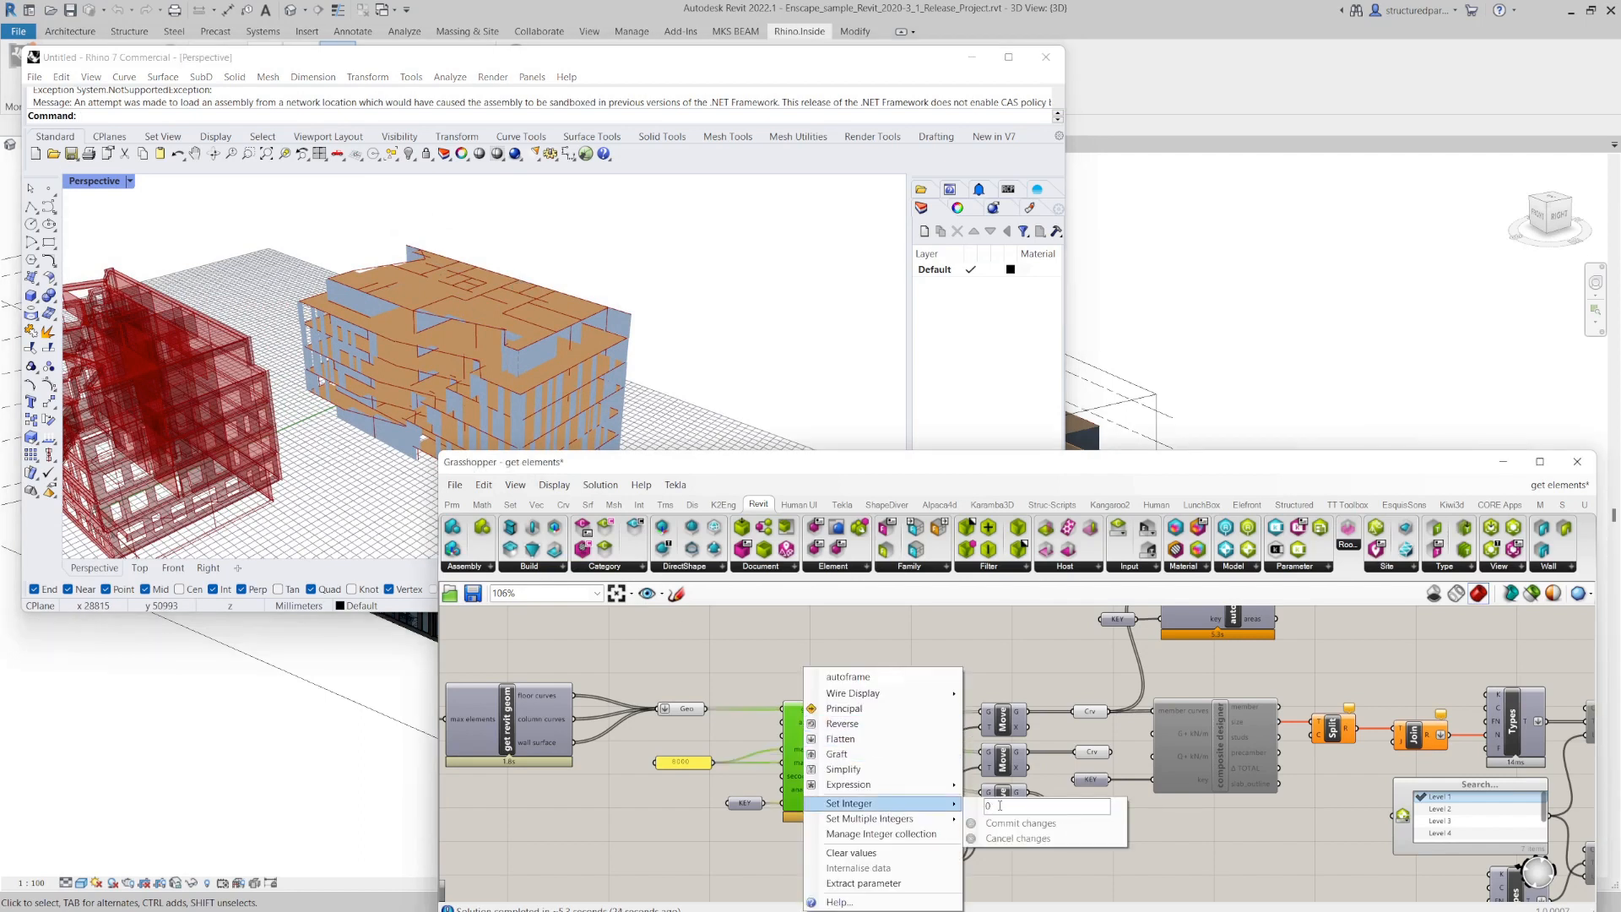
# - Commit the value 1 to frame crafter's autoframe input
pyautogui.write('1')
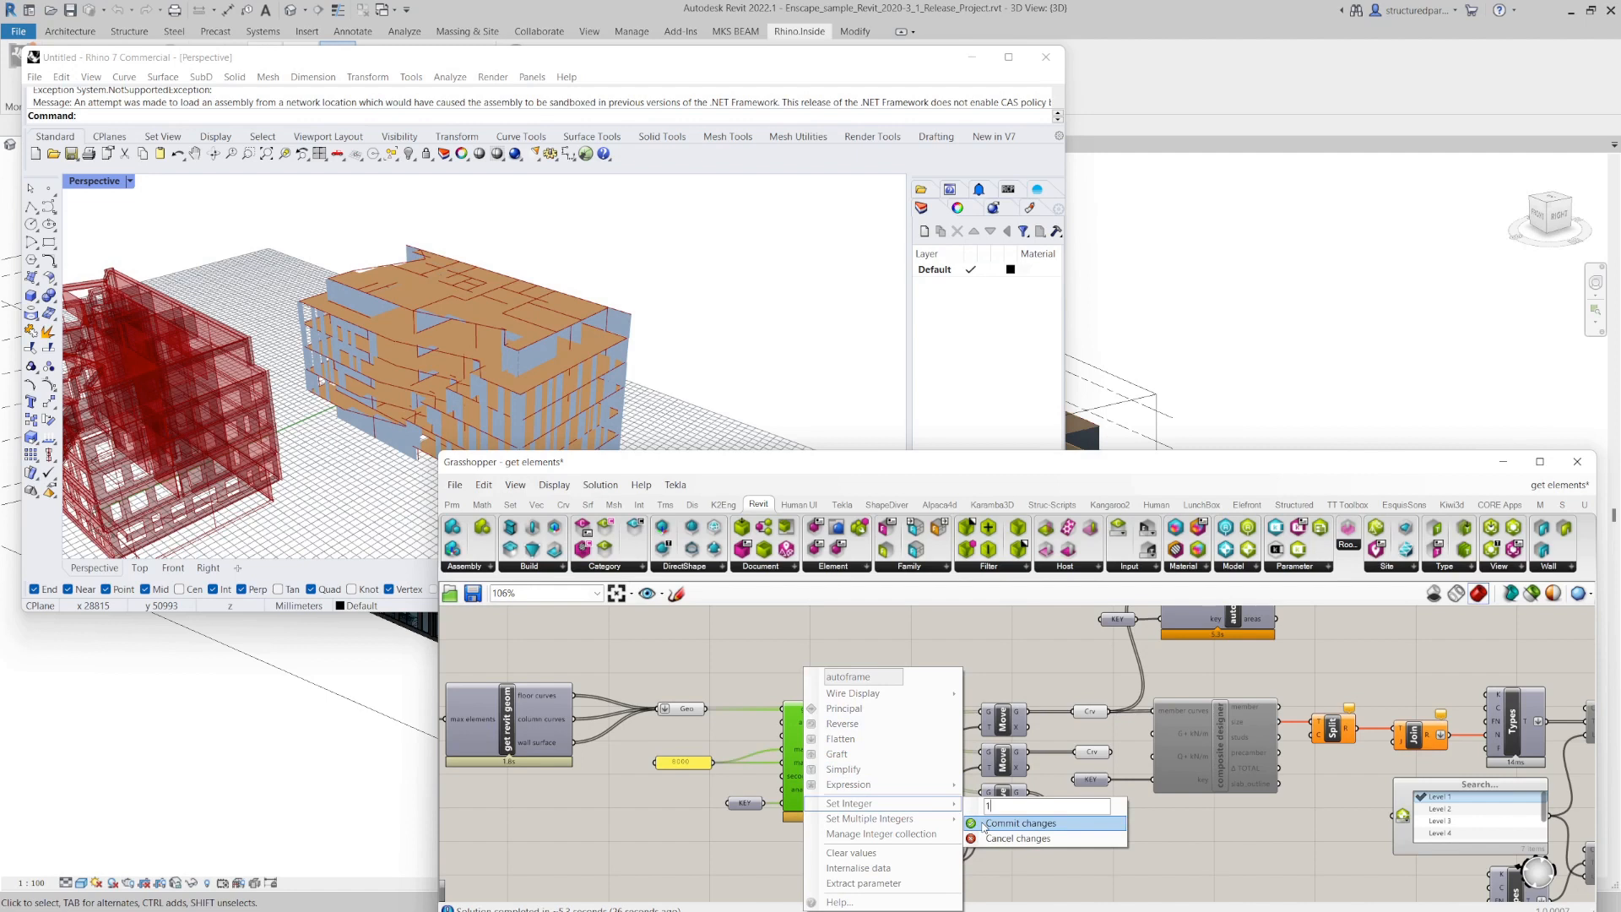
pyautogui.click(1018, 821)
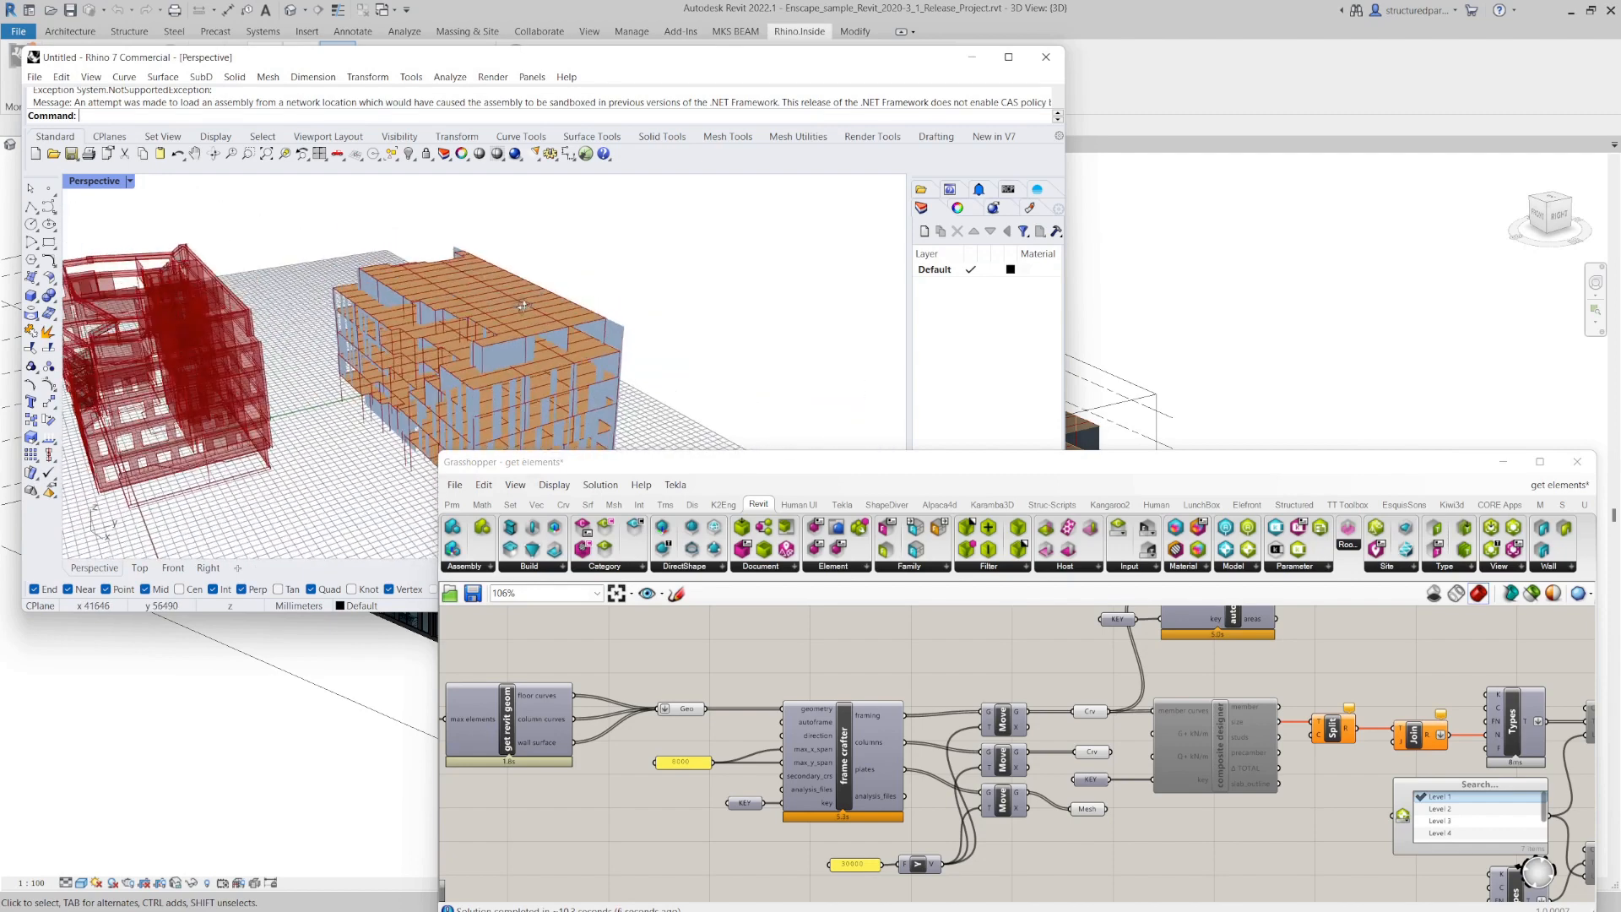
pyautogui.moveTo(516, 310); pyautogui.dragTo(589, 352)
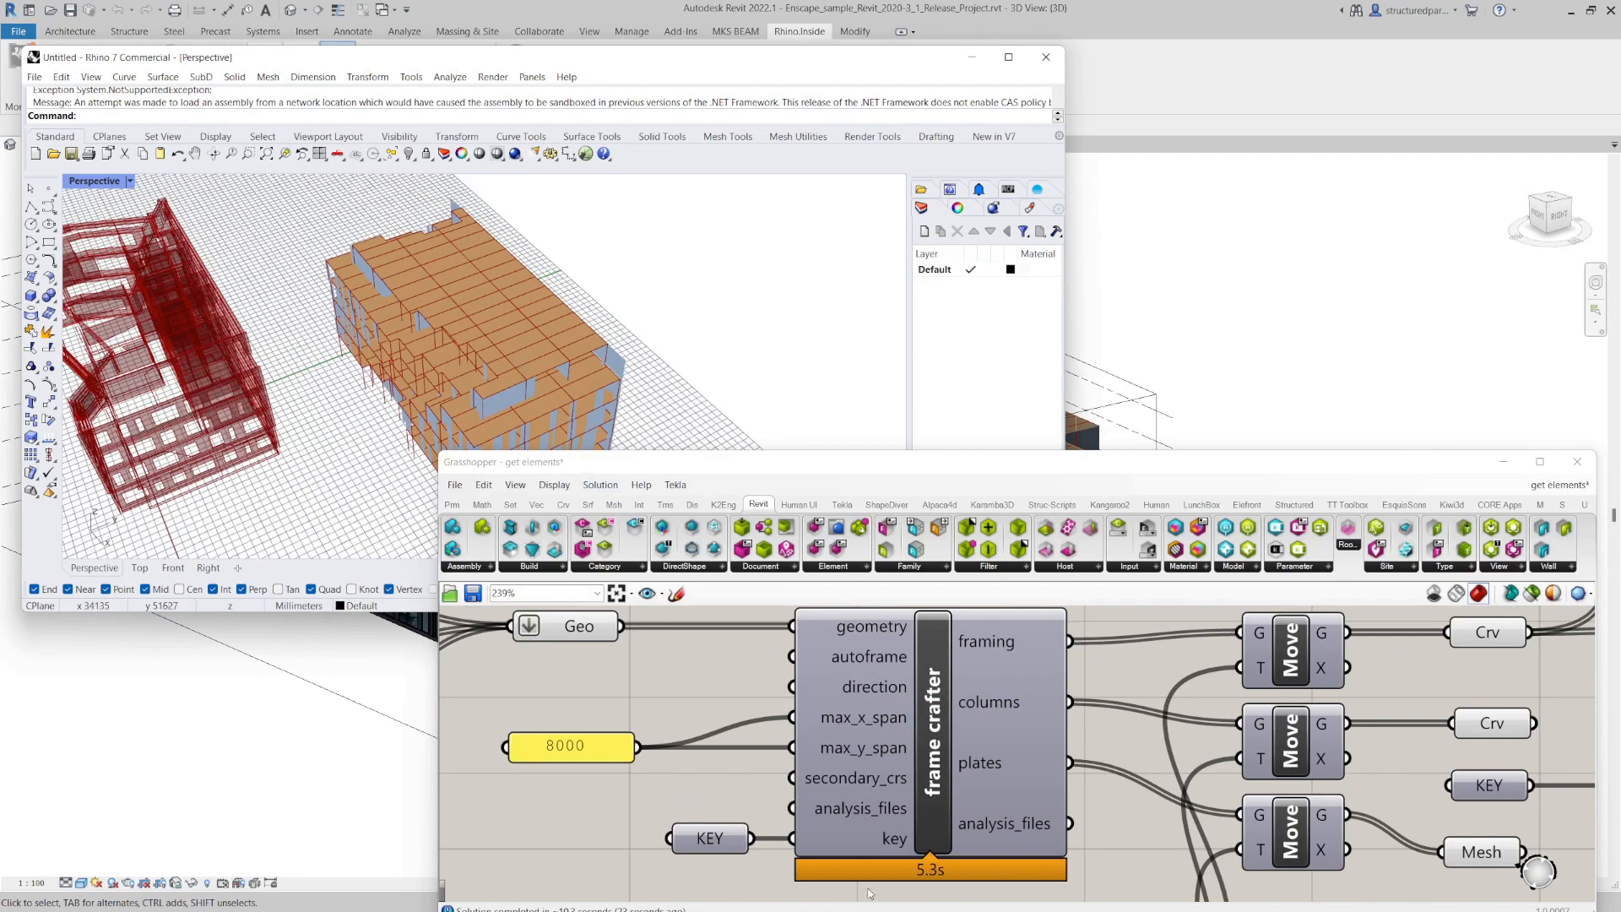
pyautogui.moveTo(884, 796)
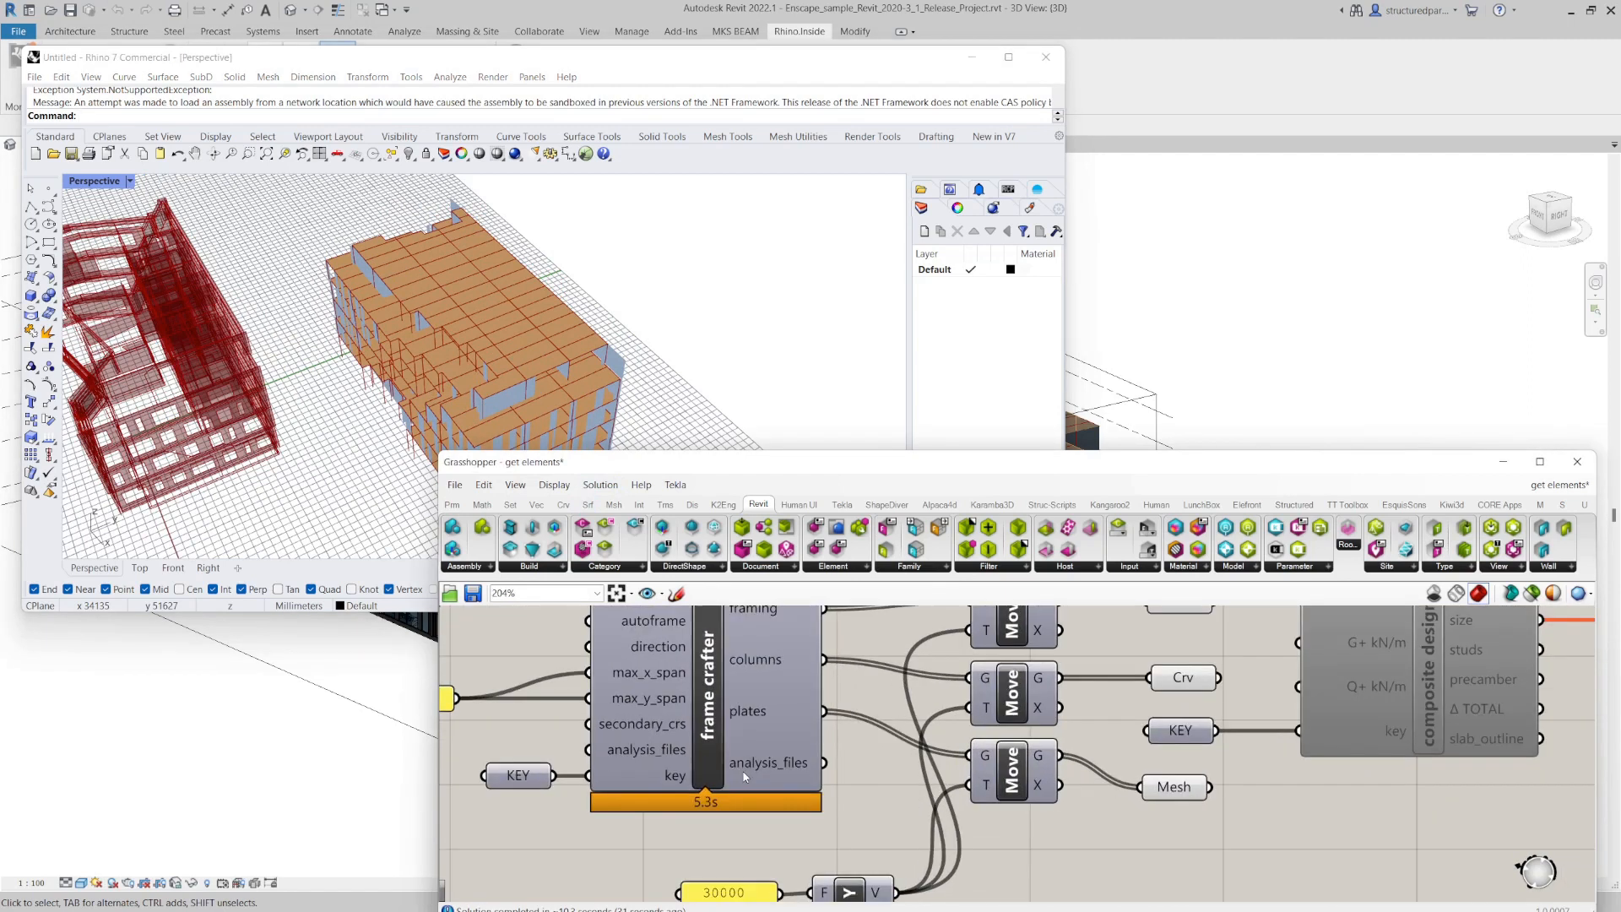
pyautogui.moveTo(872, 651)
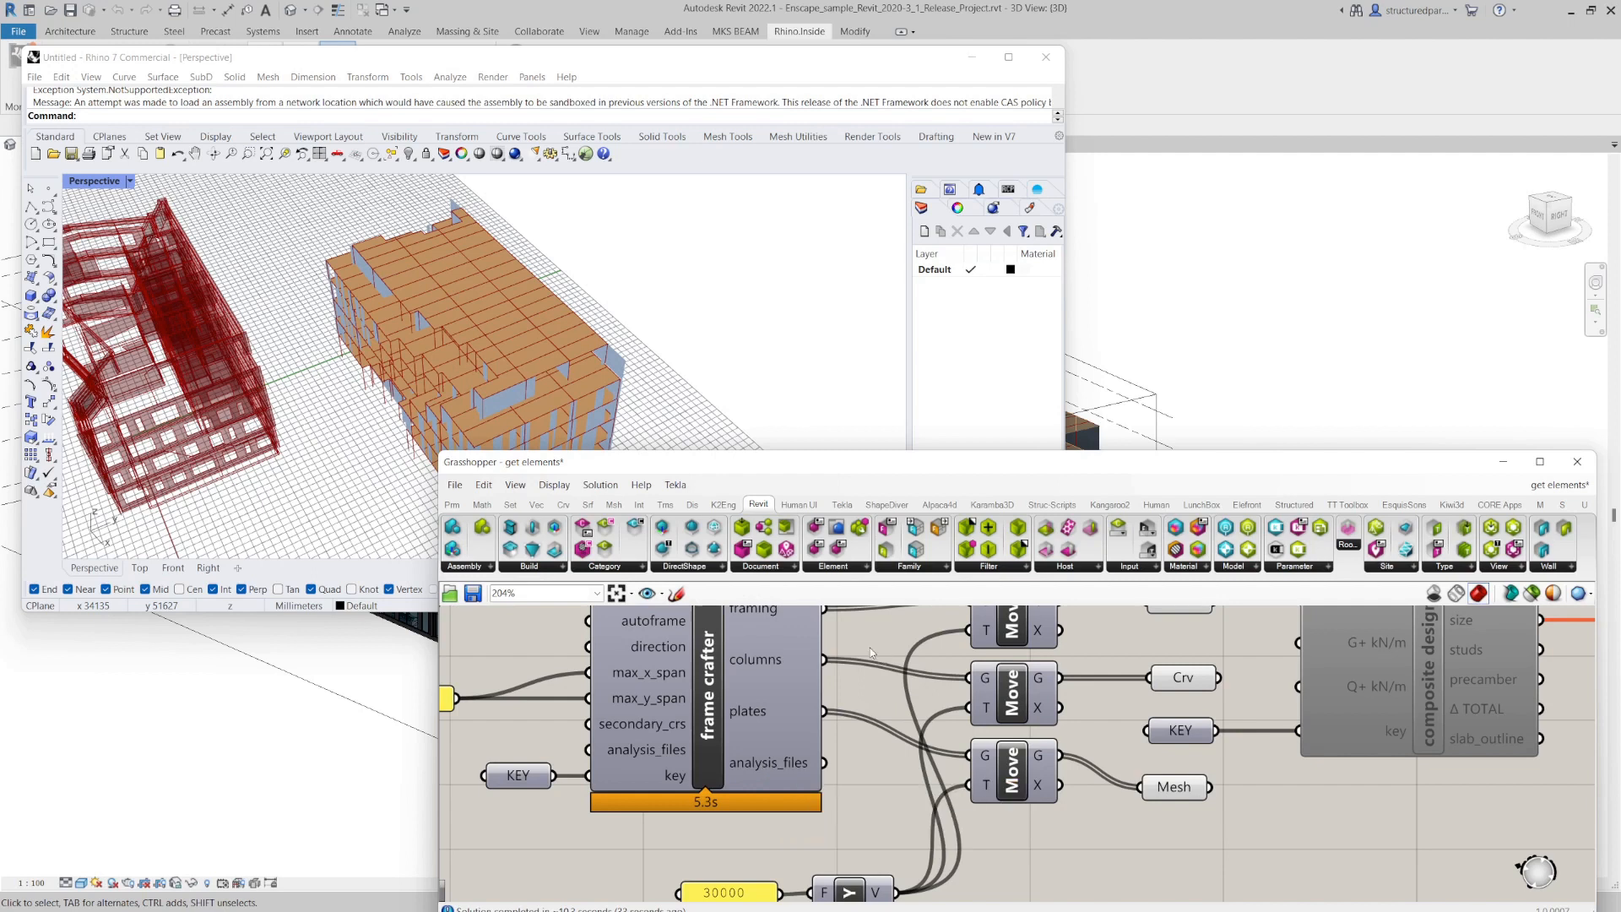
pyautogui.scroll(-3)
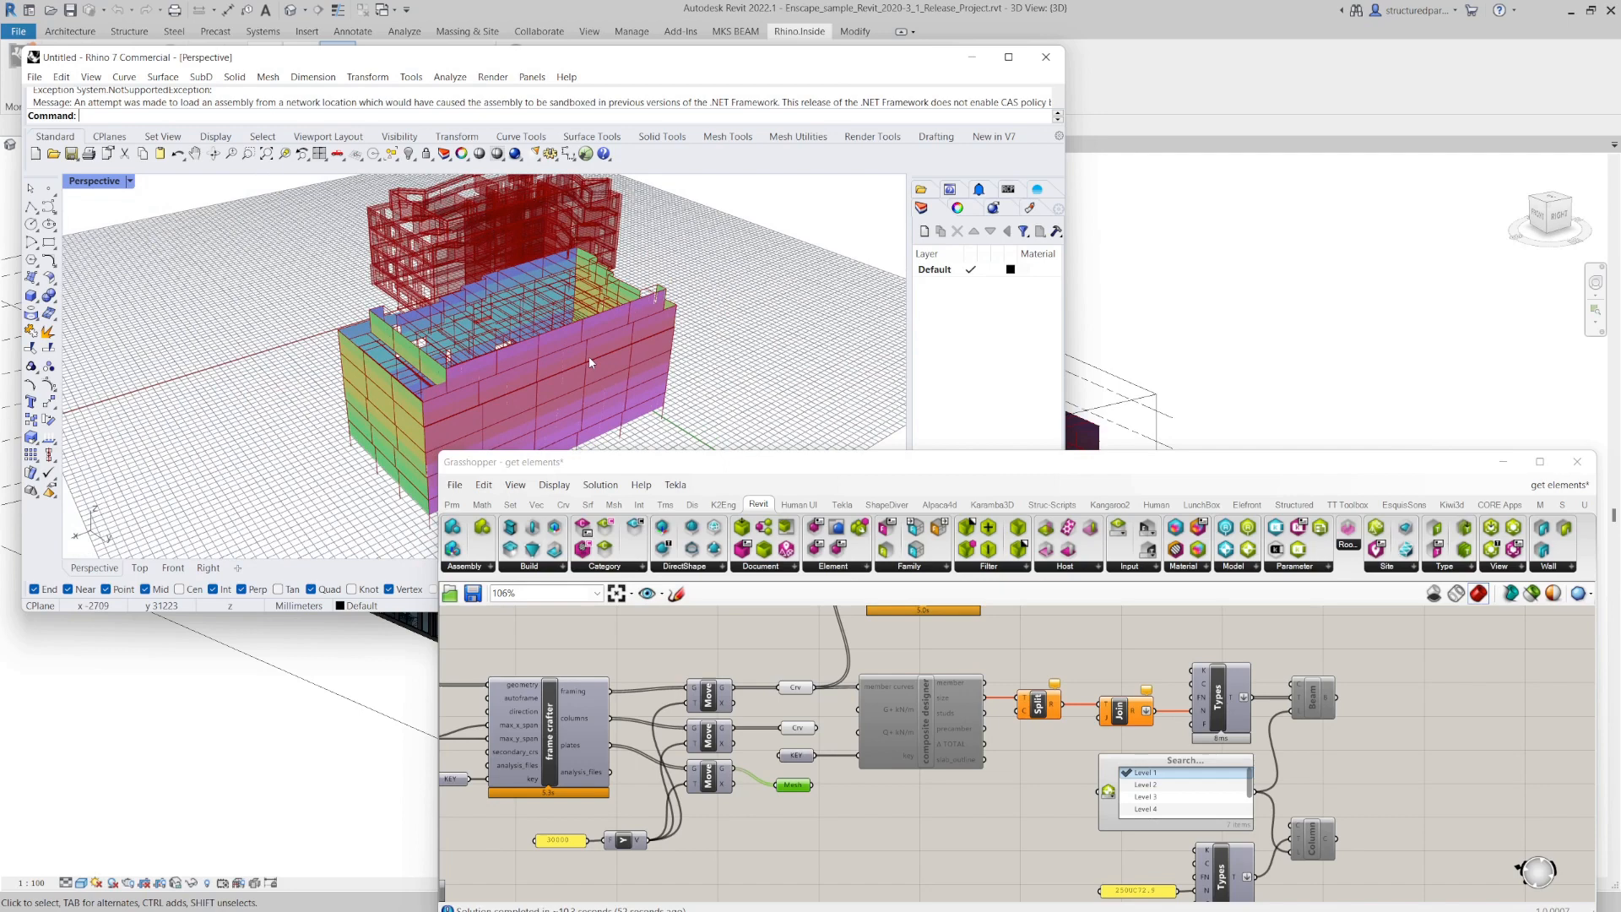
pyautogui.moveTo(589, 362); pyautogui.dragTo(662, 393)
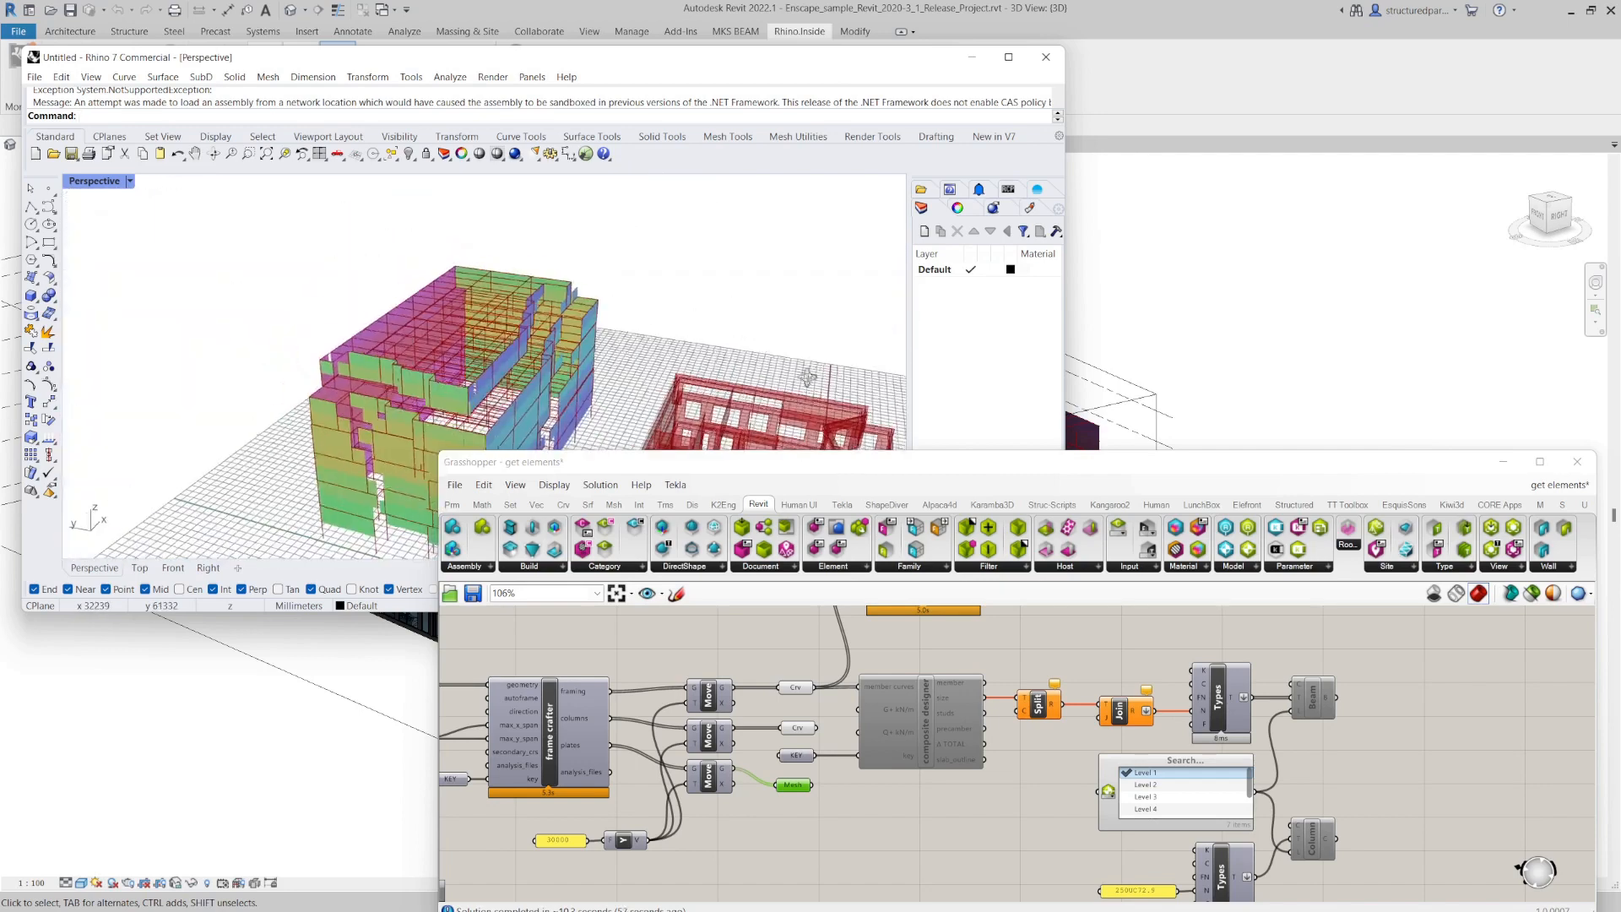
pyautogui.moveTo(806, 378); pyautogui.dragTo(392, 398)
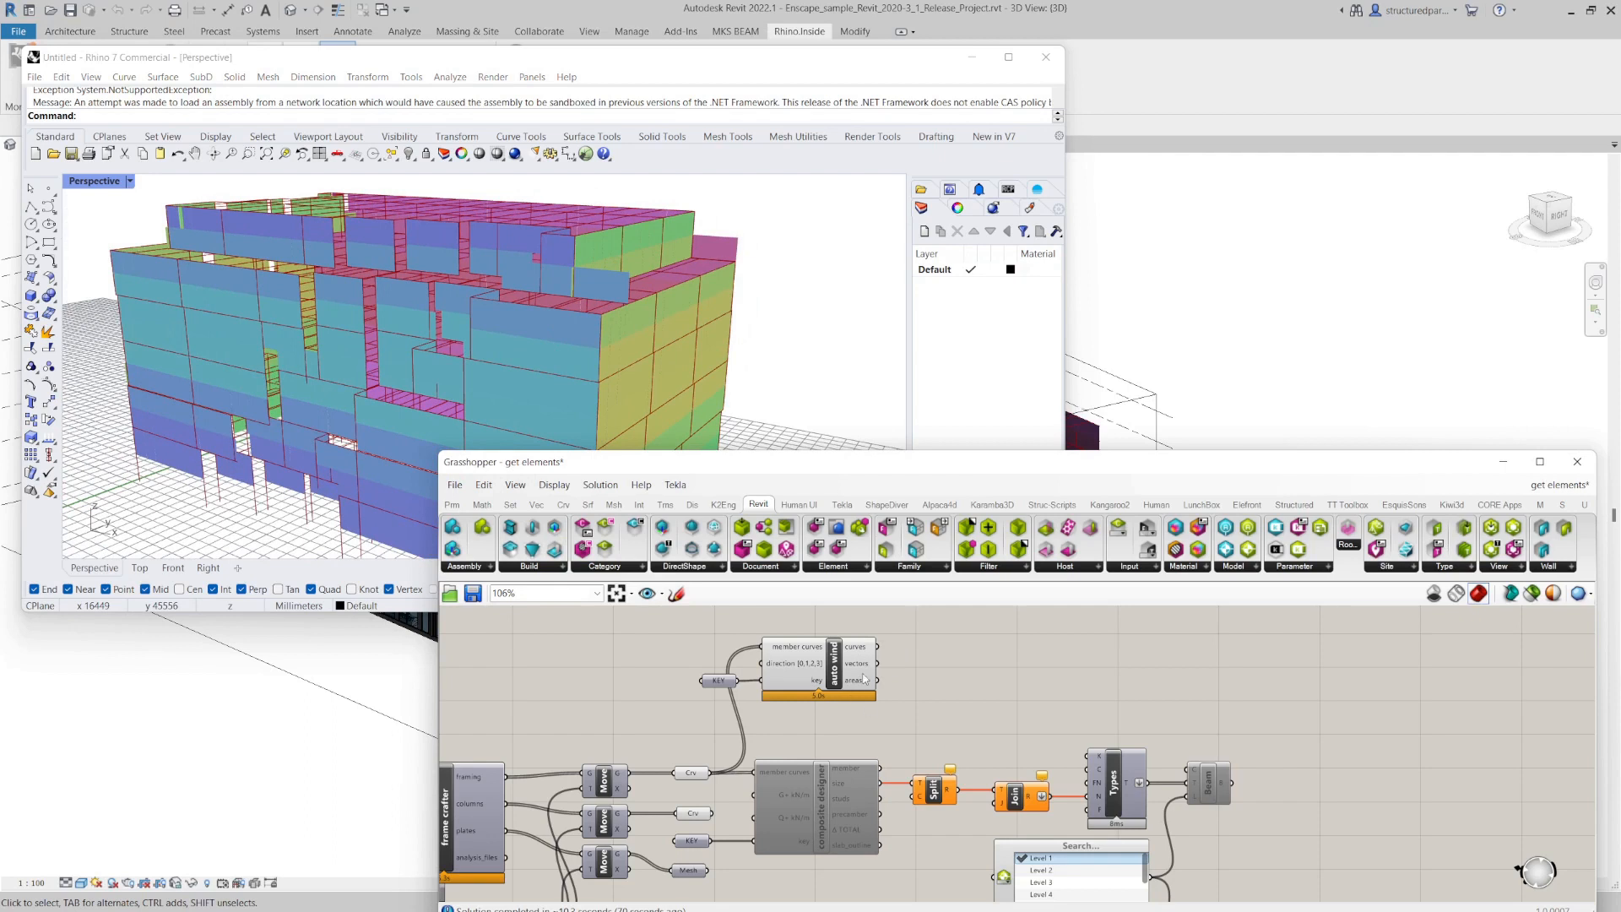
pyautogui.moveTo(971, 667)
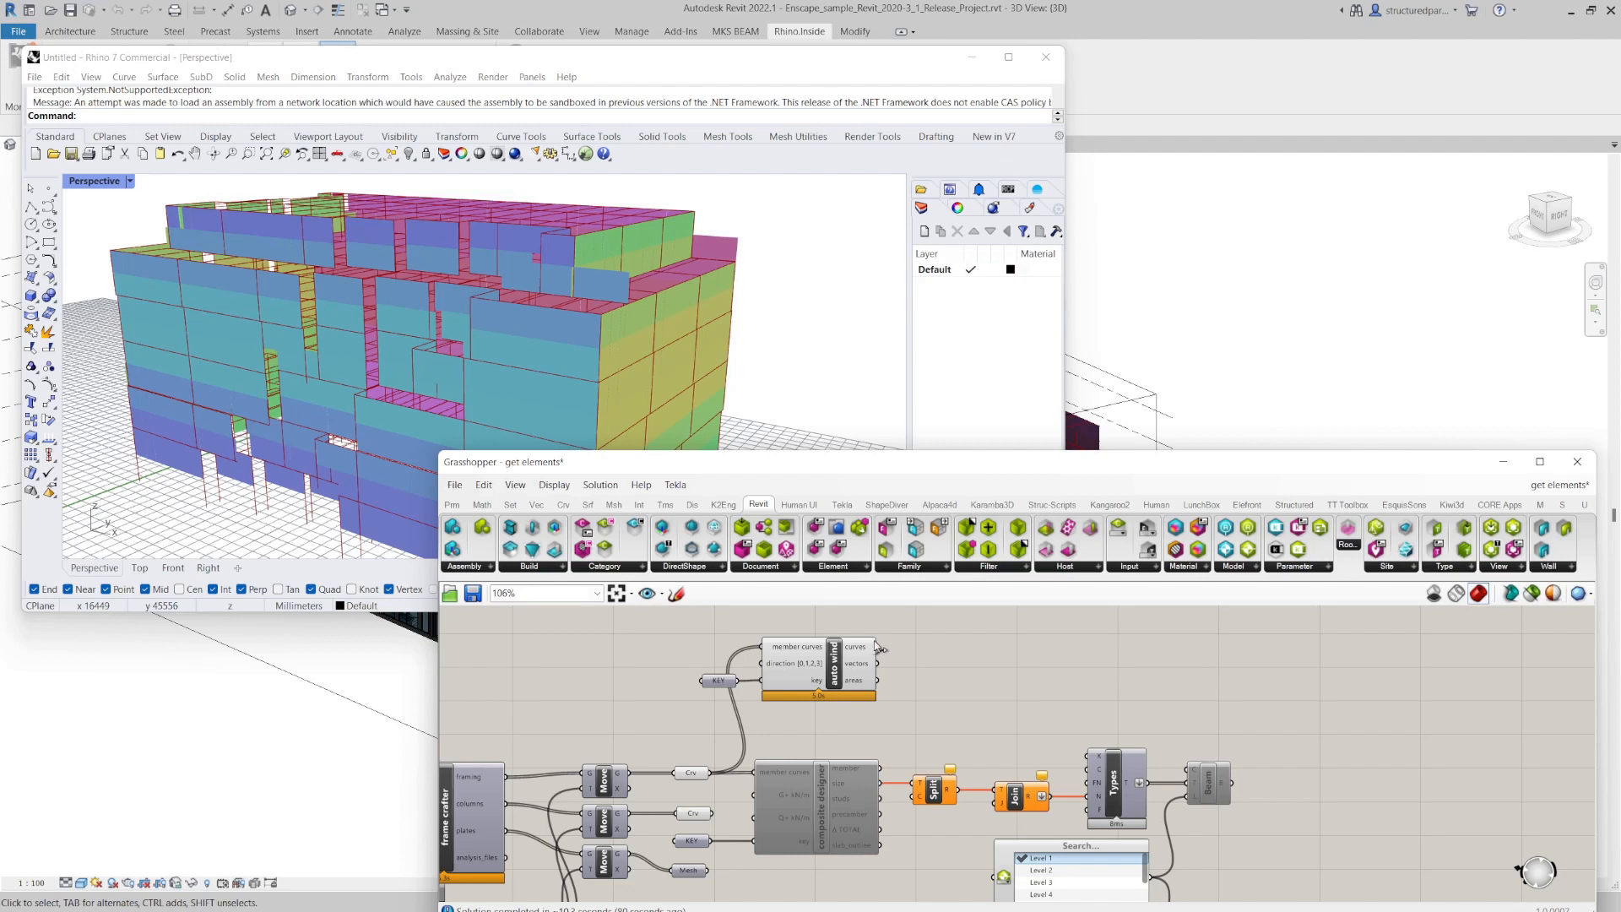
pyautogui.moveTo(861, 692)
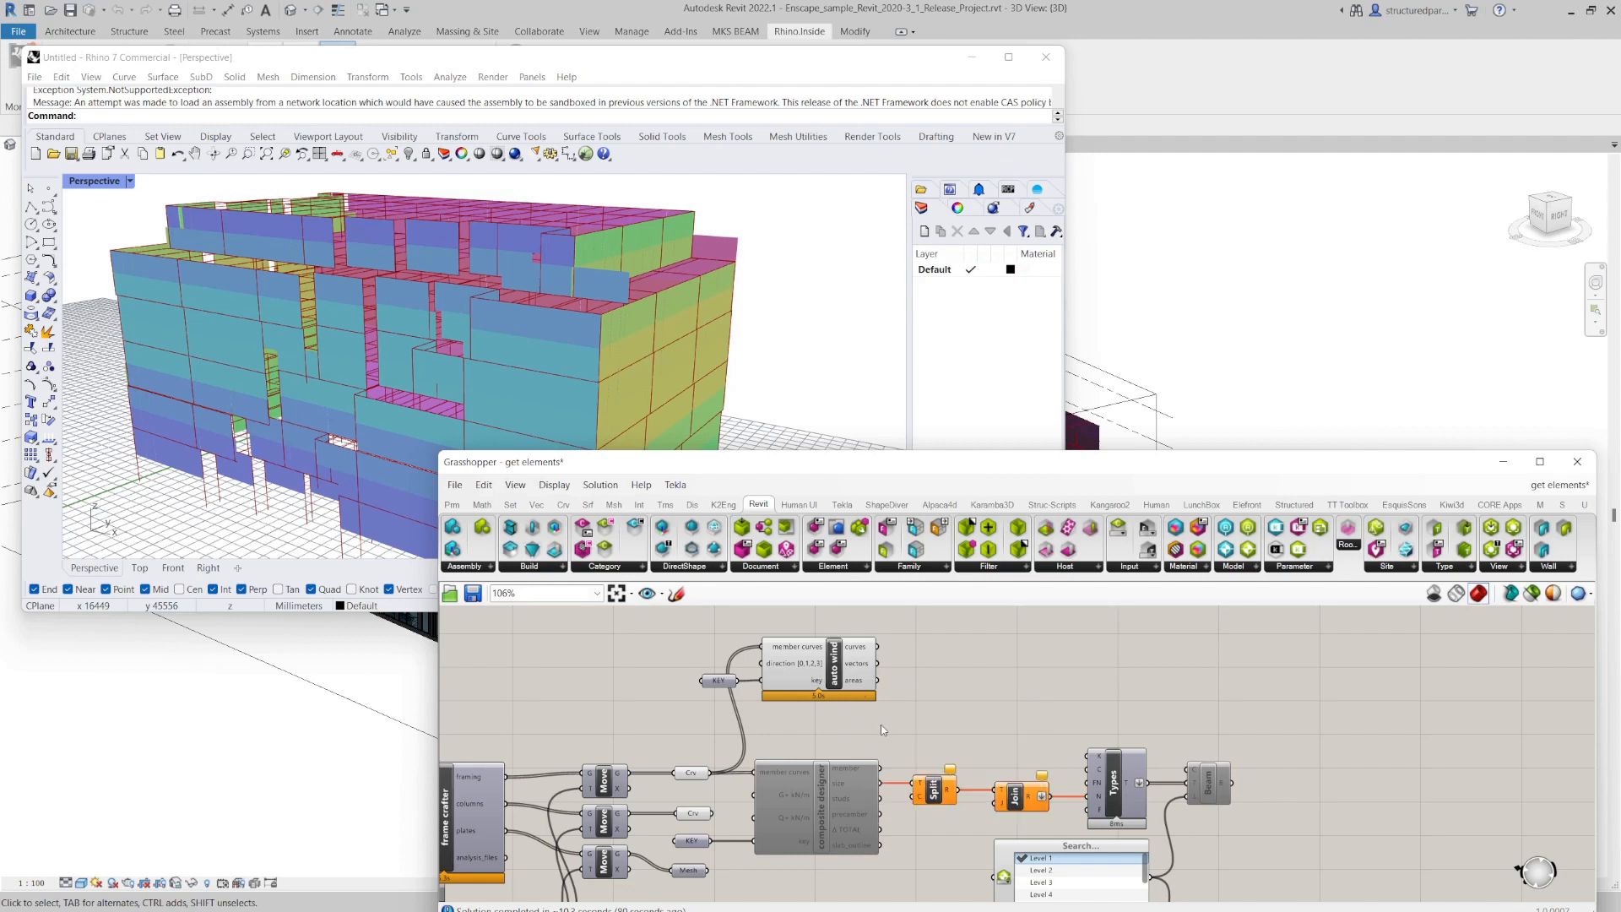
pyautogui.moveTo(1010, 788)
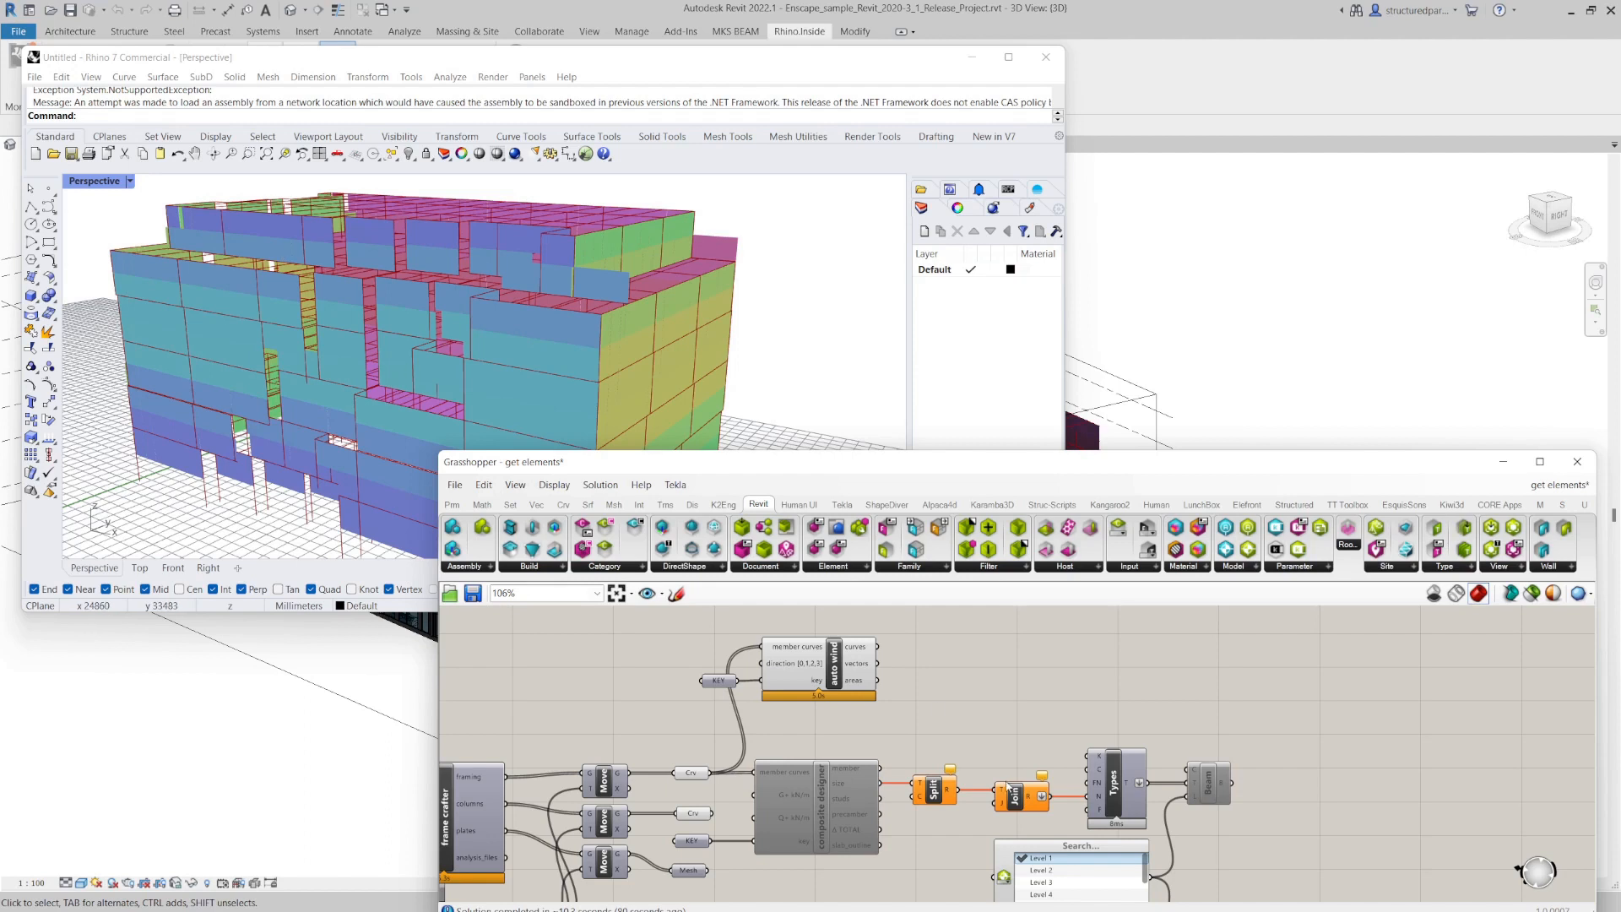
# - Untick Preview on the auto wind cluster so only frame curves remain
pyautogui.rightClick(816, 667)
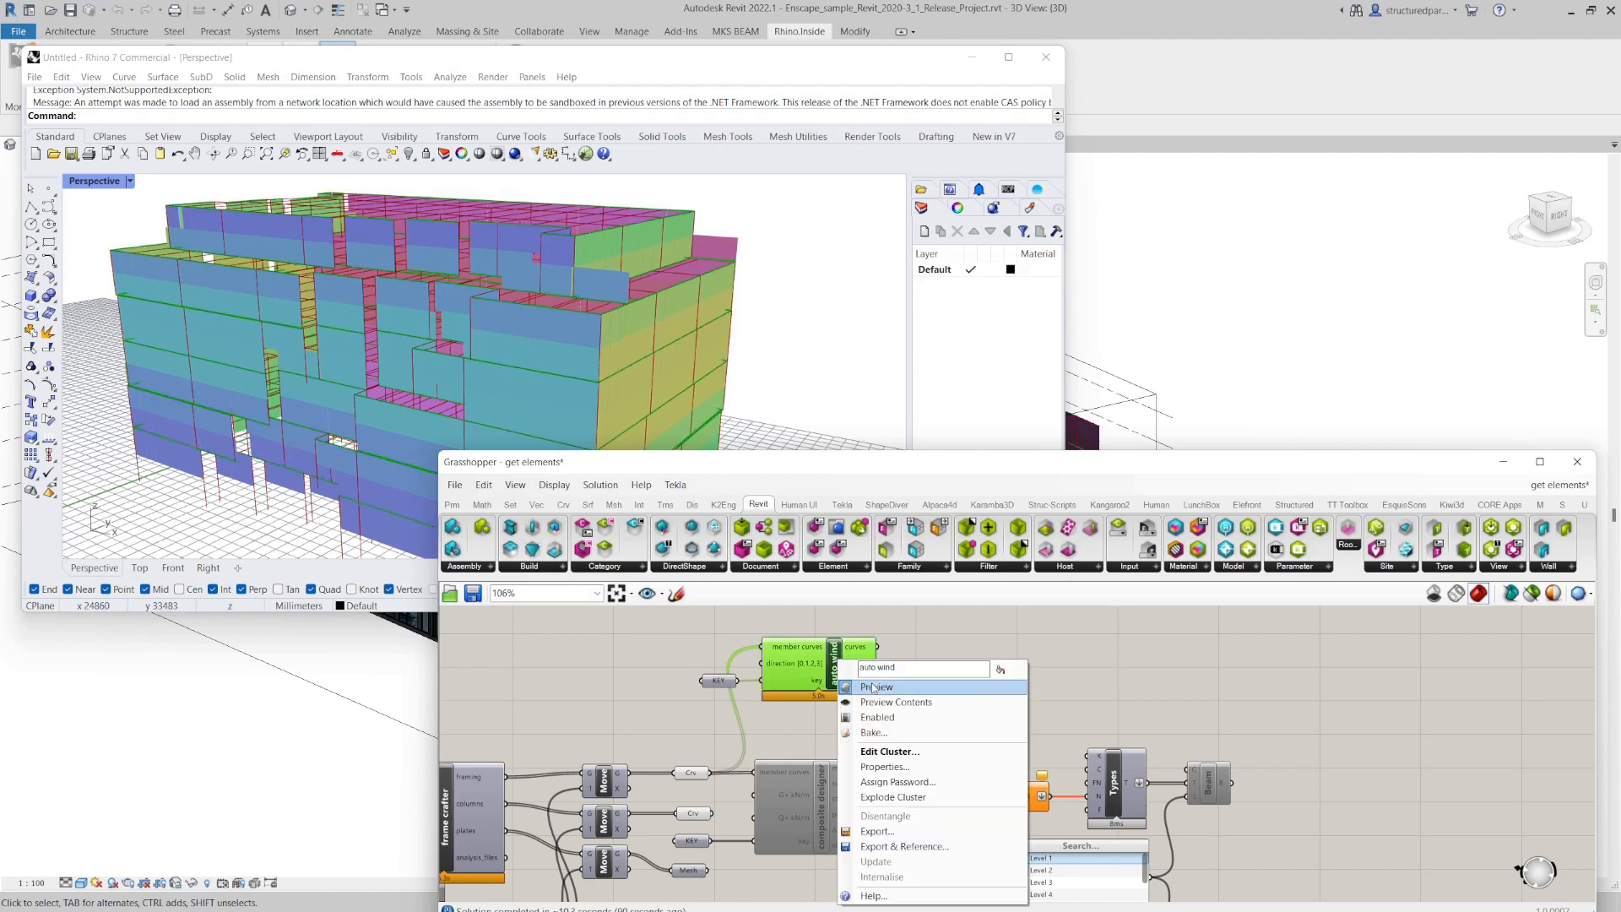
pyautogui.click(876, 686)
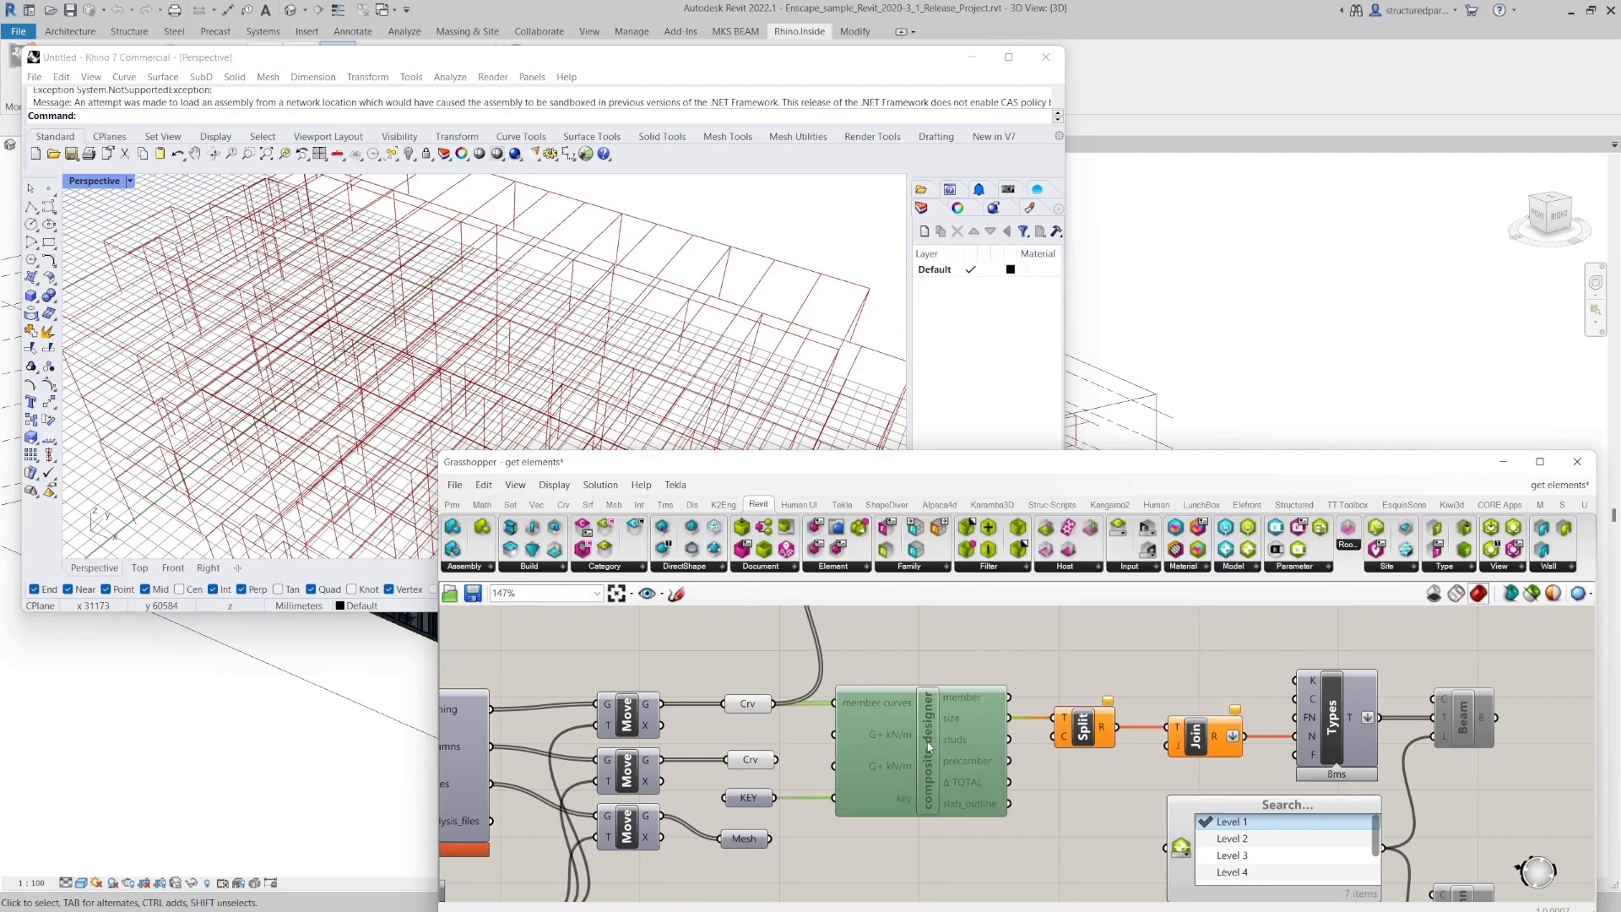
pyautogui.moveTo(922, 740)
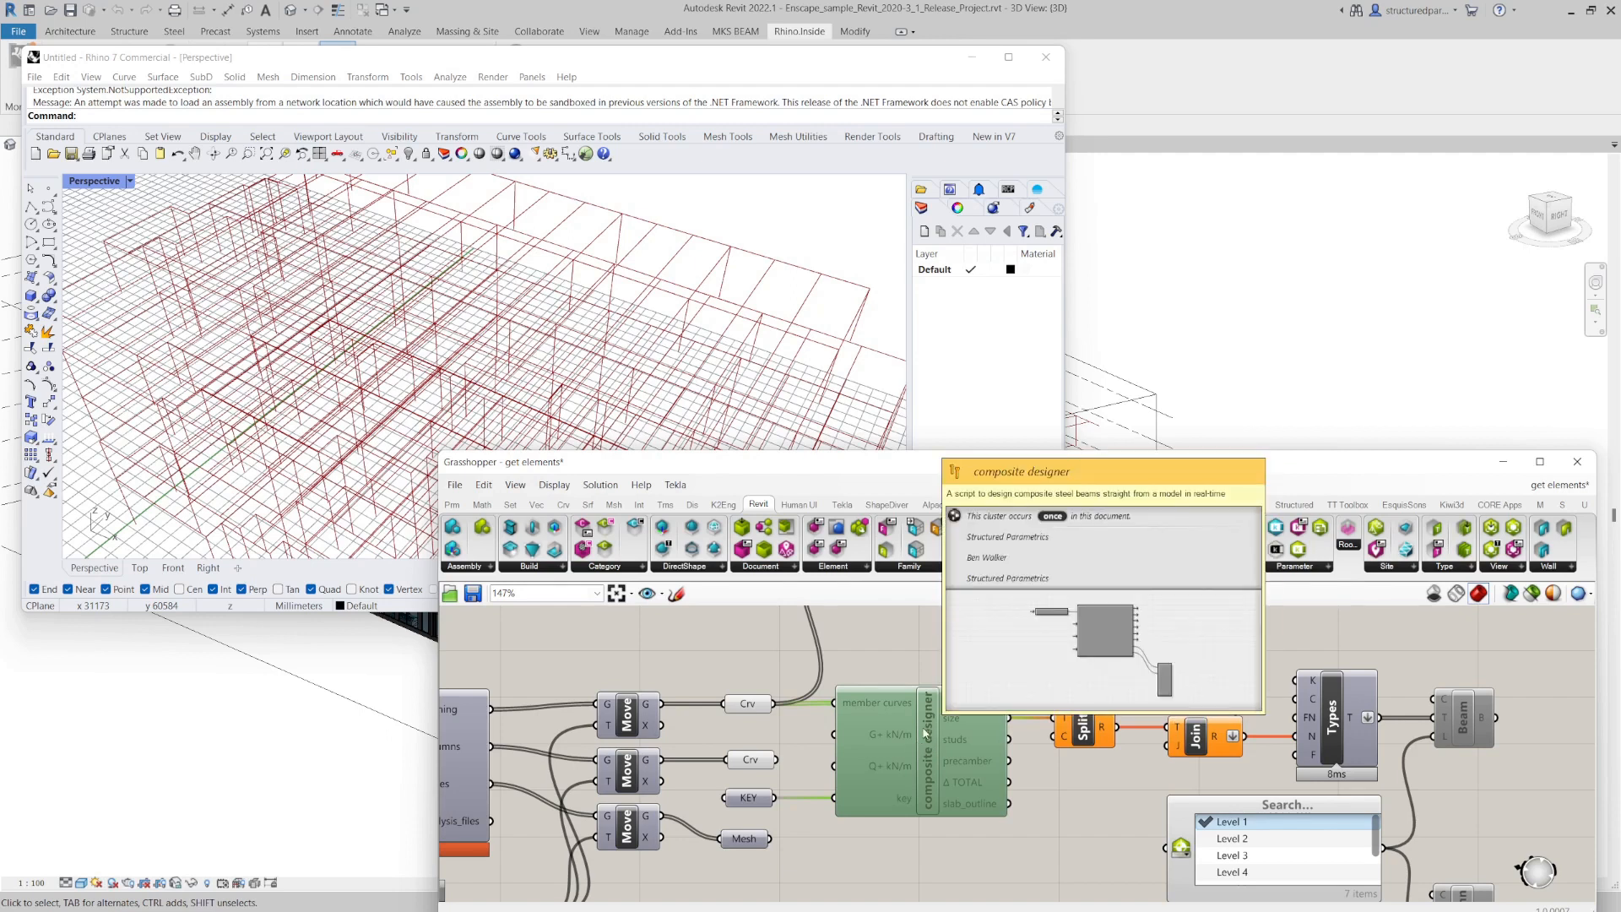
pyautogui.rightClick(889, 703)
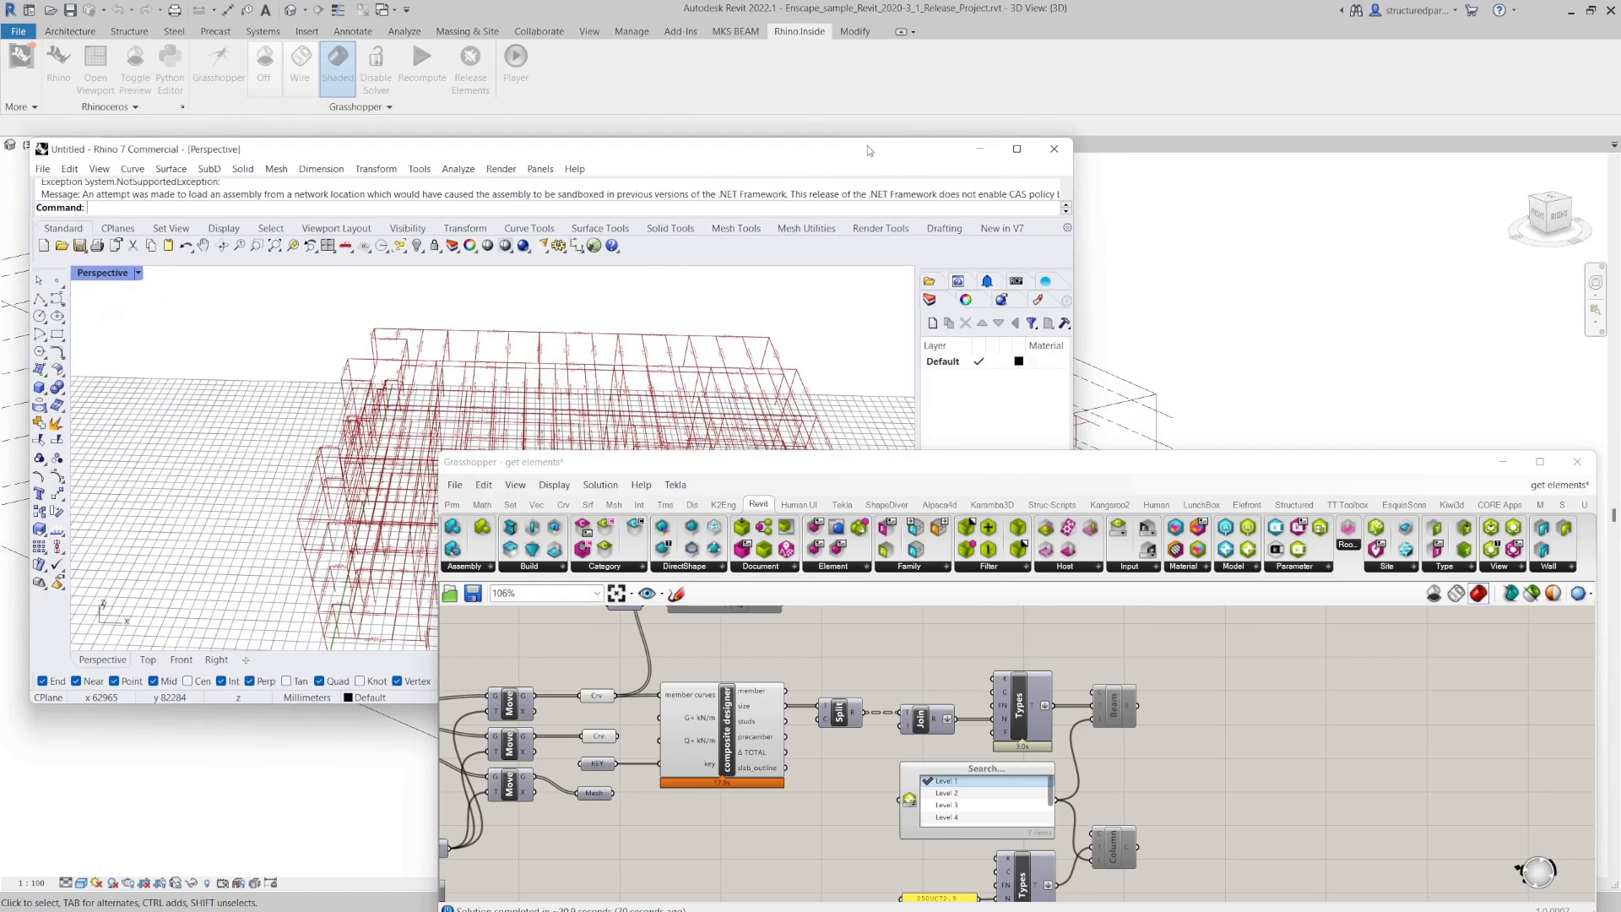
pyautogui.moveTo(869, 149); pyautogui.dragTo(139, 102)
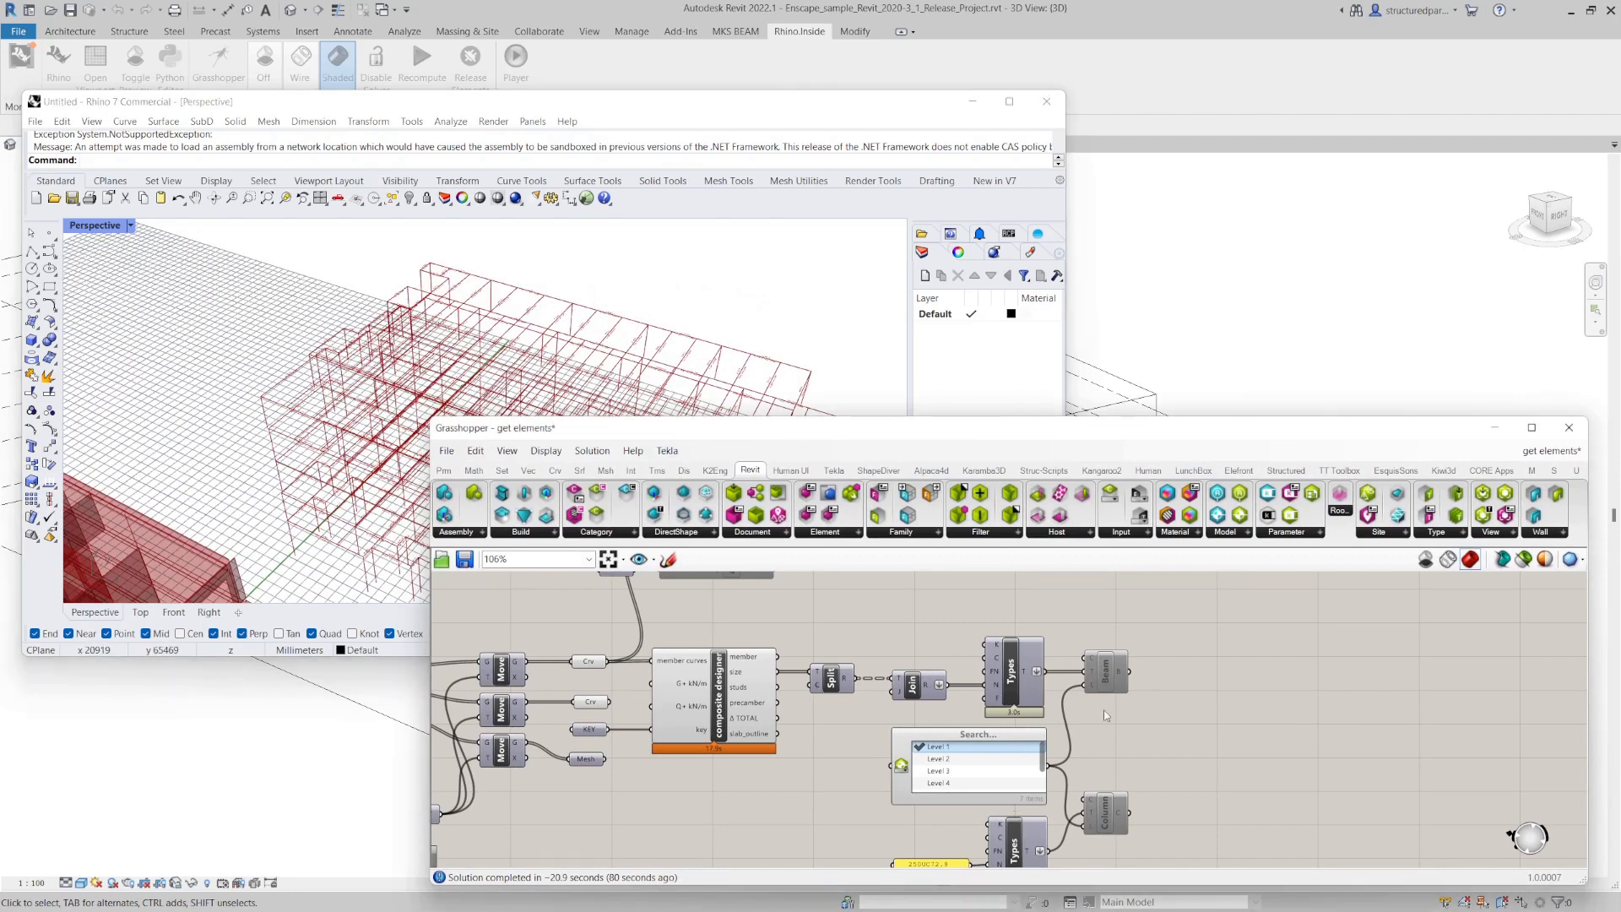
pyautogui.click(833, 679)
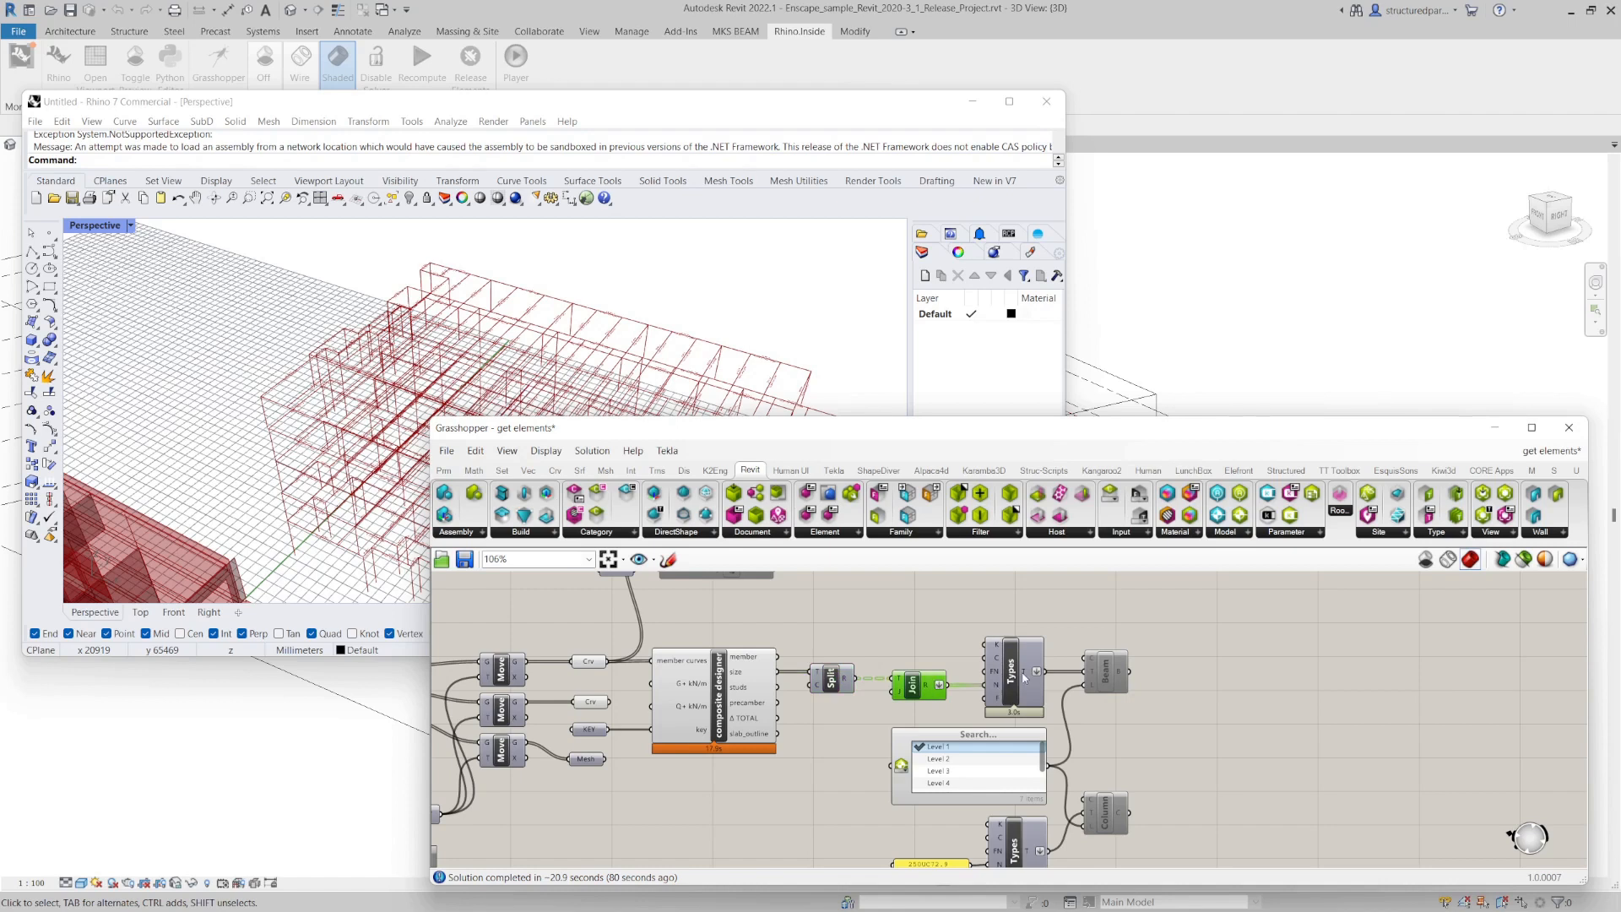
pyautogui.moveTo(1013, 672)
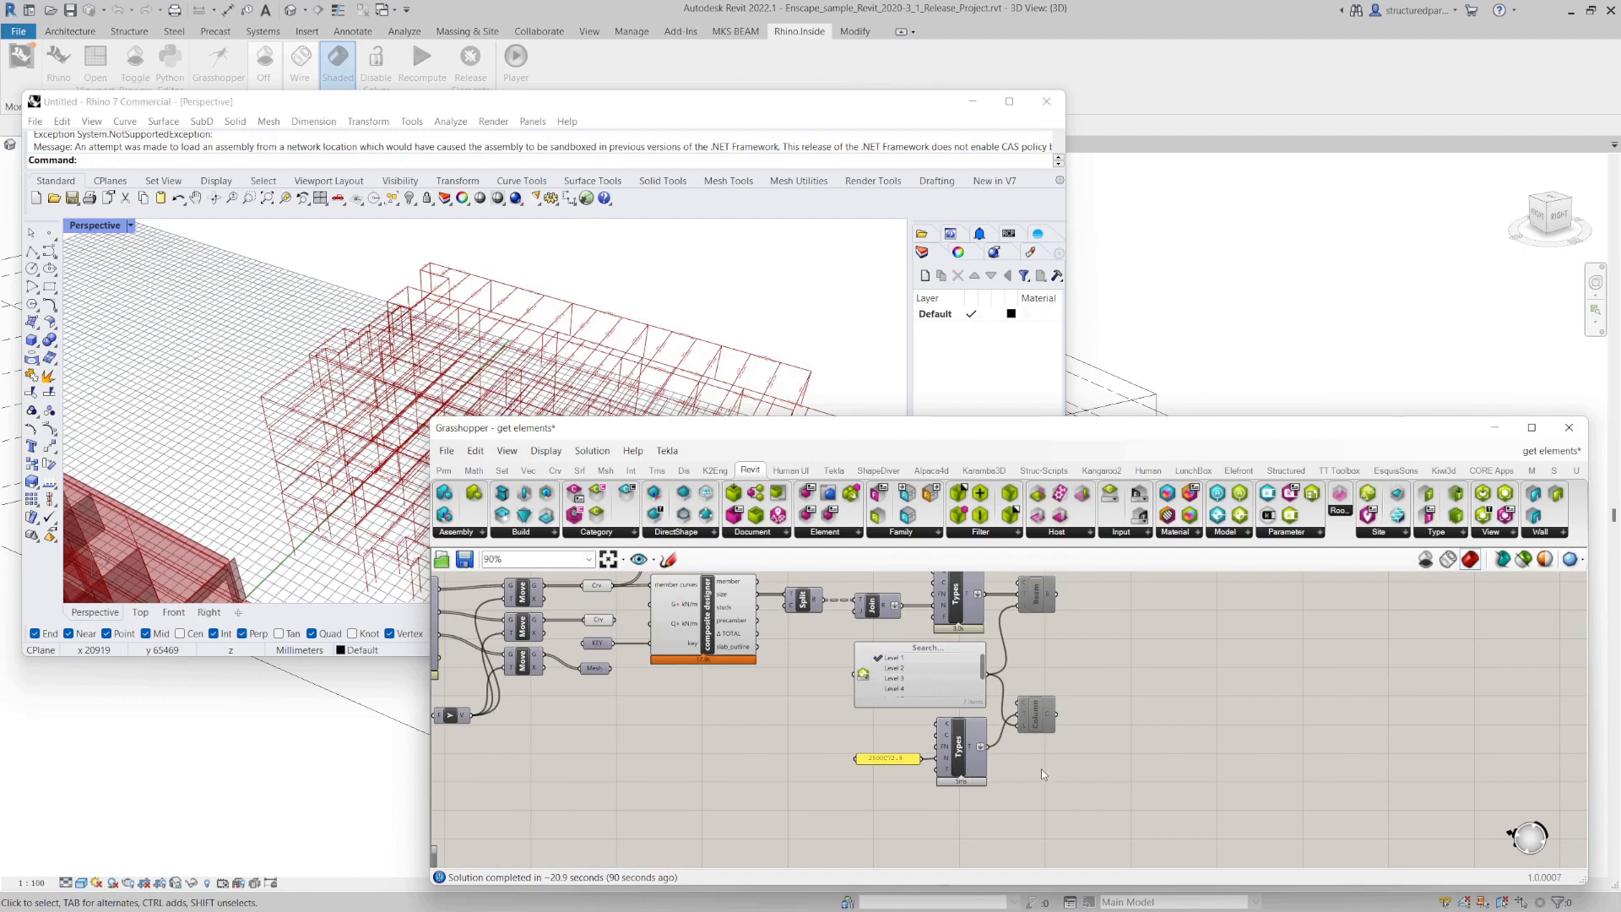
pyautogui.moveTo(904, 658)
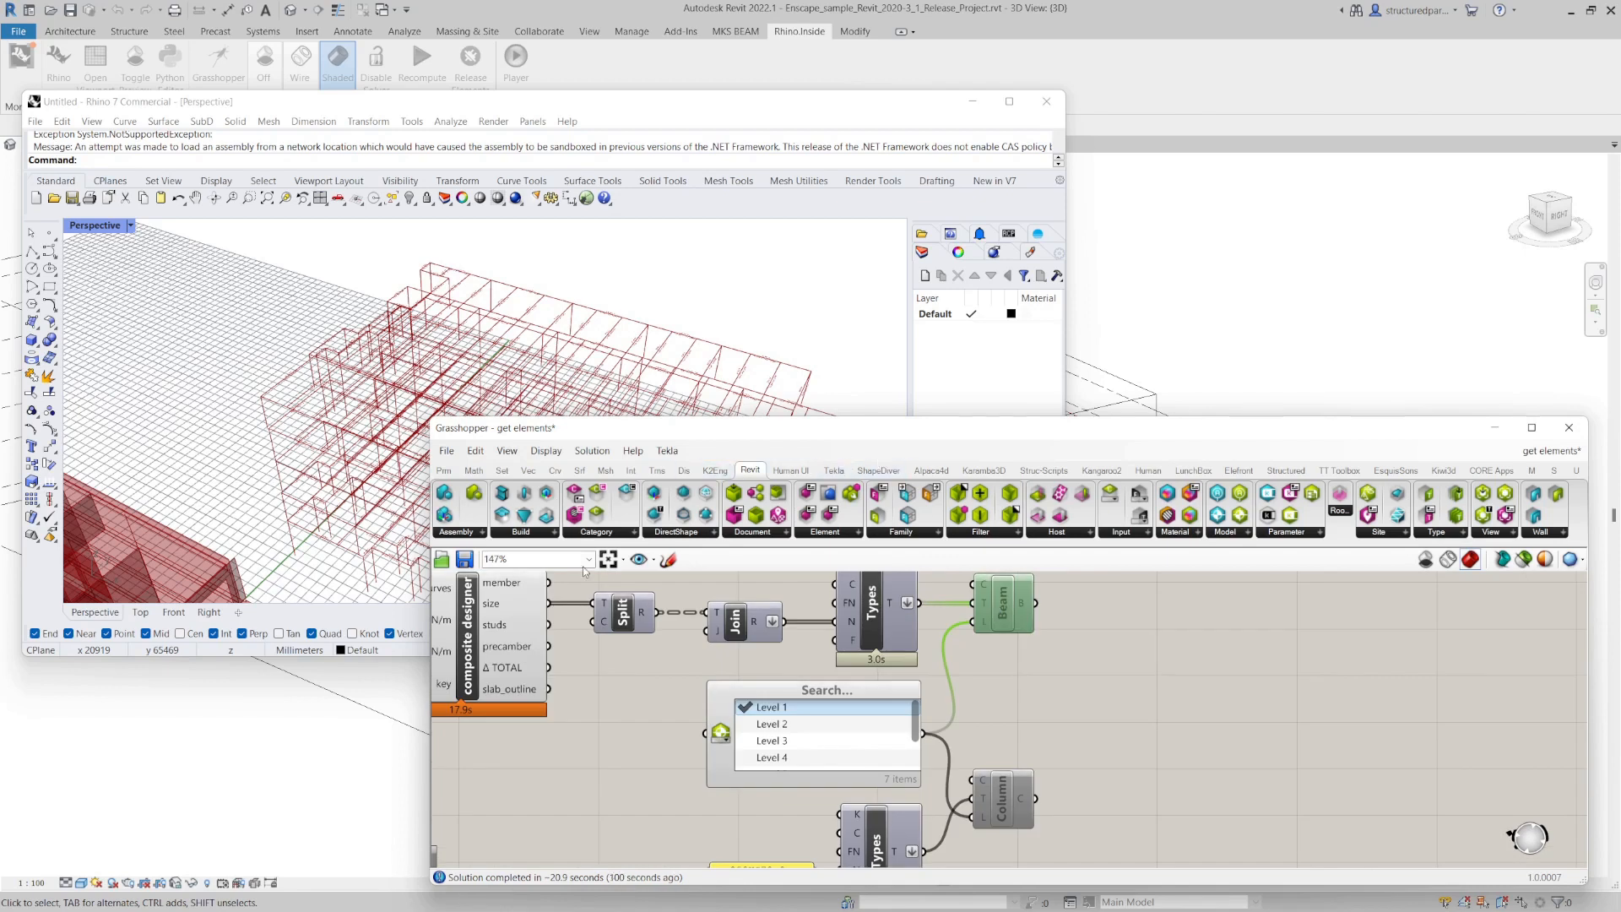
pyautogui.scroll(-3)
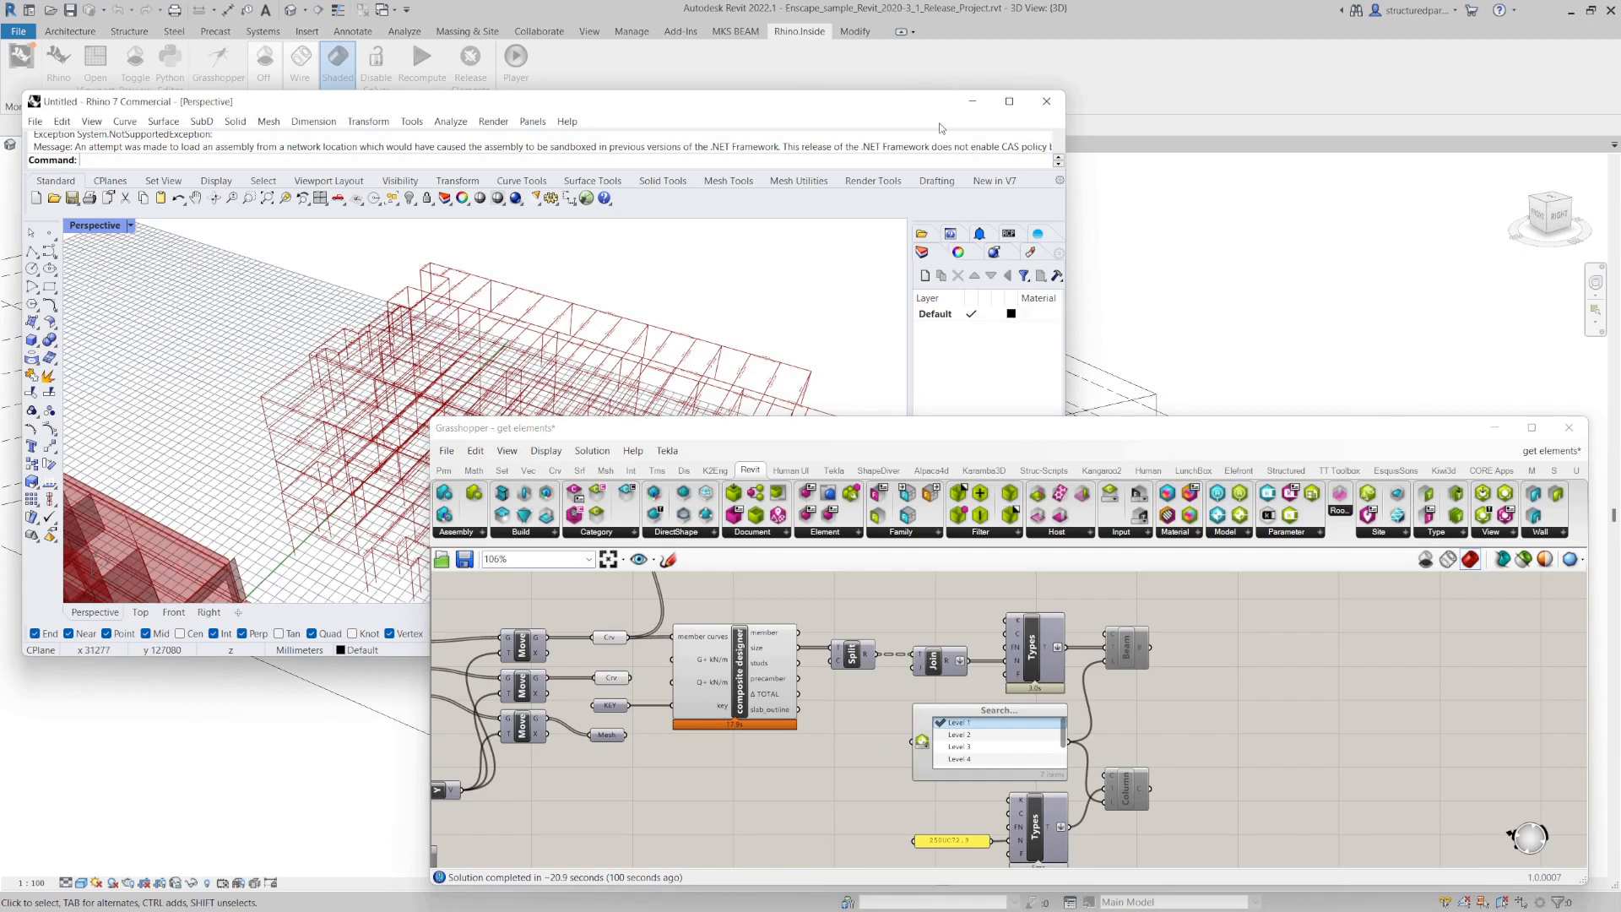
pyautogui.moveTo(971, 101)
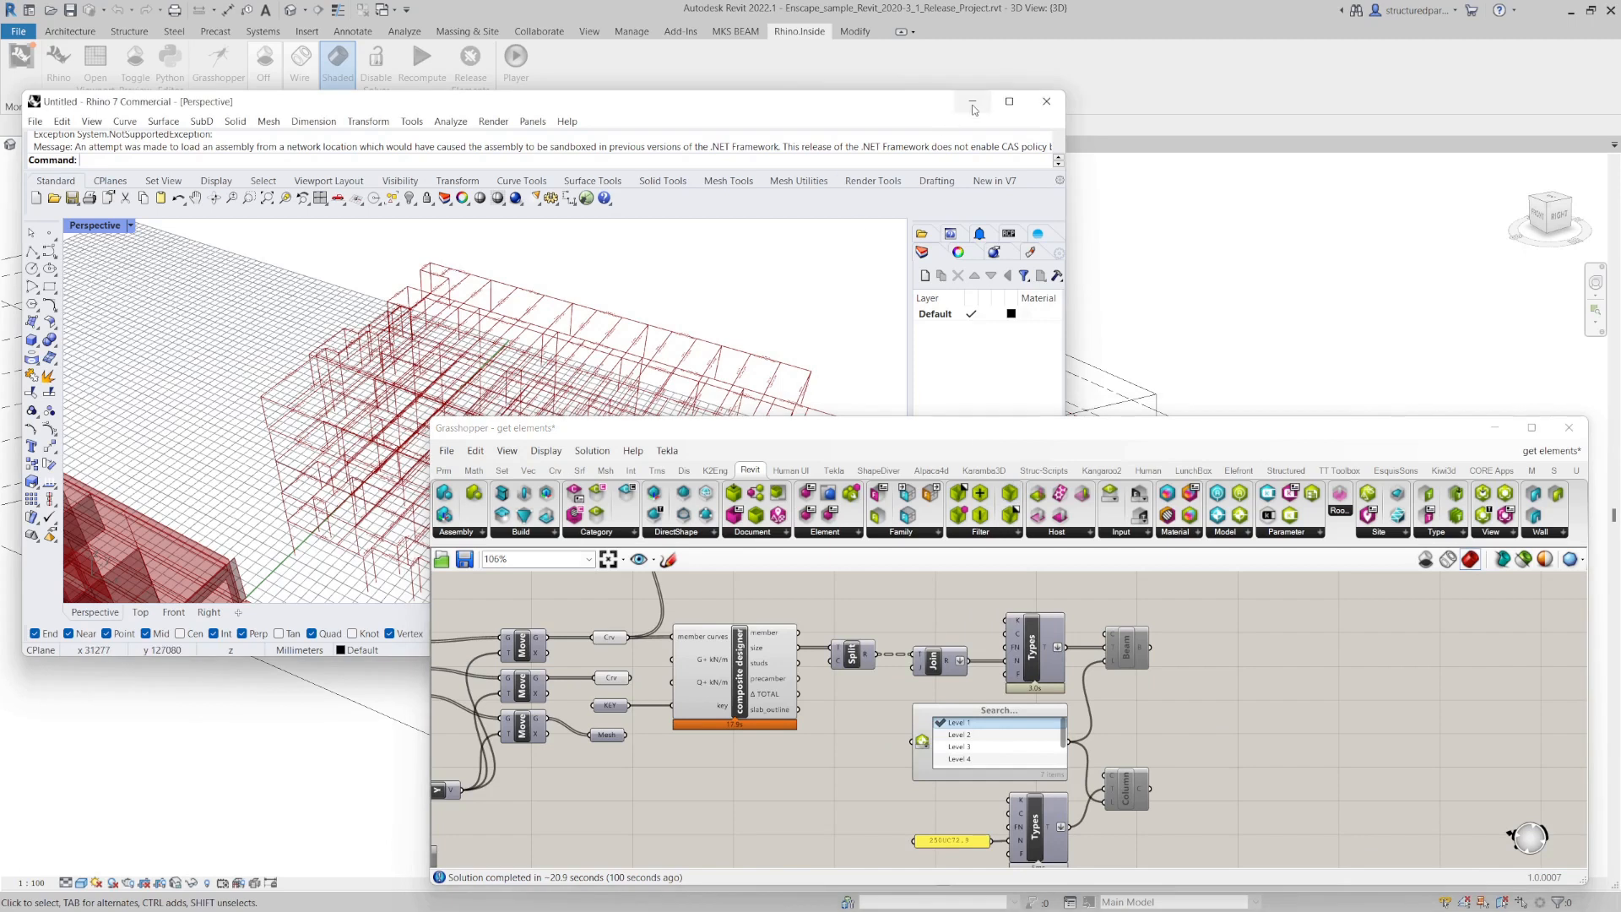
# - Minimize Rhino and inspect a generated steel column and the section box in 3D
pyautogui.click(971, 101)
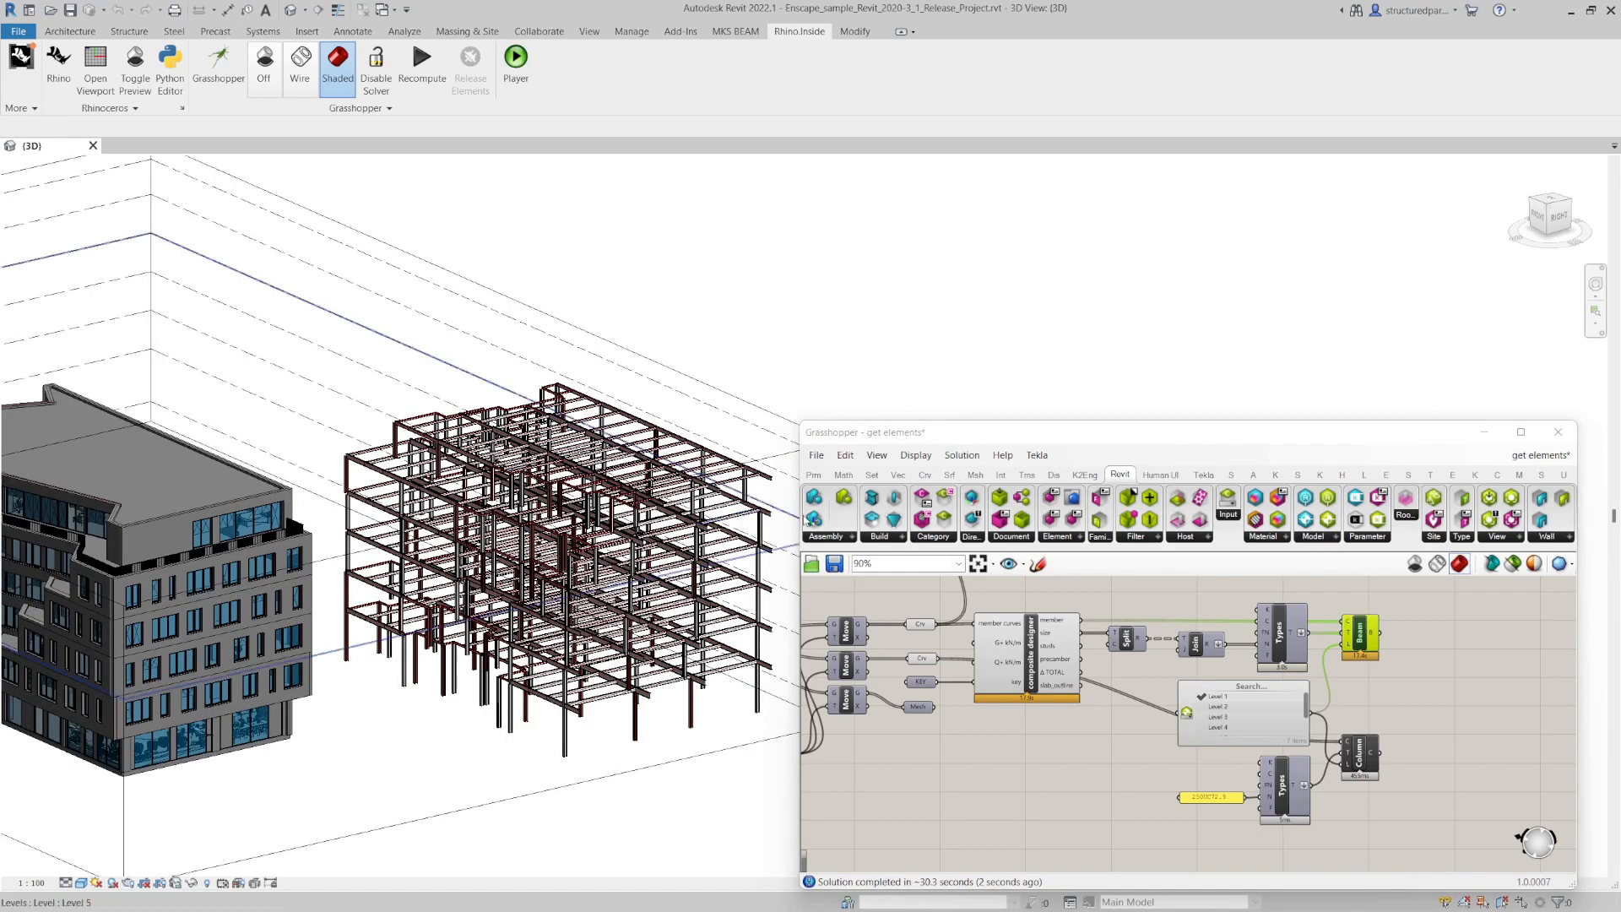
pyautogui.click(514, 492)
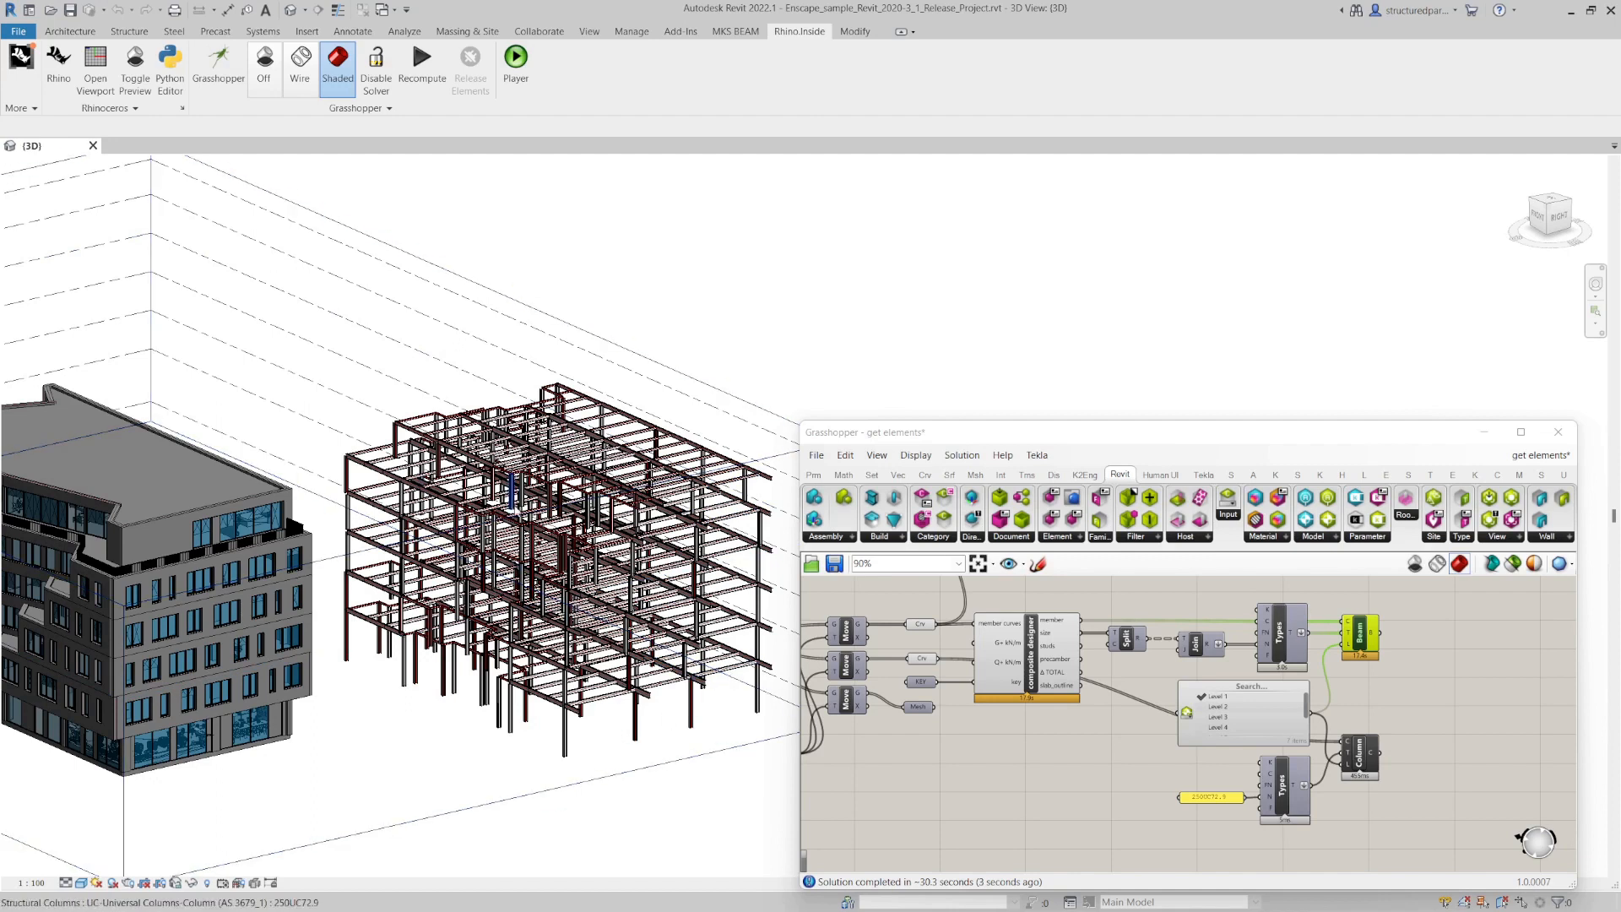
pyautogui.click(514, 496)
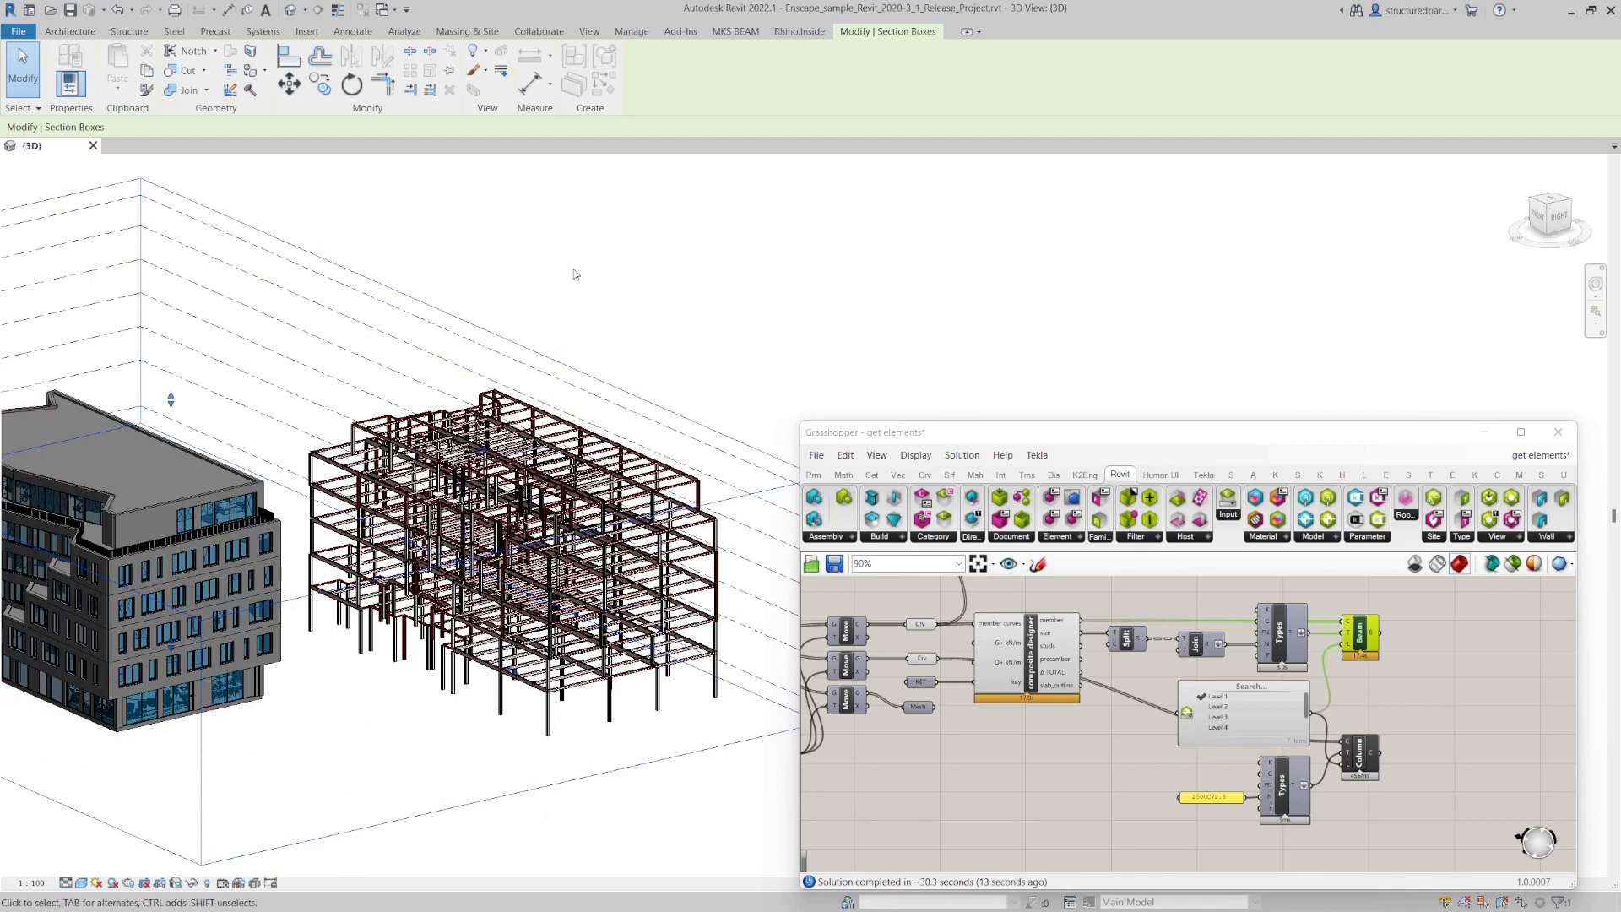
# - Open sheet A102 - Unnamed from the Project Browser's Sheets list
pyautogui.click(798, 31)
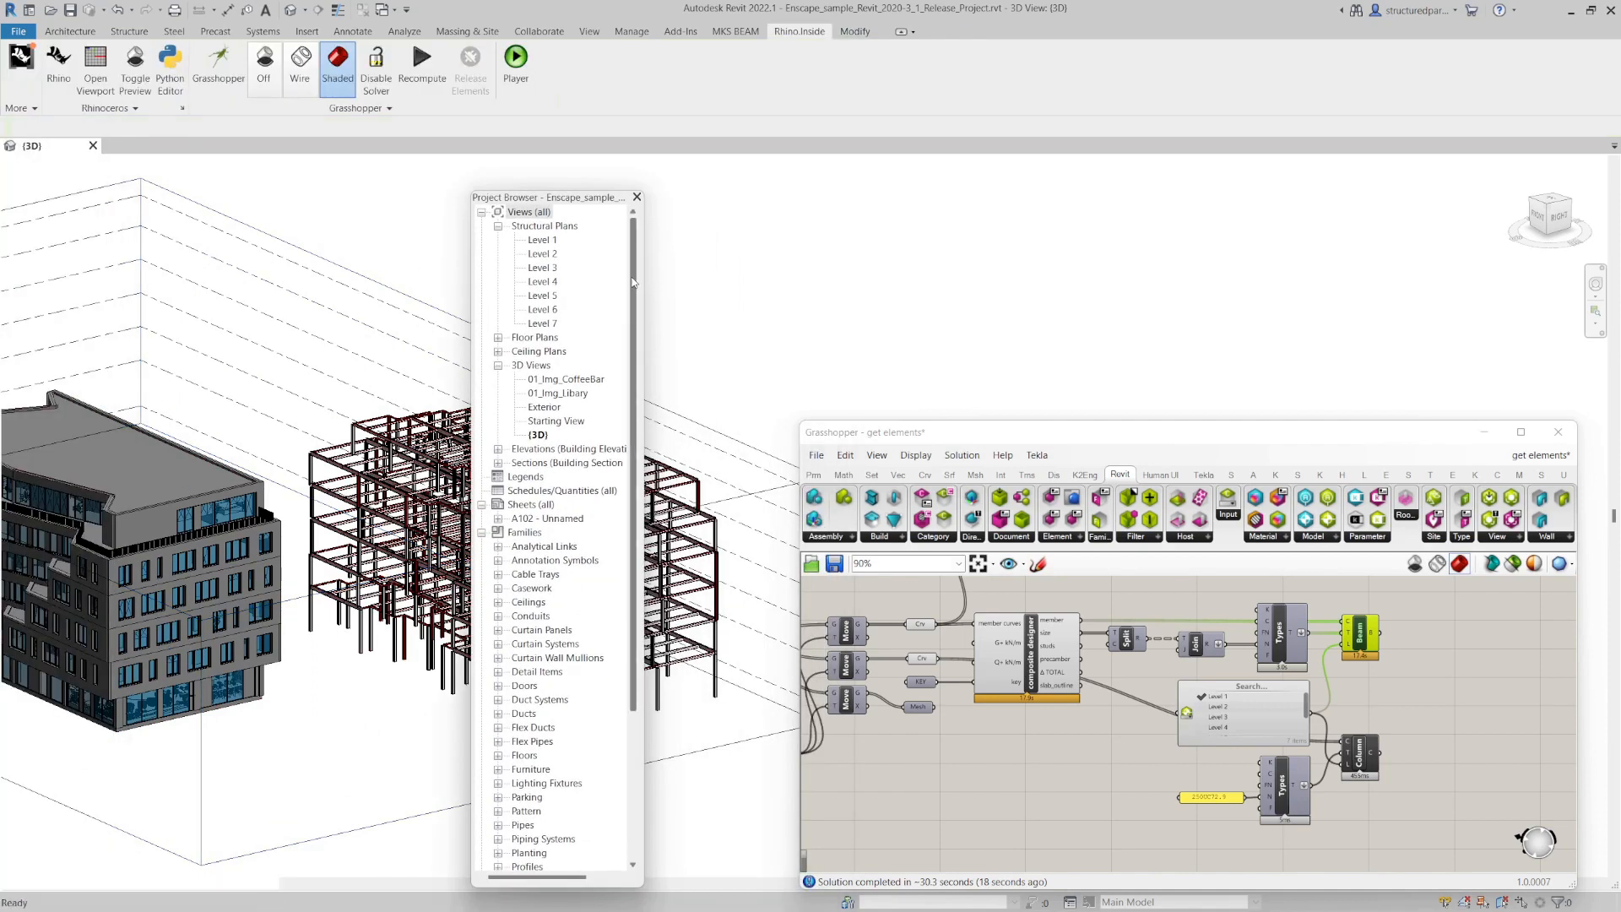
pyautogui.click(528, 211)
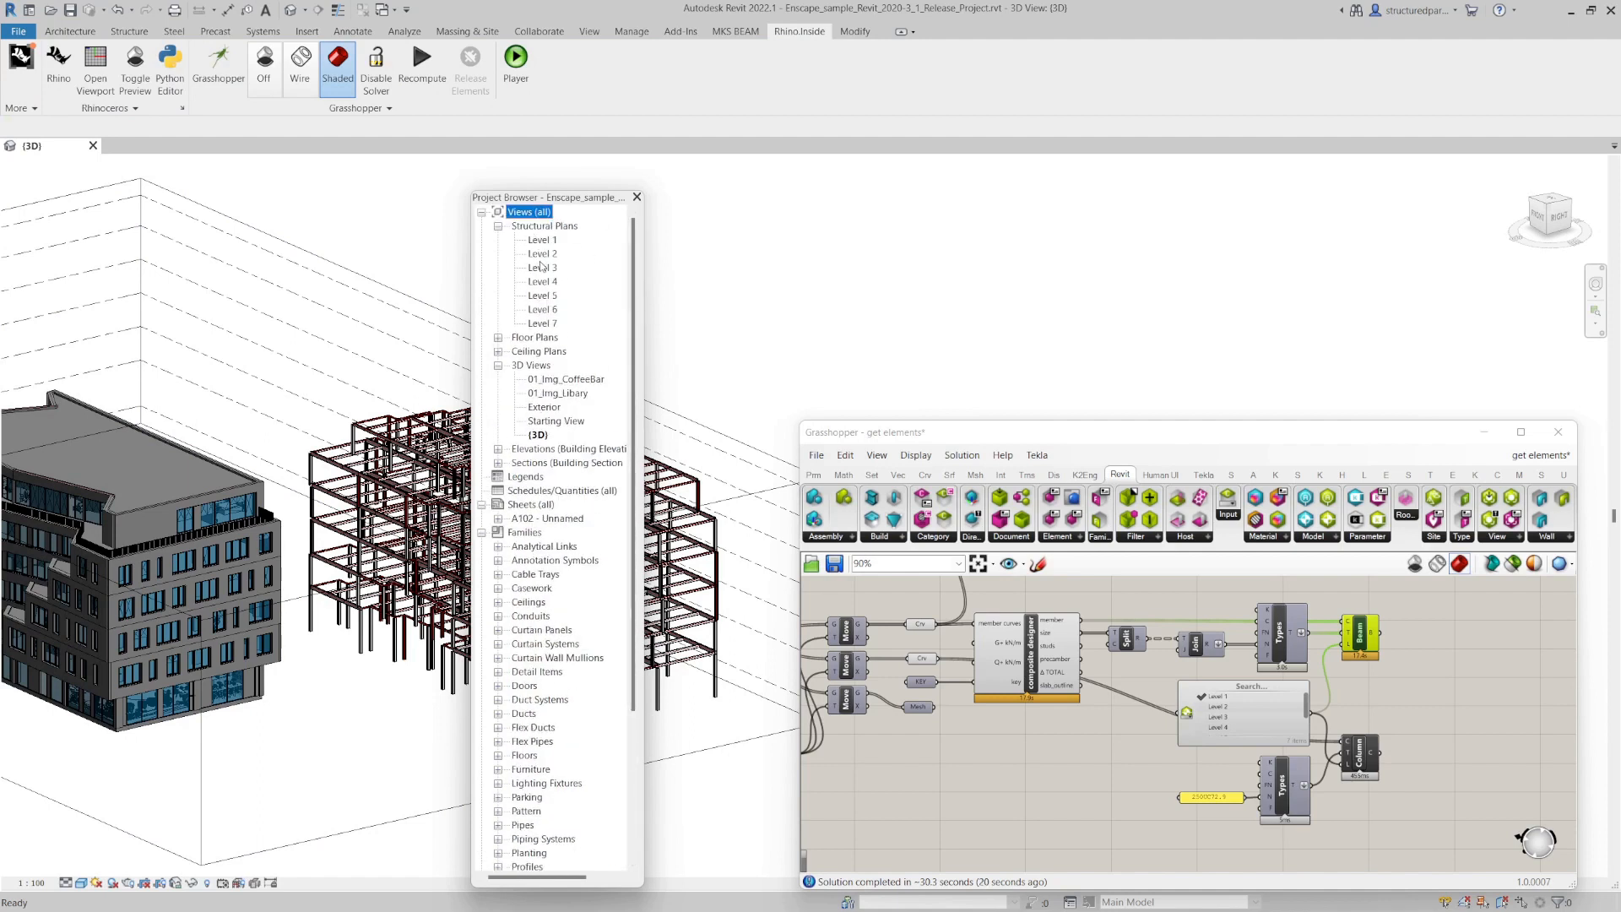
pyautogui.scroll(-3)
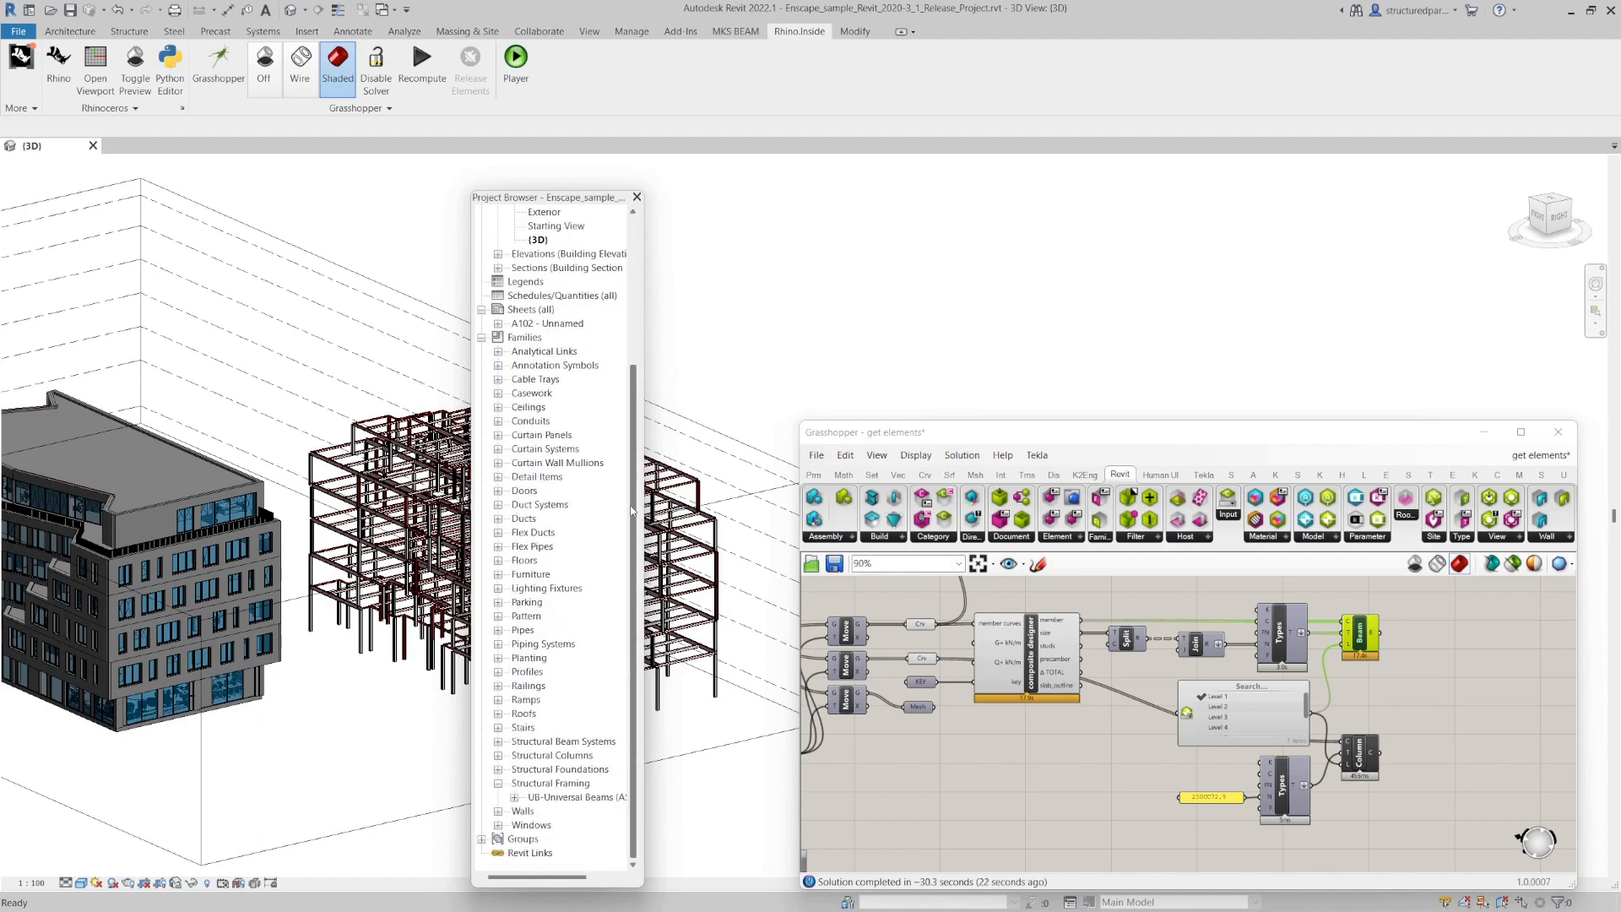
pyautogui.click(547, 323)
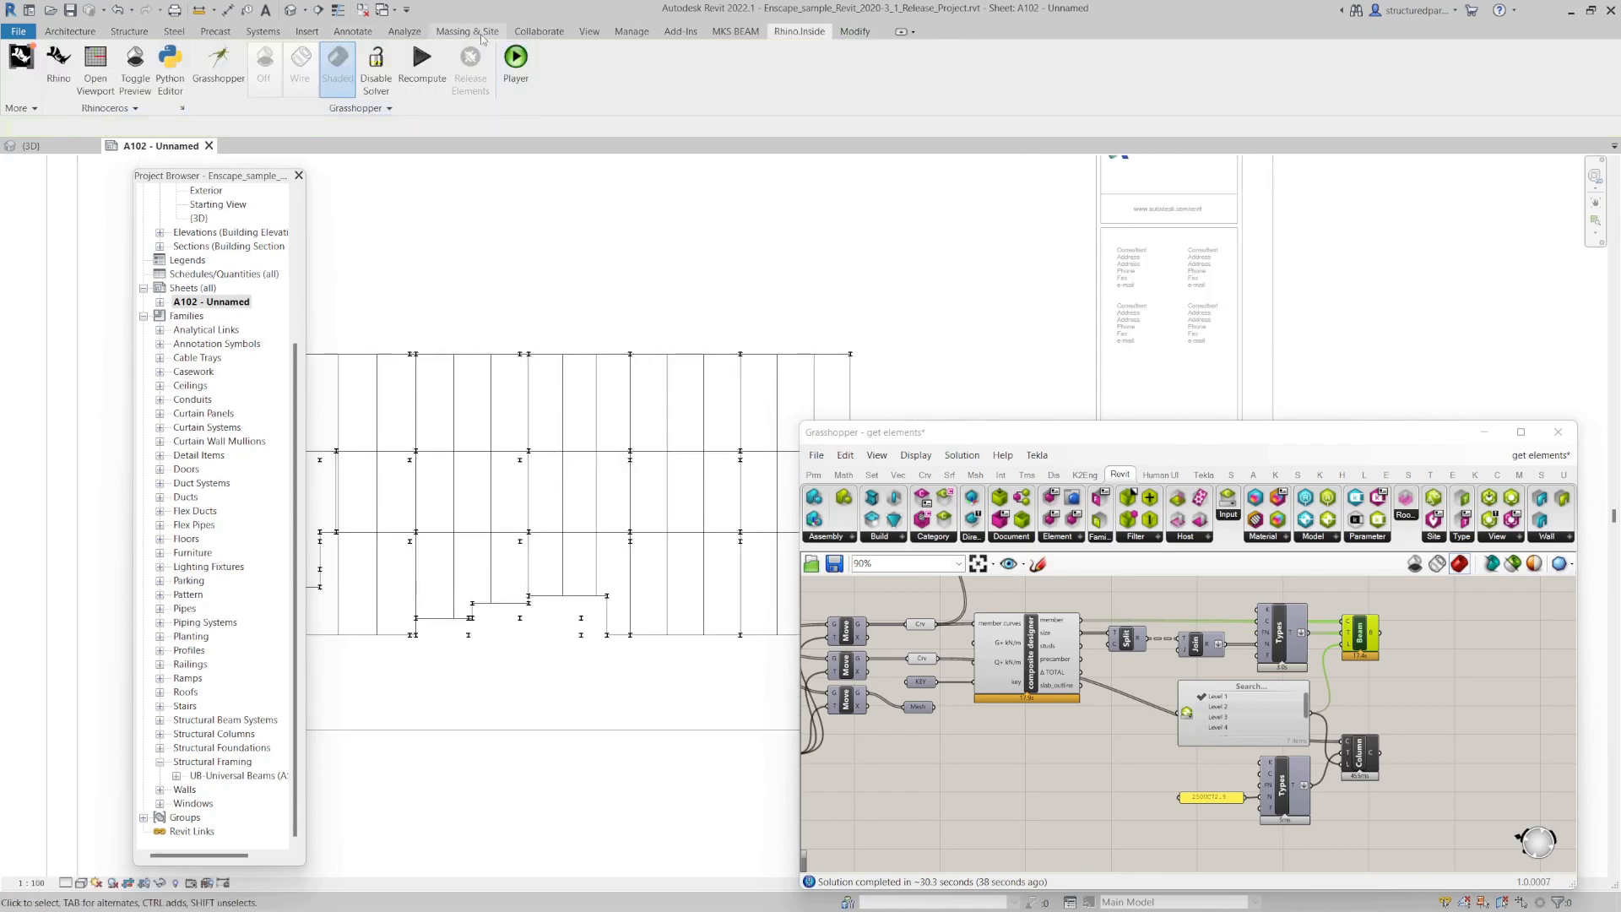
# - Run Beam Annotations on all beams in the current plan view to add size tags
pyautogui.click(630, 31)
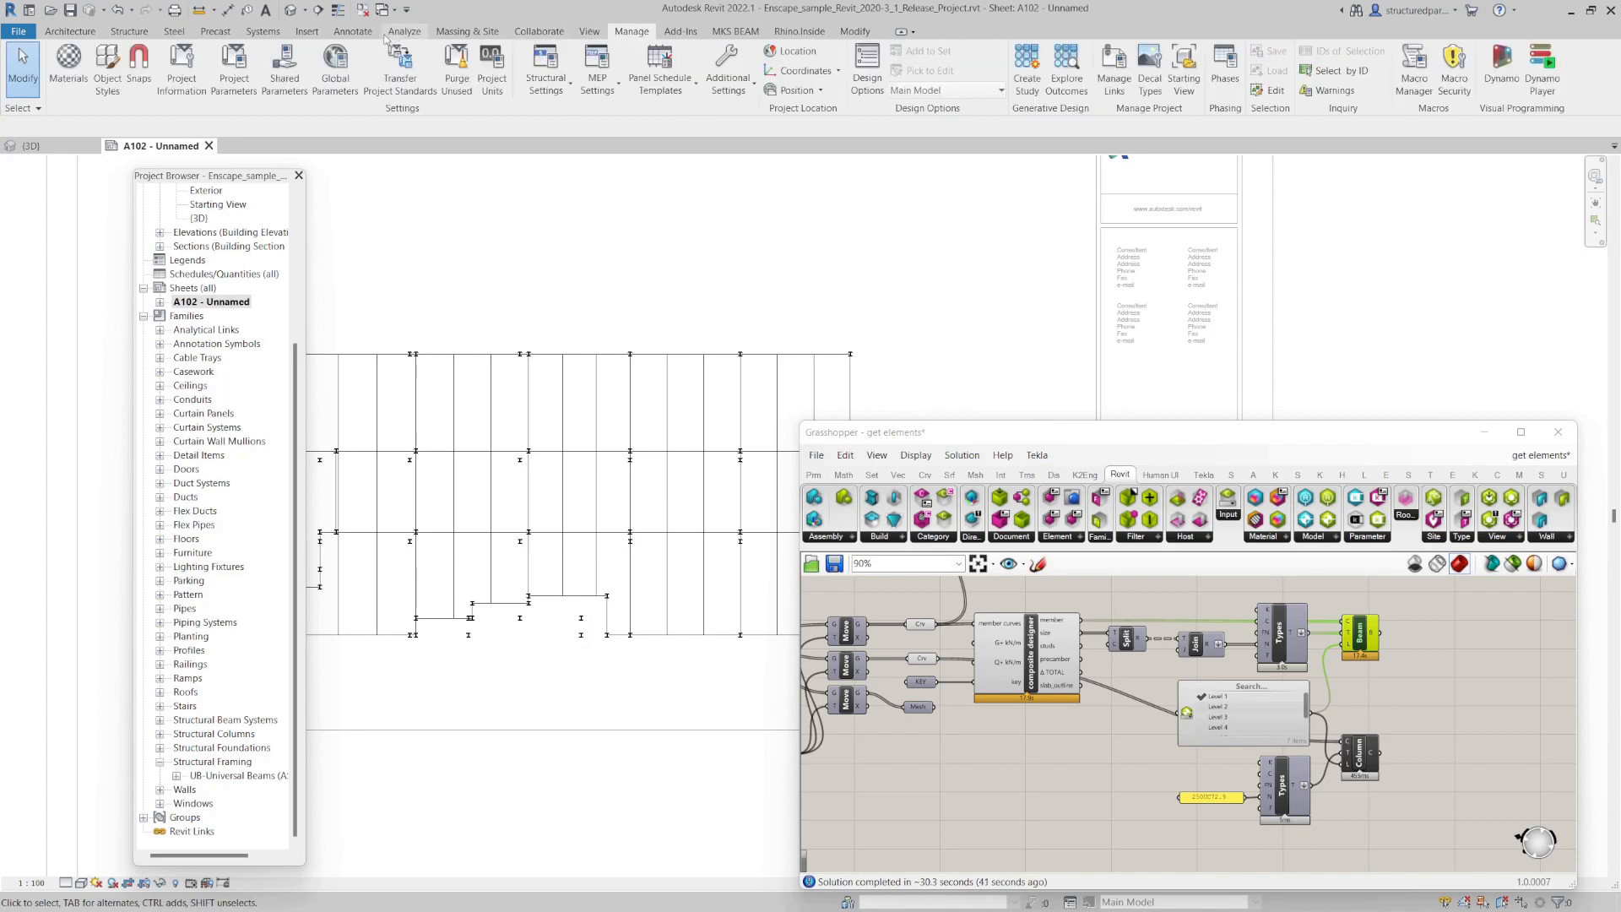
pyautogui.click(353, 30)
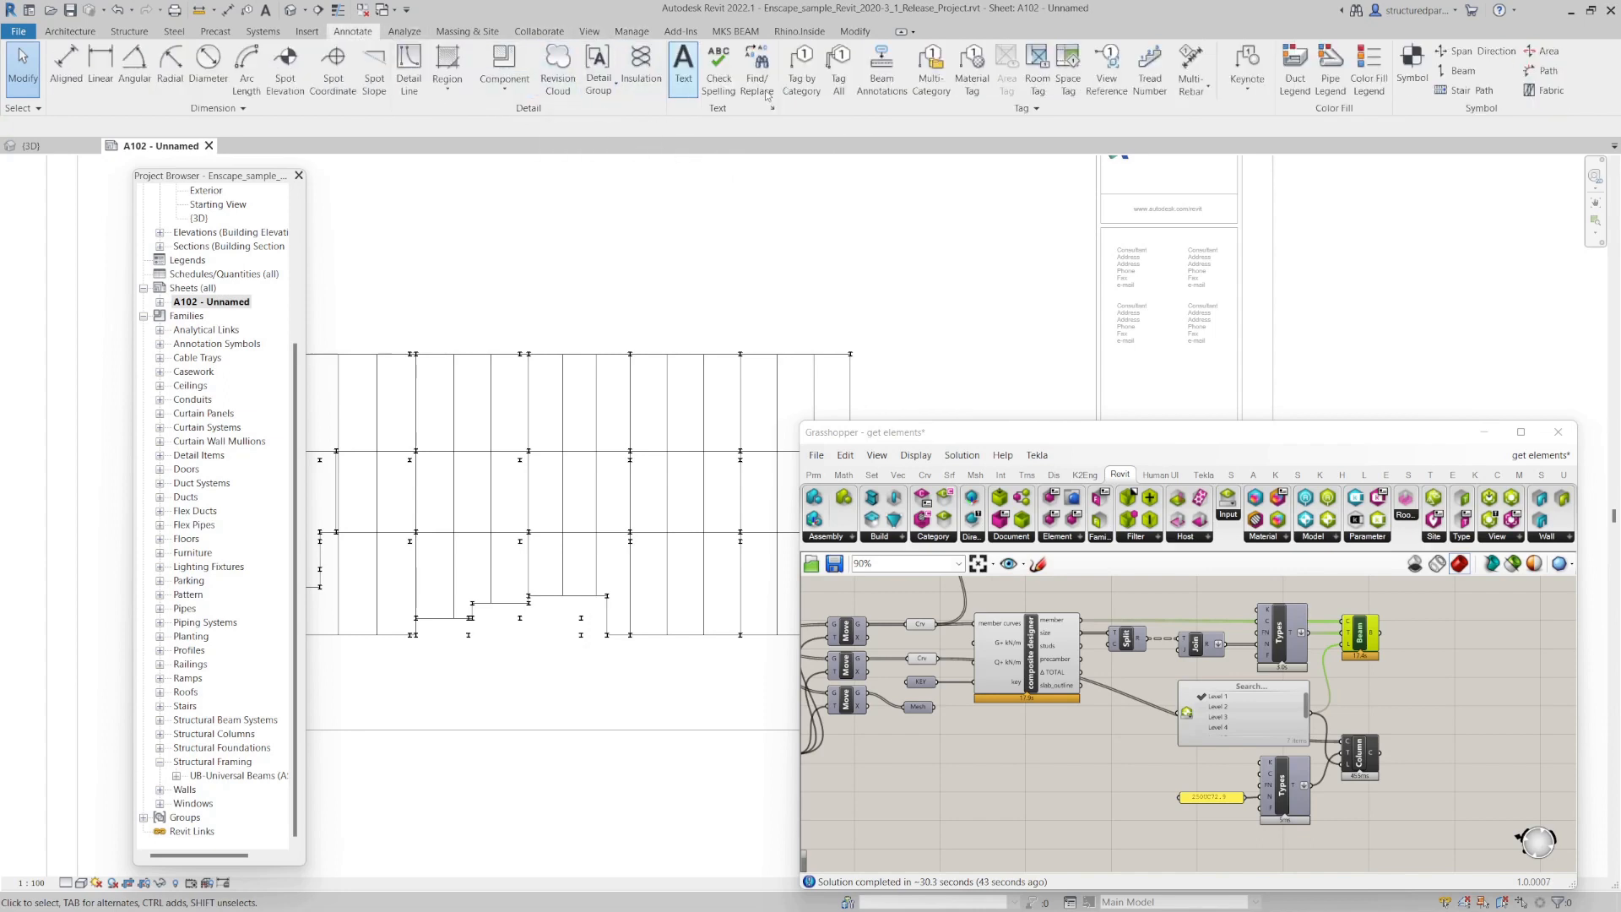
pyautogui.click(880, 69)
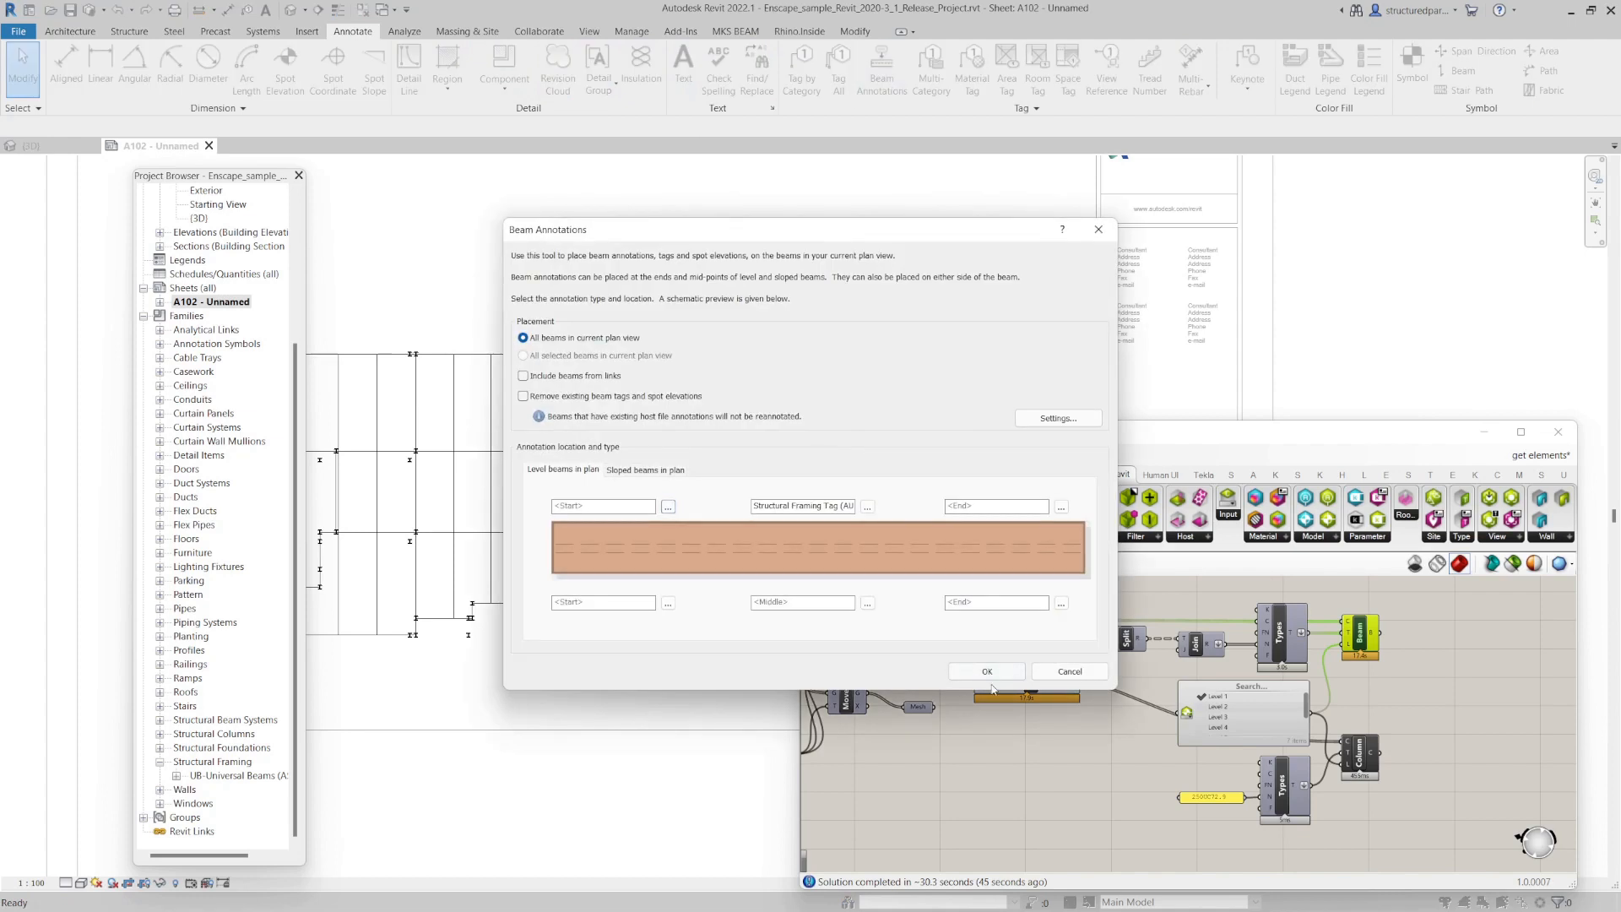
pyautogui.click(985, 671)
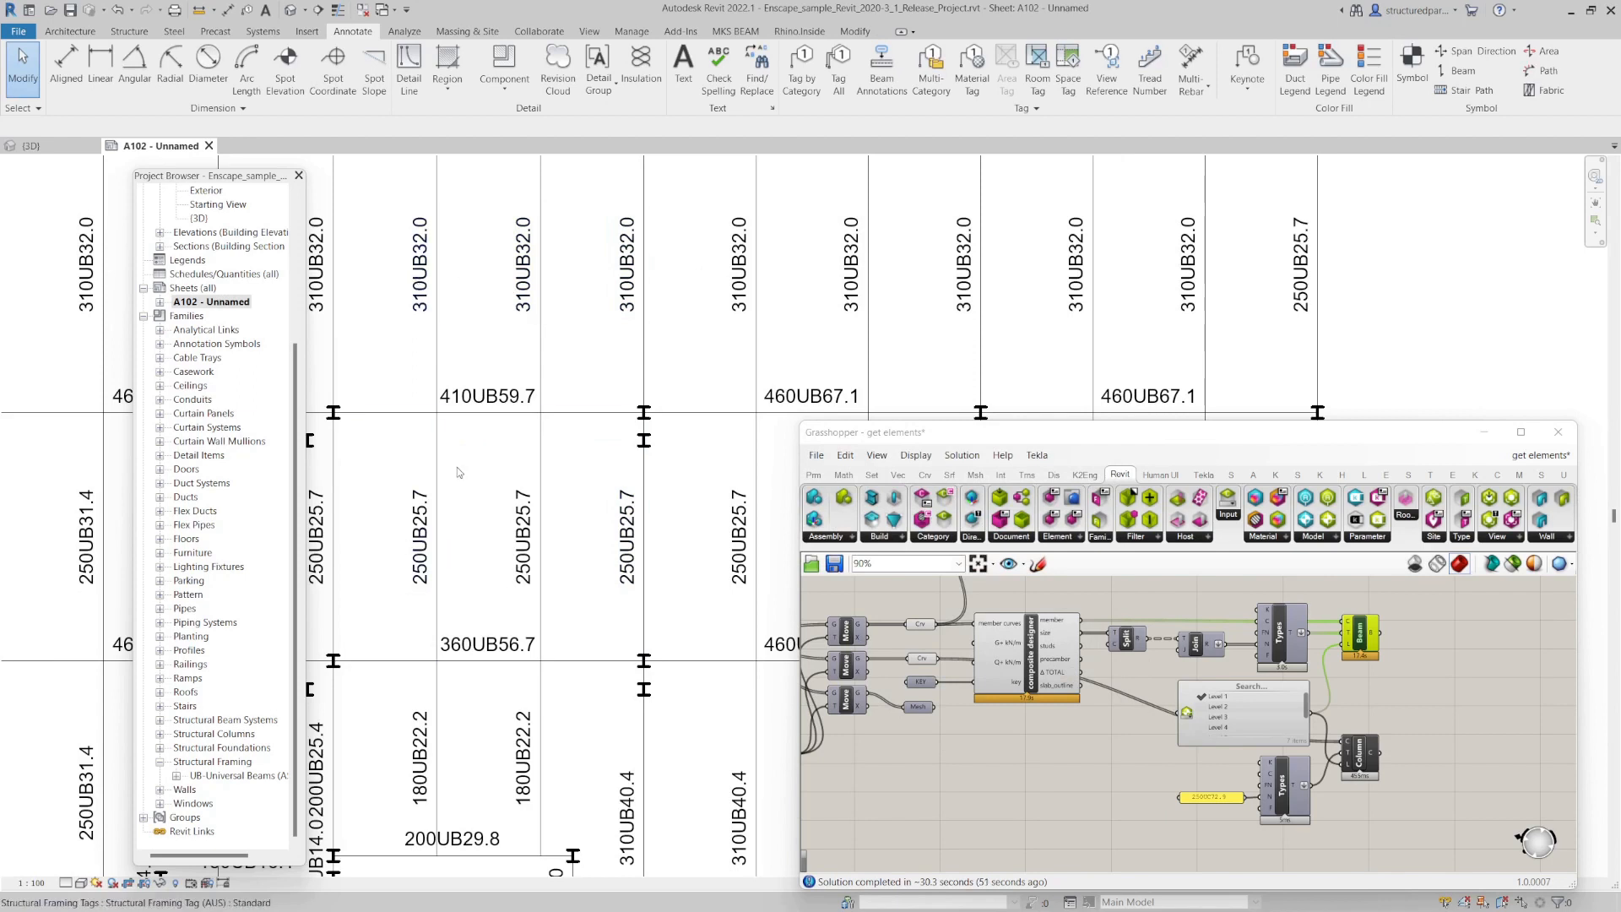
pyautogui.click(486, 395)
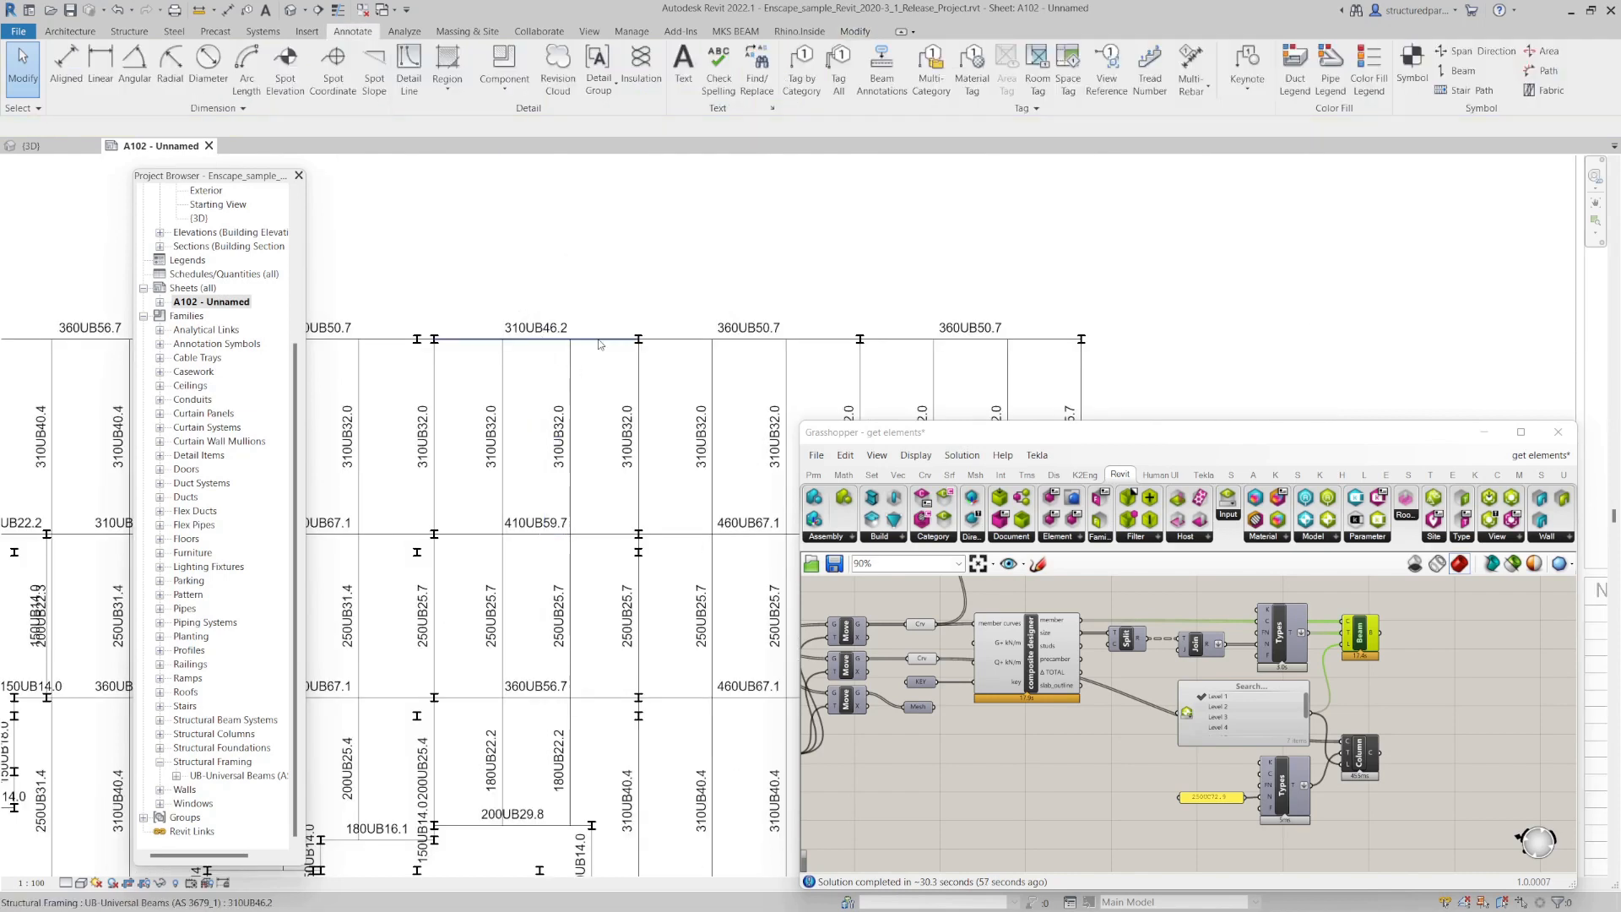
pyautogui.click(535, 339)
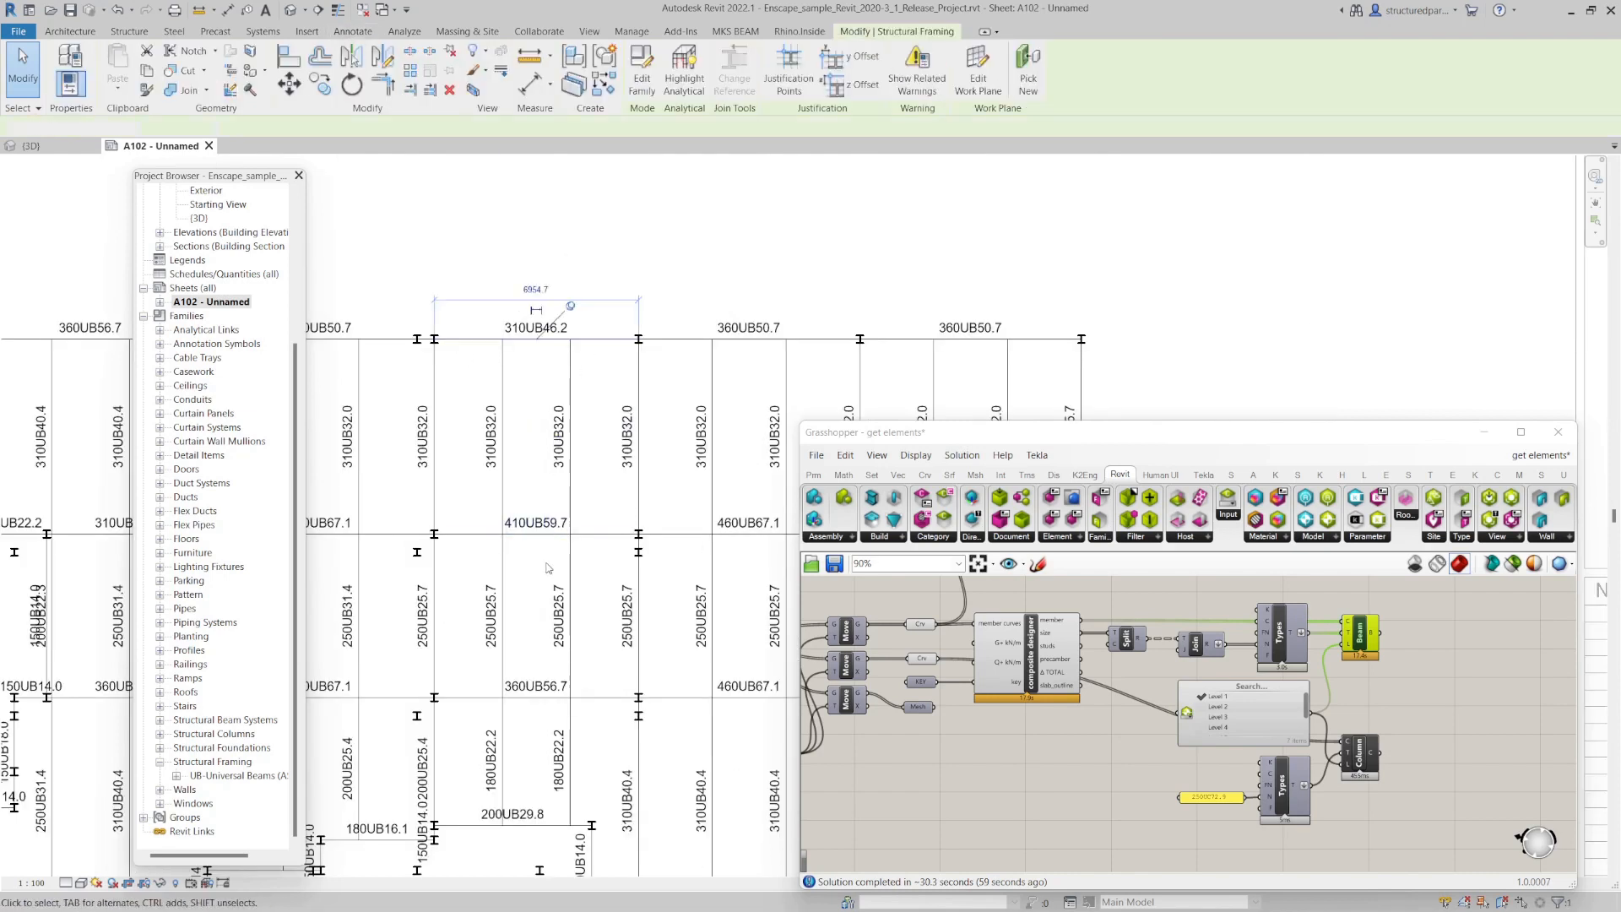
pyautogui.click(353, 31)
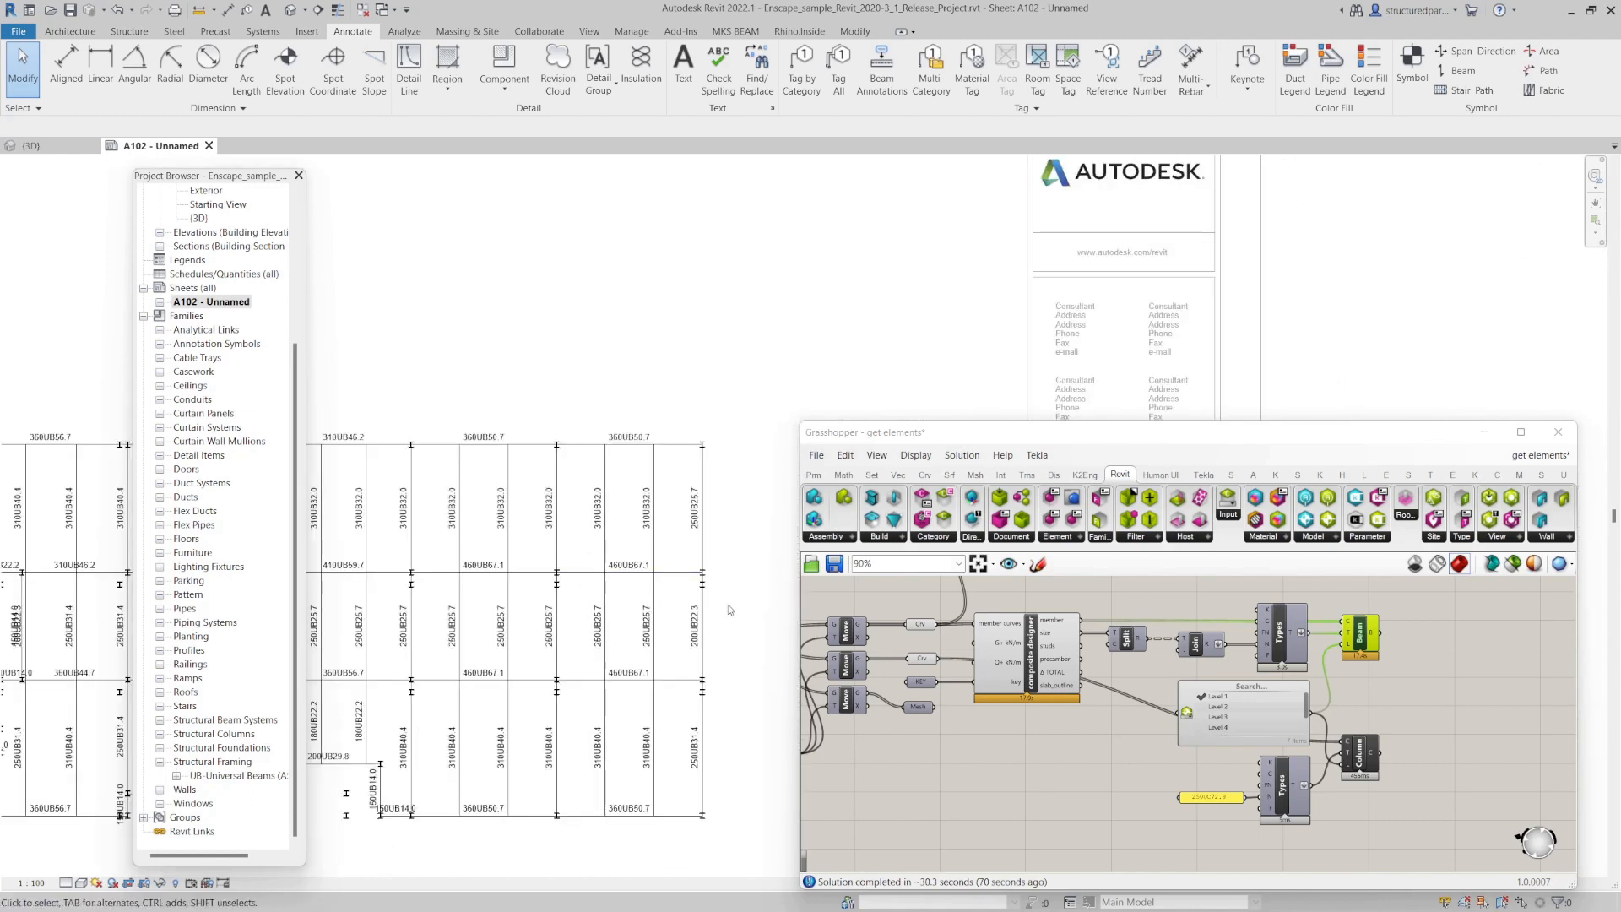
pyautogui.moveTo(703, 369)
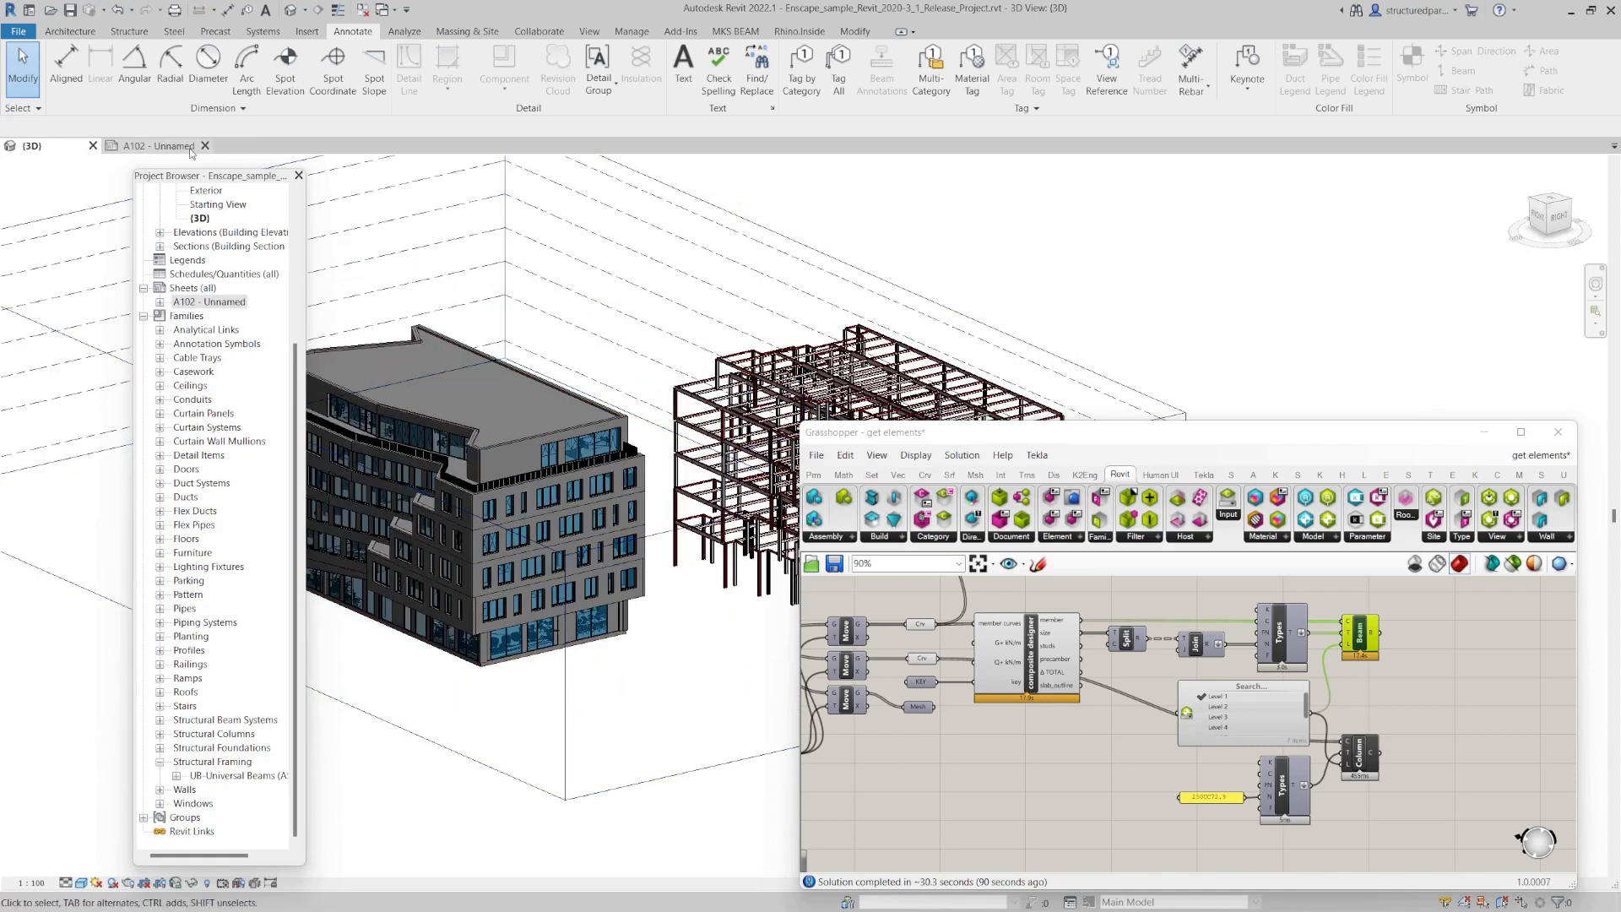
pyautogui.click(153, 144)
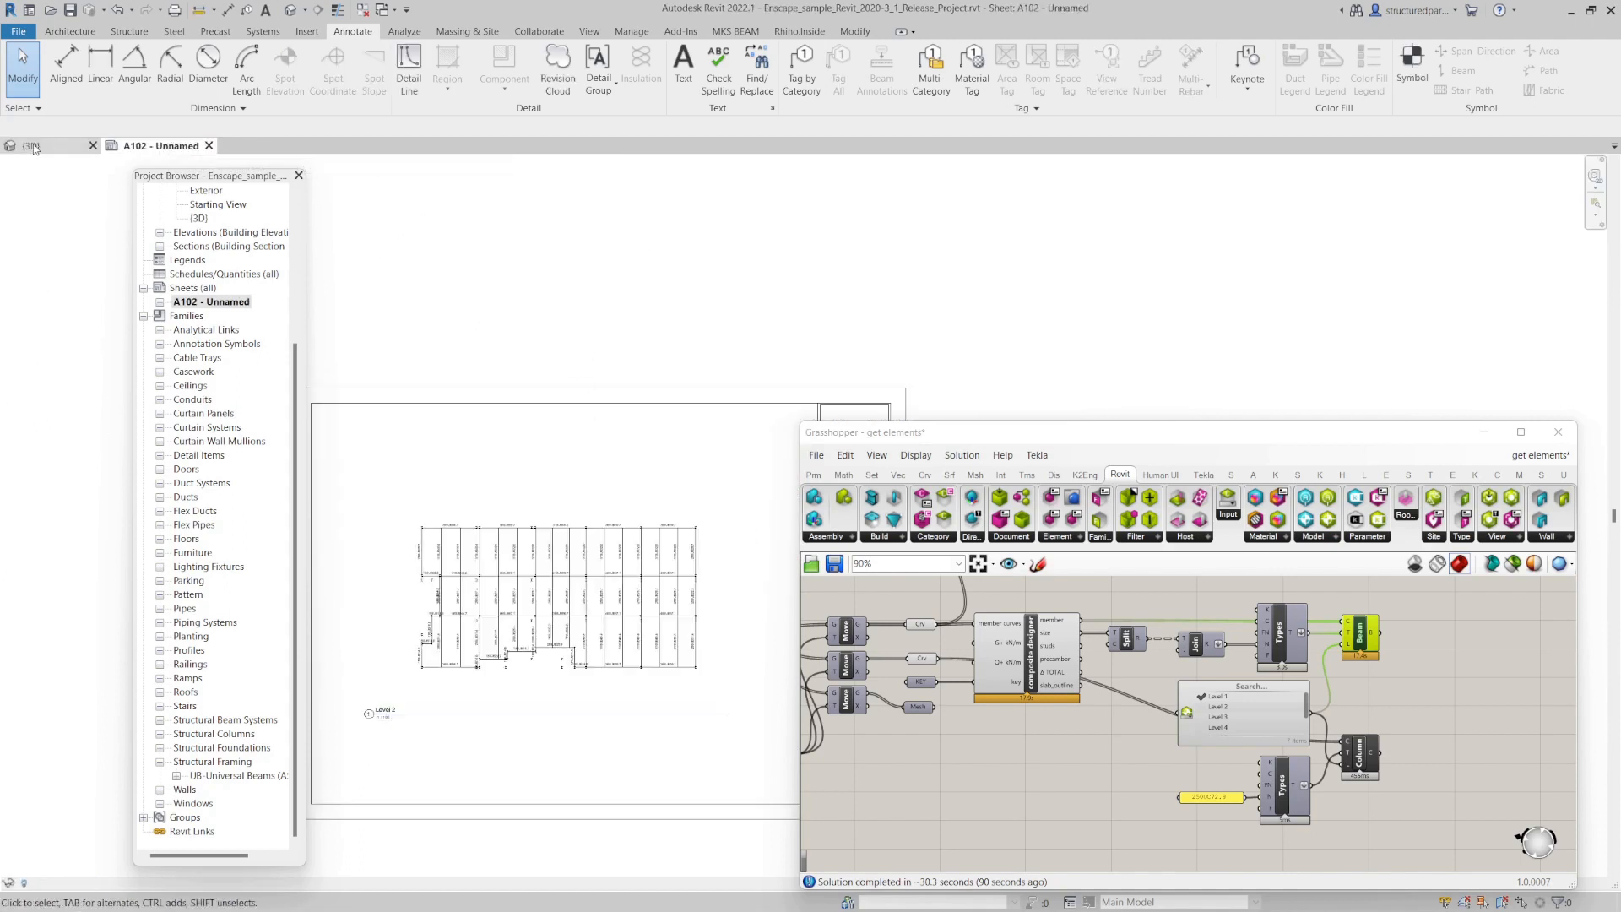